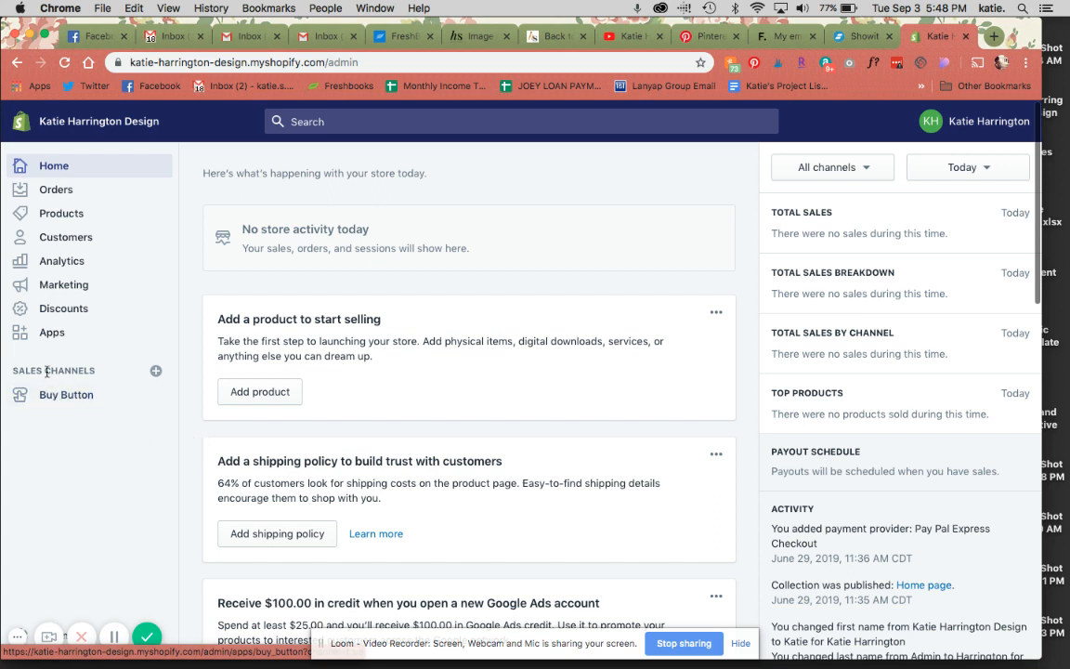
Step: Start a new product titled 'Live Showit Bootcamp'
{"action": "left_click", "coordinate": [156, 372]}
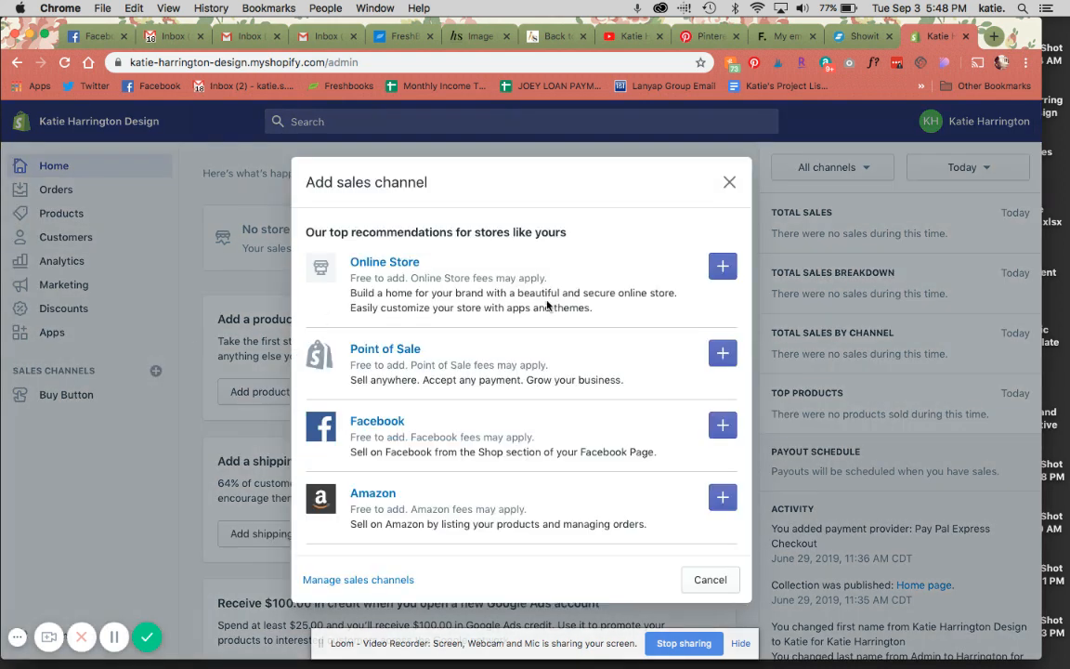
{"action": "mouse_move", "coordinate": [732, 160]}
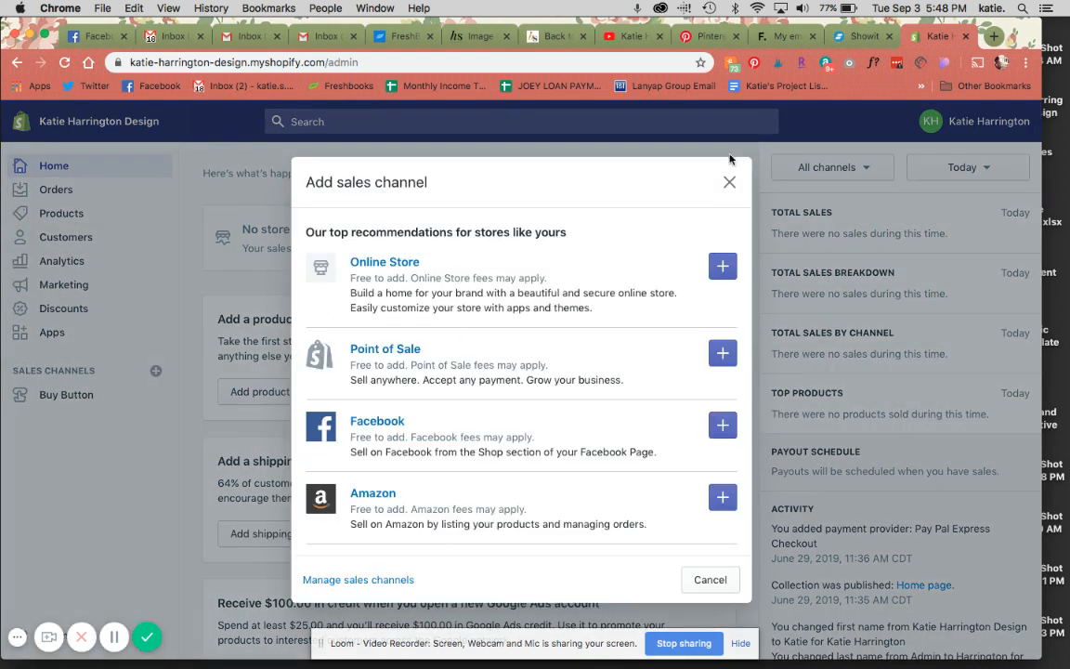
{"action": "left_click", "coordinate": [728, 182]}
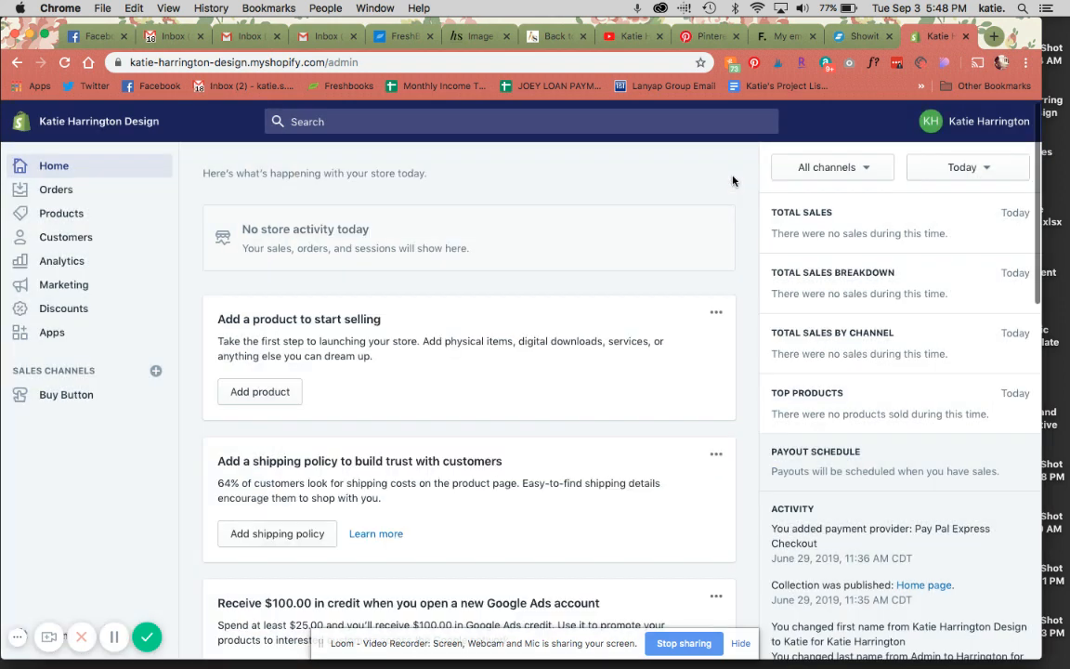
{"action": "left_click", "coordinate": [260, 390]}
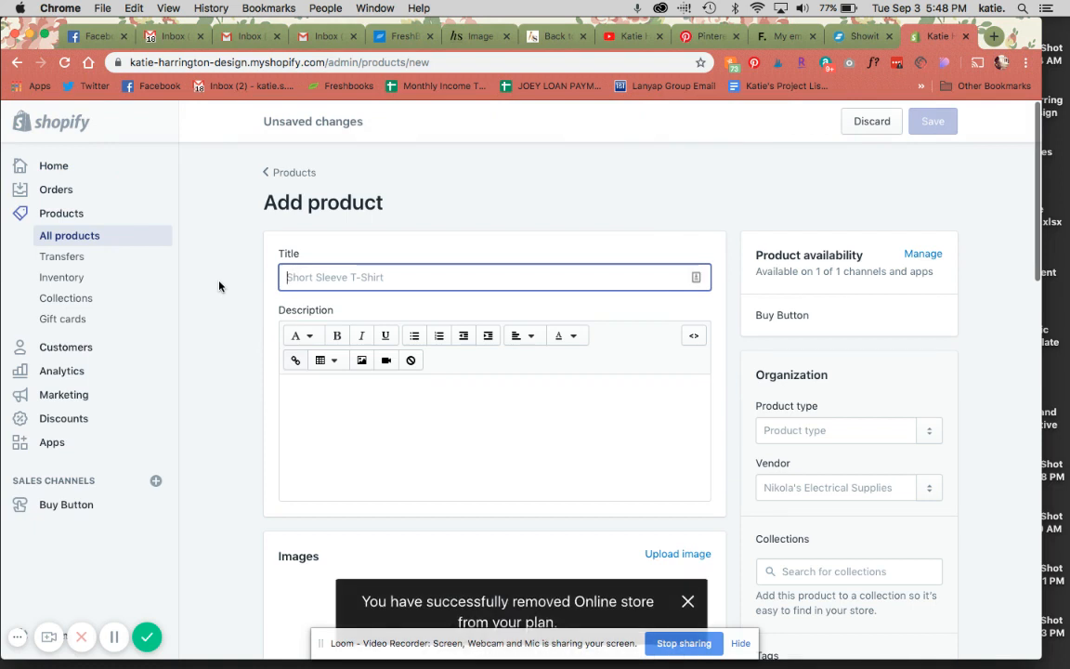
{"action": "type", "text": "Live Shw"}
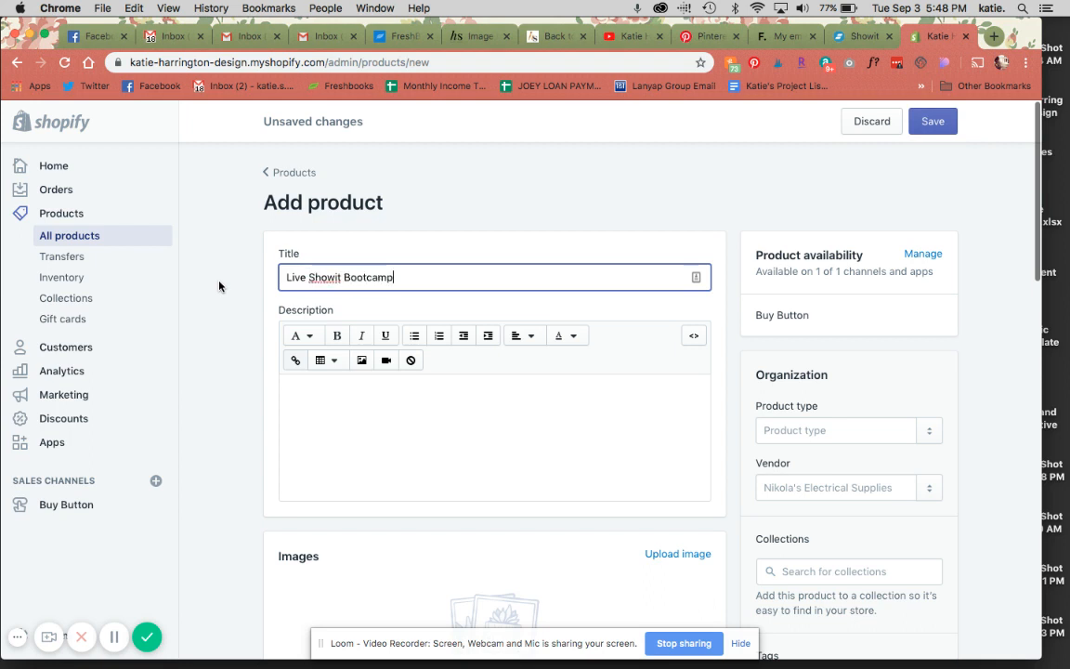
{"action": "mouse_move", "coordinate": [1009, 45]}
{"action": "type", "text": "katieharringtondesign.com"}
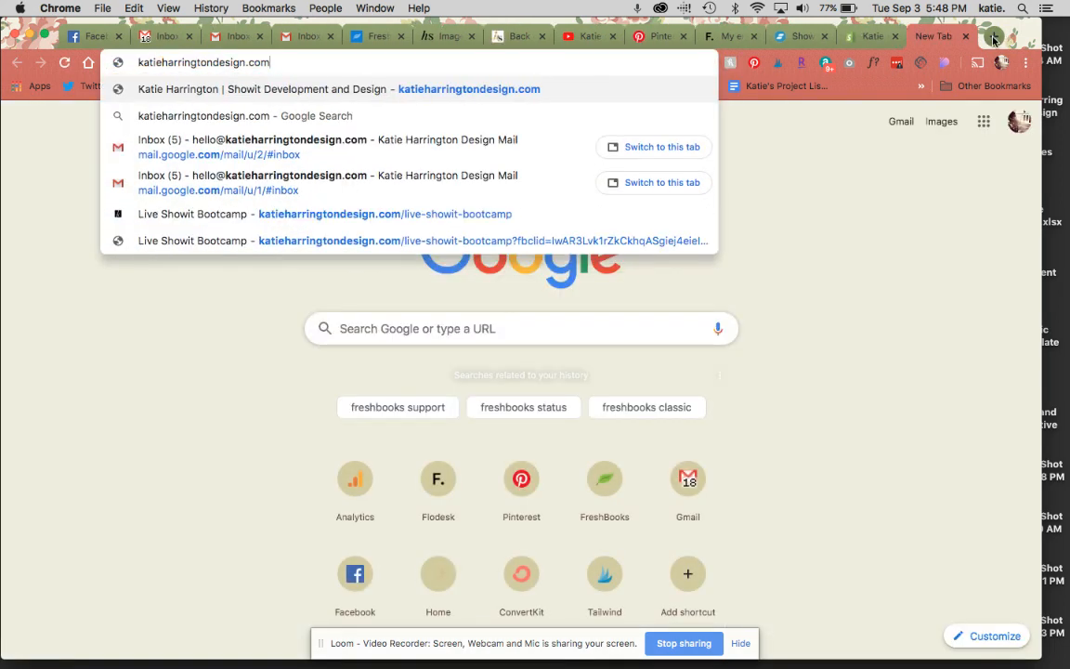
Step: Copy the one-day training tagline from the sales page into Description as non-bold text
{"action": "type", "text": "/live-showit-bootcamp"}
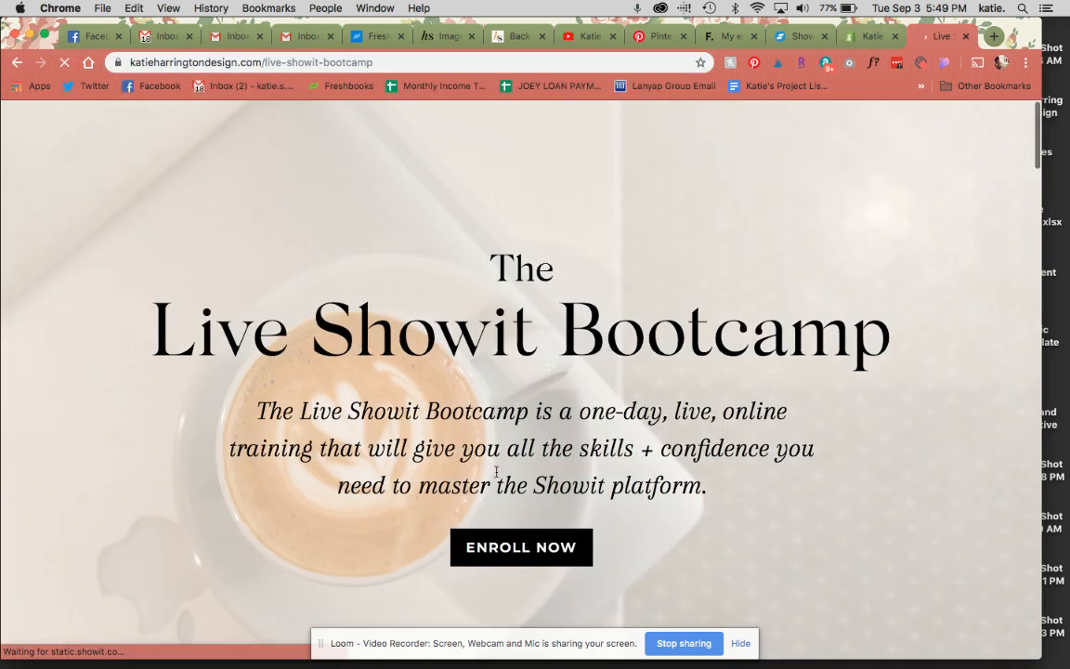
{"action": "left_click_drag", "start_coordinate": [257, 411], "coordinate": [706, 485]}
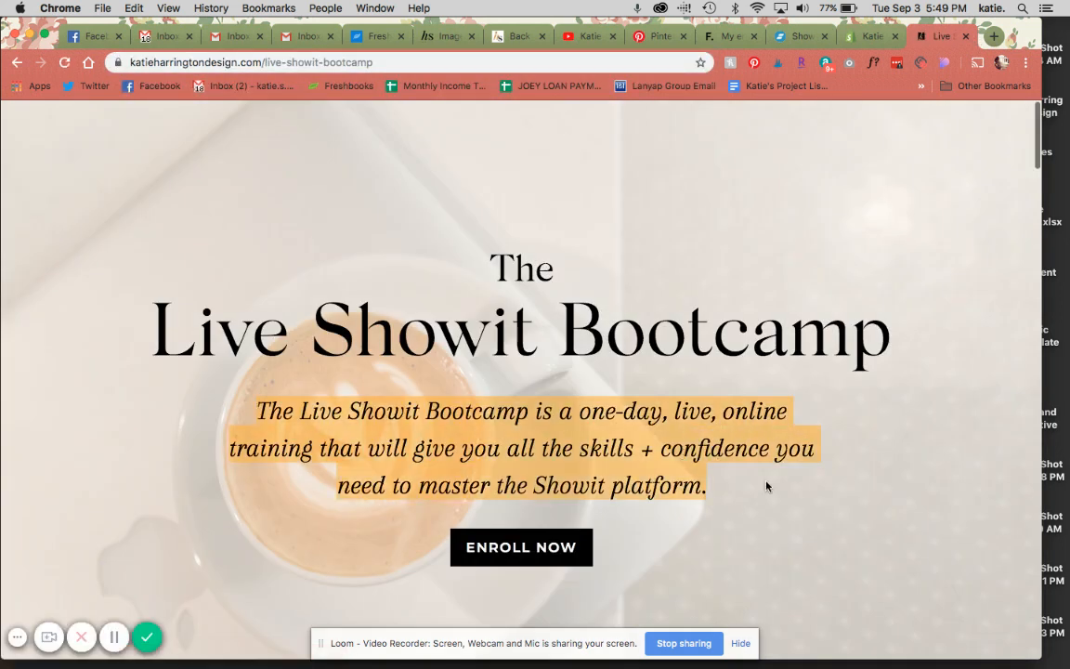
{"action": "mouse_move", "coordinate": [516, 535]}
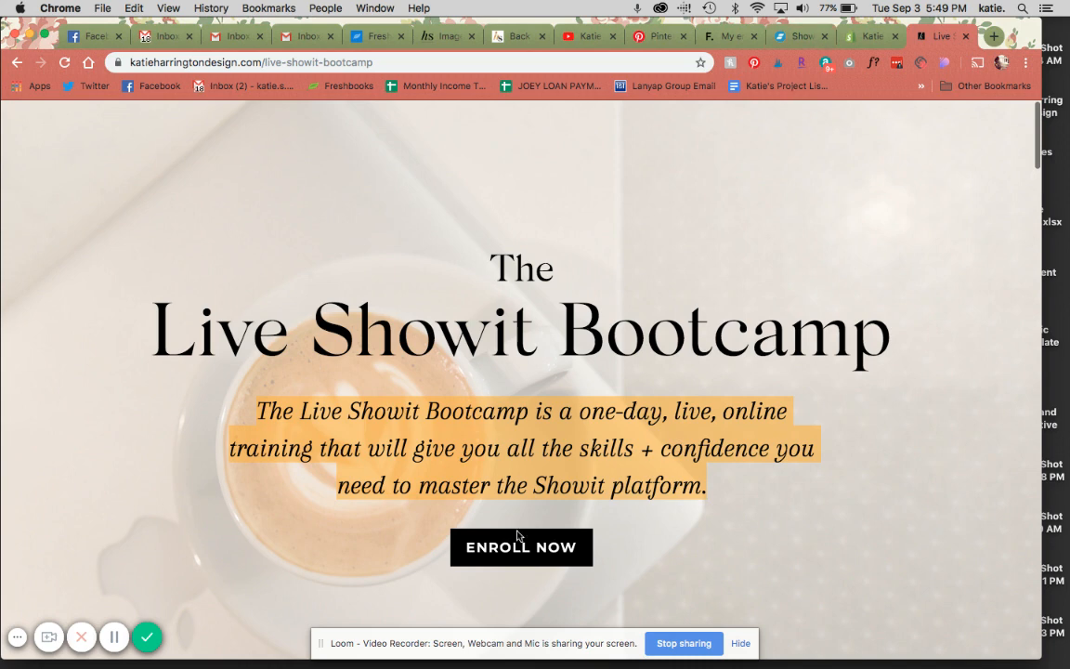
{"action": "mouse_move", "coordinate": [520, 546]}
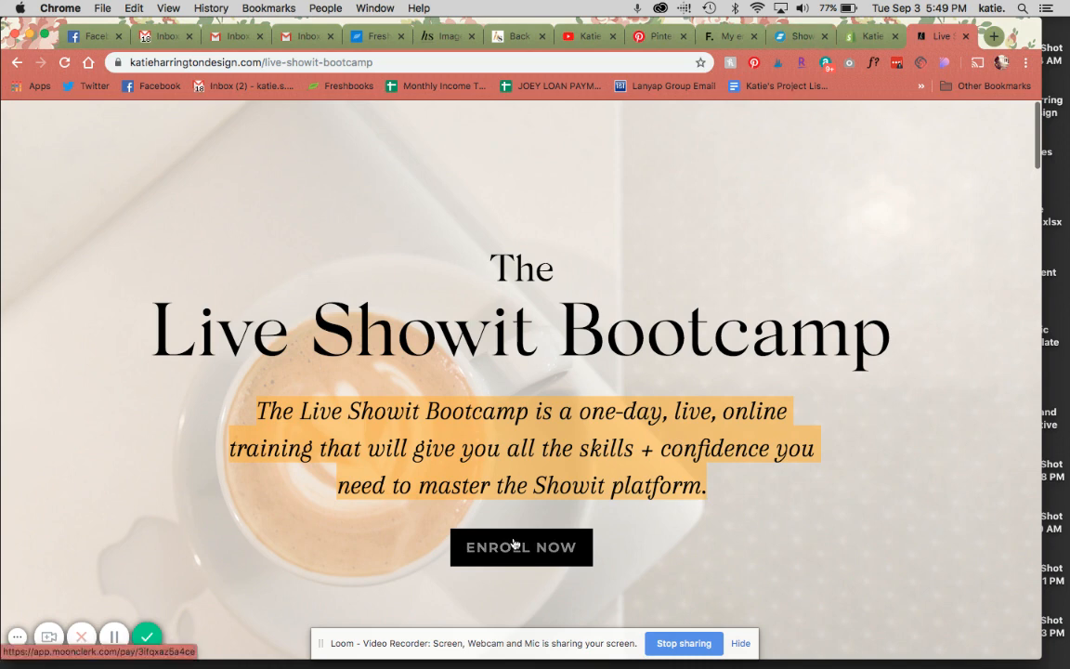
{"action": "mouse_move", "coordinate": [921, 586]}
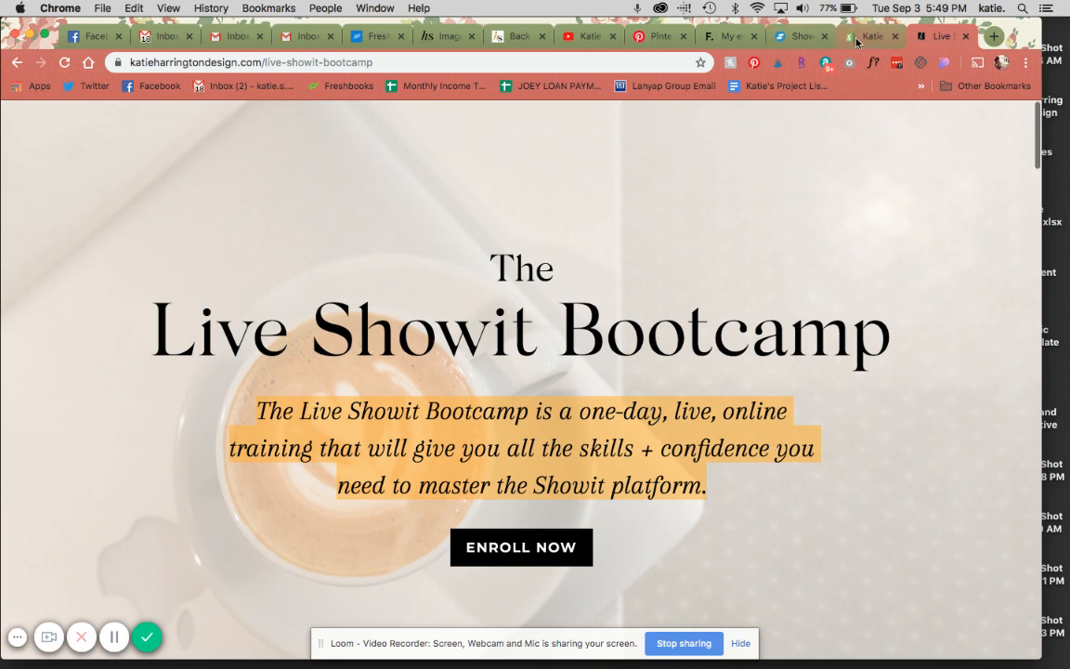
{"action": "left_click", "coordinate": [869, 37]}
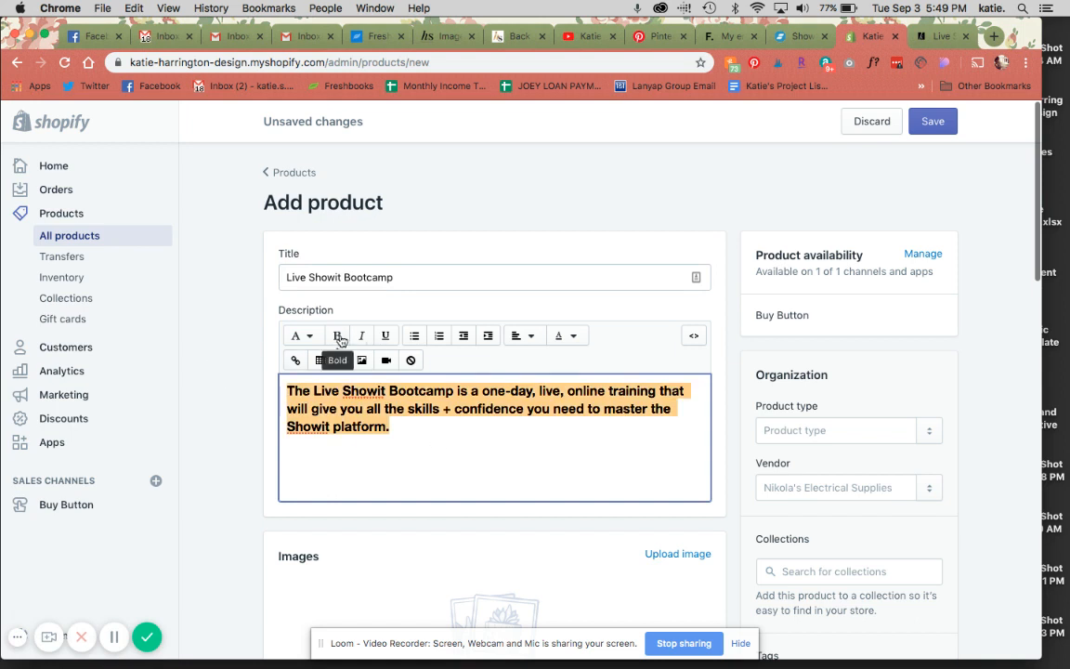
{"action": "left_click", "coordinate": [336, 335]}
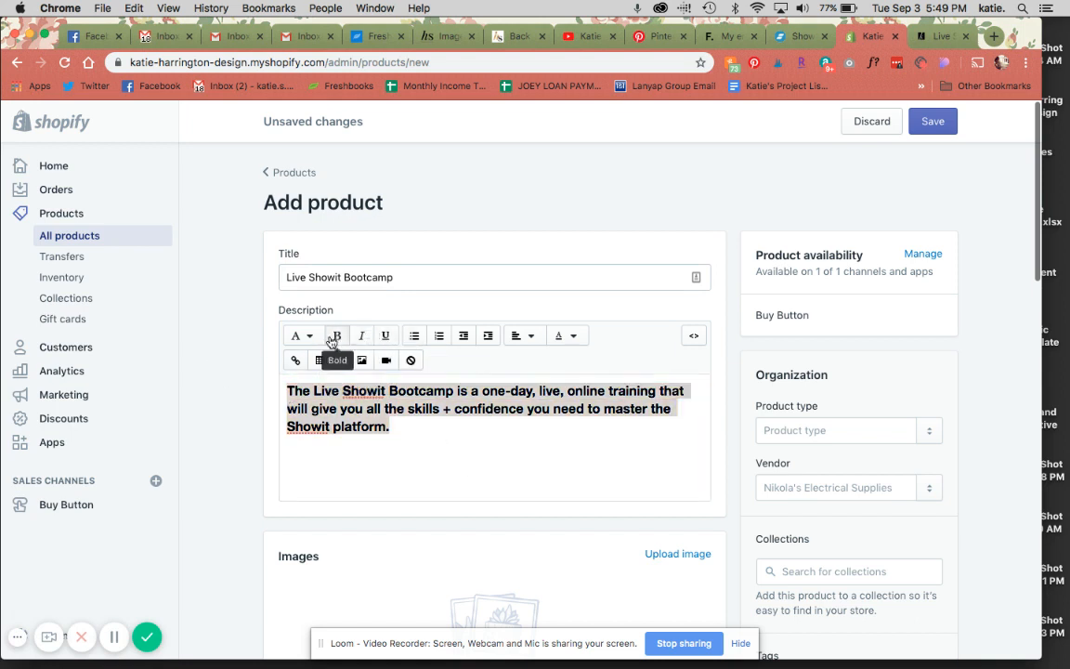
{"action": "left_click", "coordinate": [297, 335]}
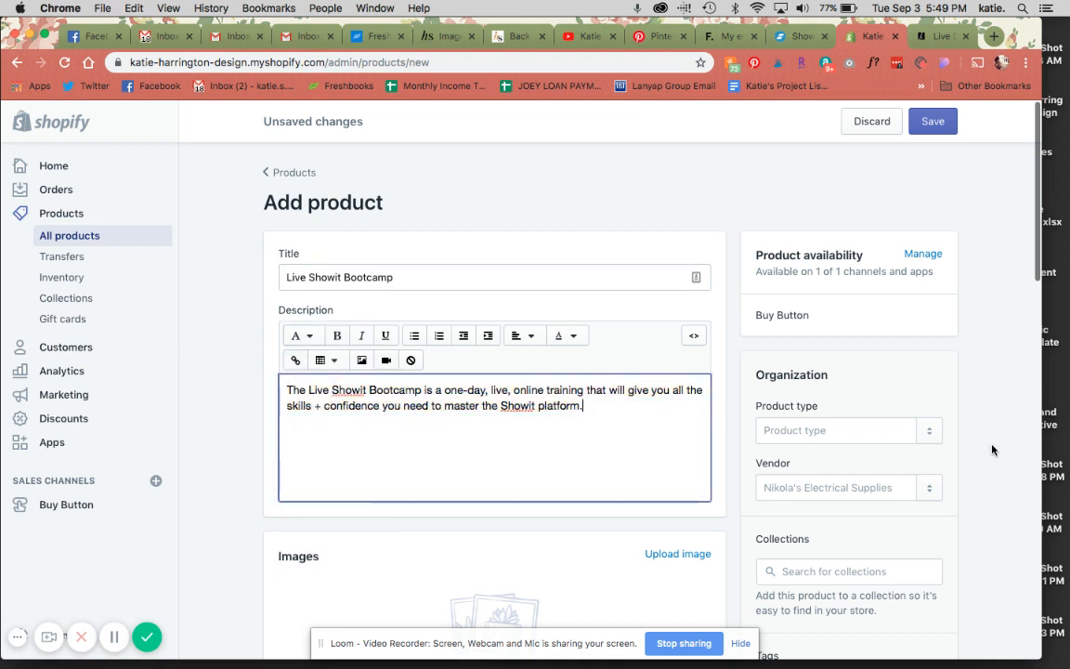
{"action": "left_click", "coordinate": [836, 429]}
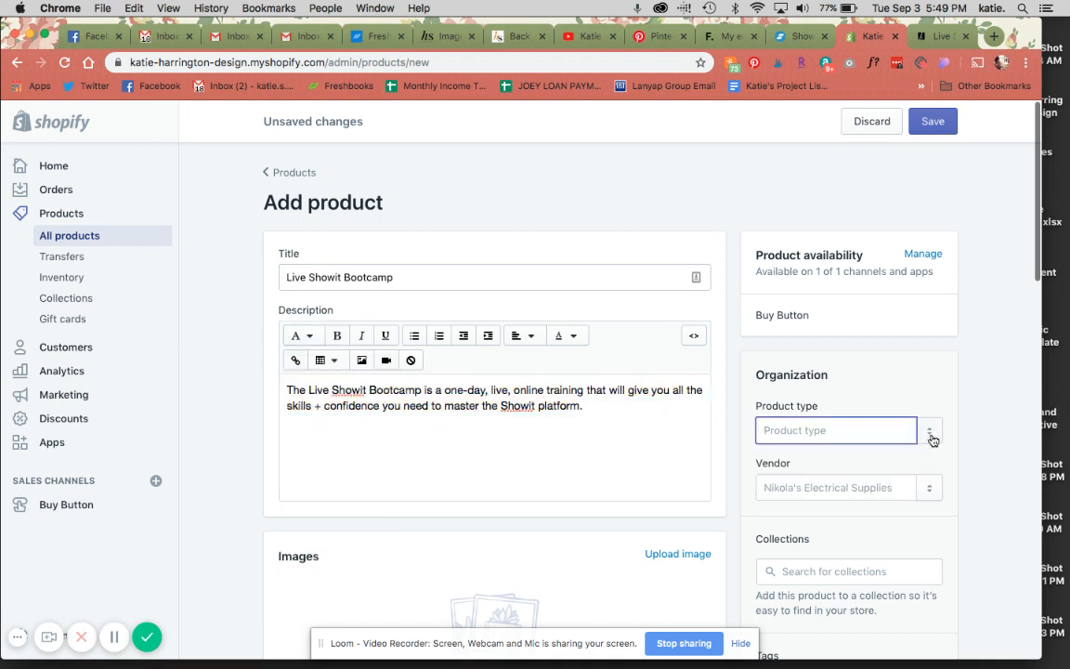
{"action": "scroll", "scroll_direction": "down", "scroll_amount": 3}
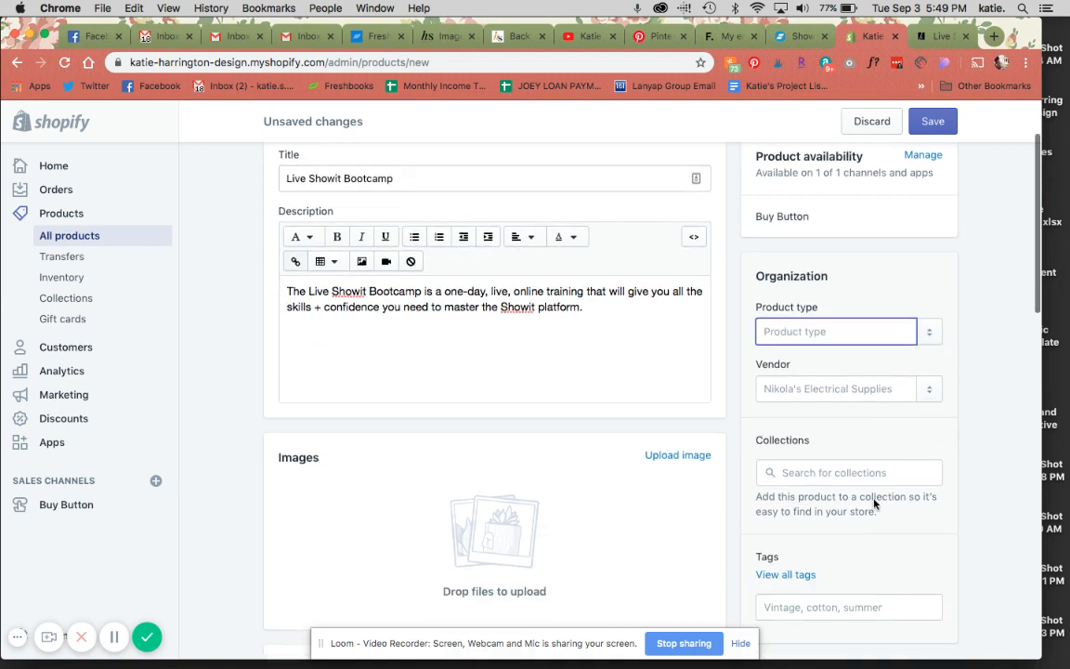
{"action": "left_click", "coordinate": [847, 472]}
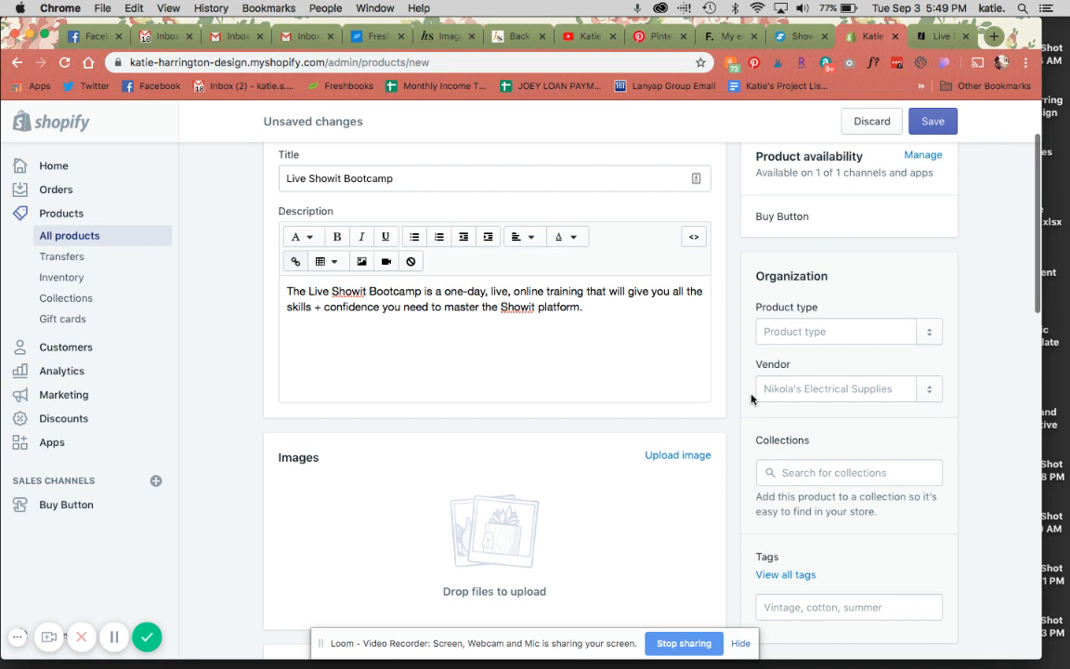
{"action": "mouse_move", "coordinate": [387, 277]}
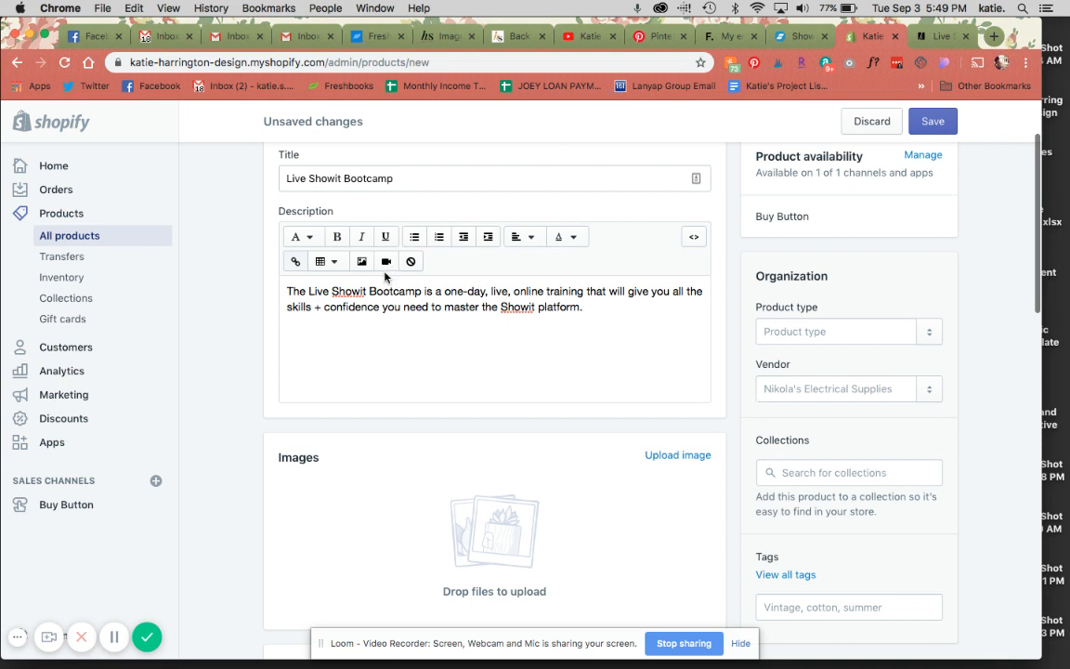
{"action": "mouse_move", "coordinate": [867, 446]}
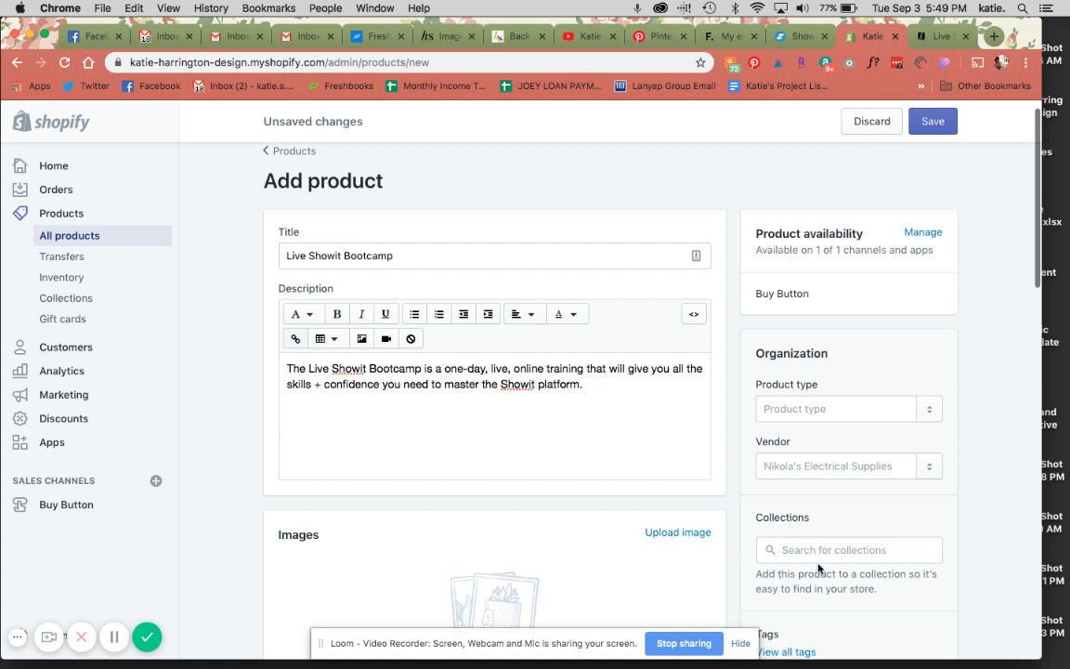
Step: Upload the desk photo as the product image
{"action": "scroll", "scroll_direction": "down", "scroll_amount": 3}
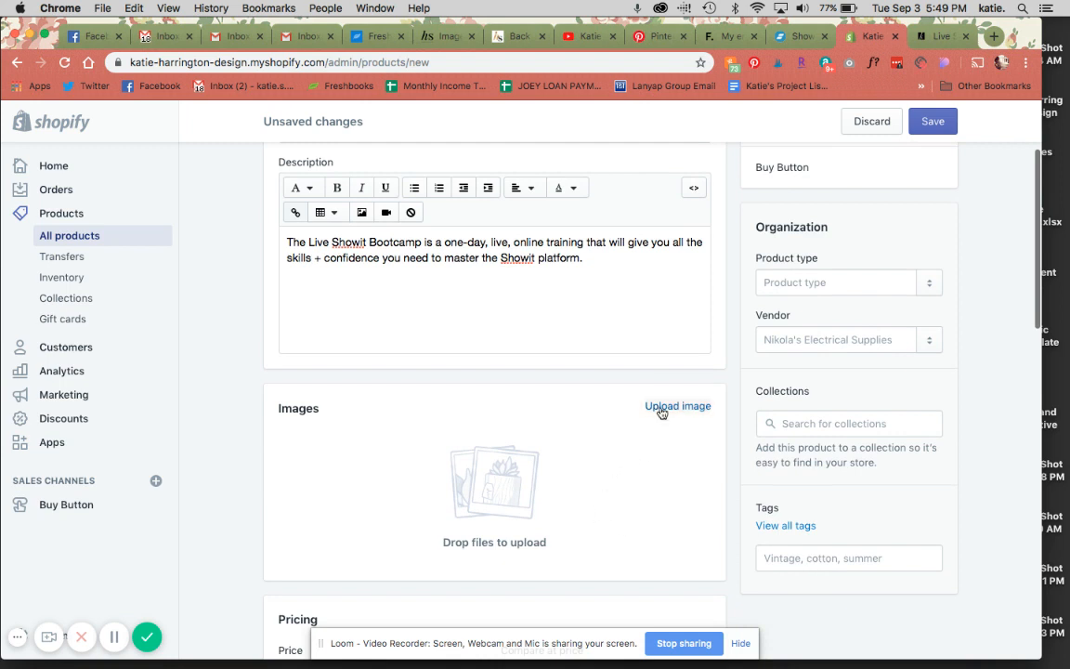
{"action": "left_click", "coordinate": [676, 405]}
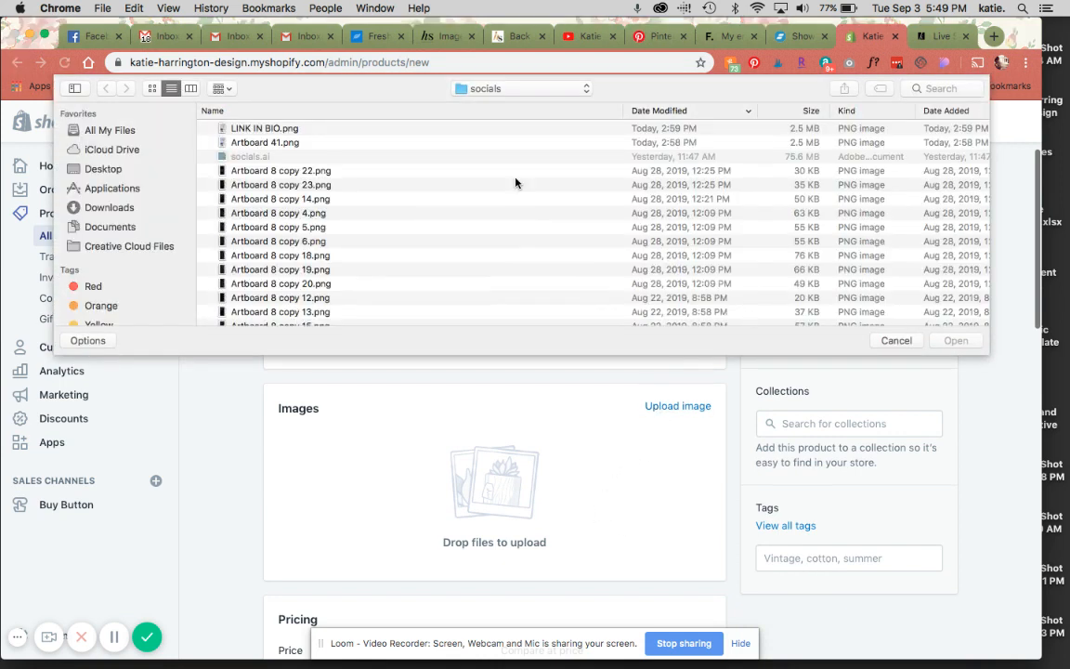
{"action": "left_click", "coordinate": [107, 208]}
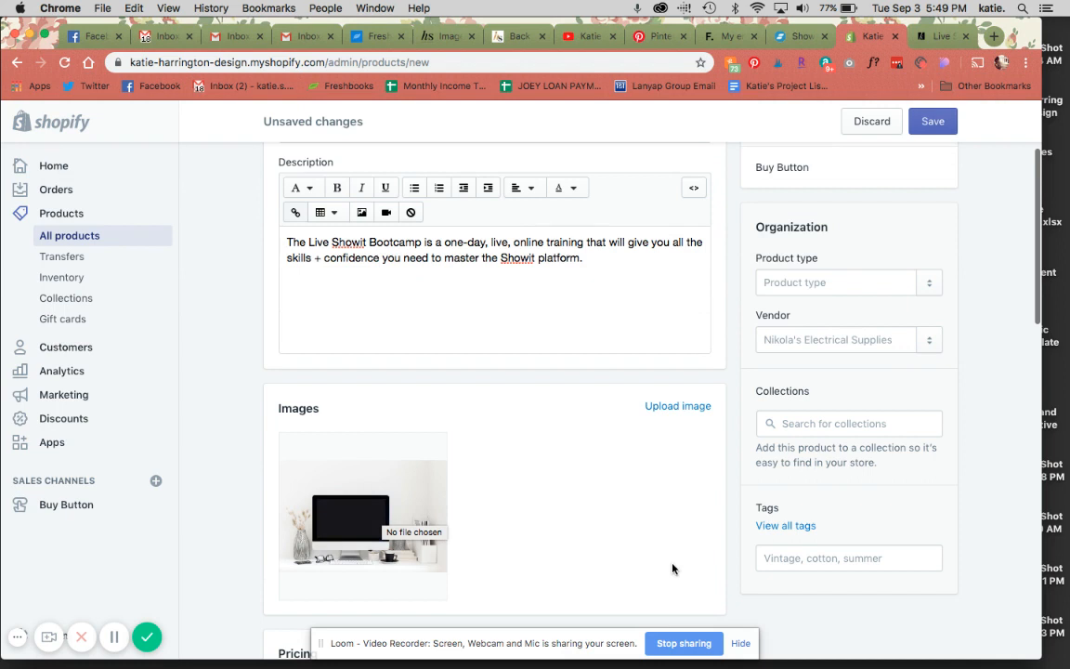
Step: Set the price to $147.00 and mark the product as not a physical item
{"action": "scroll", "scroll_direction": "down", "scroll_amount": 3}
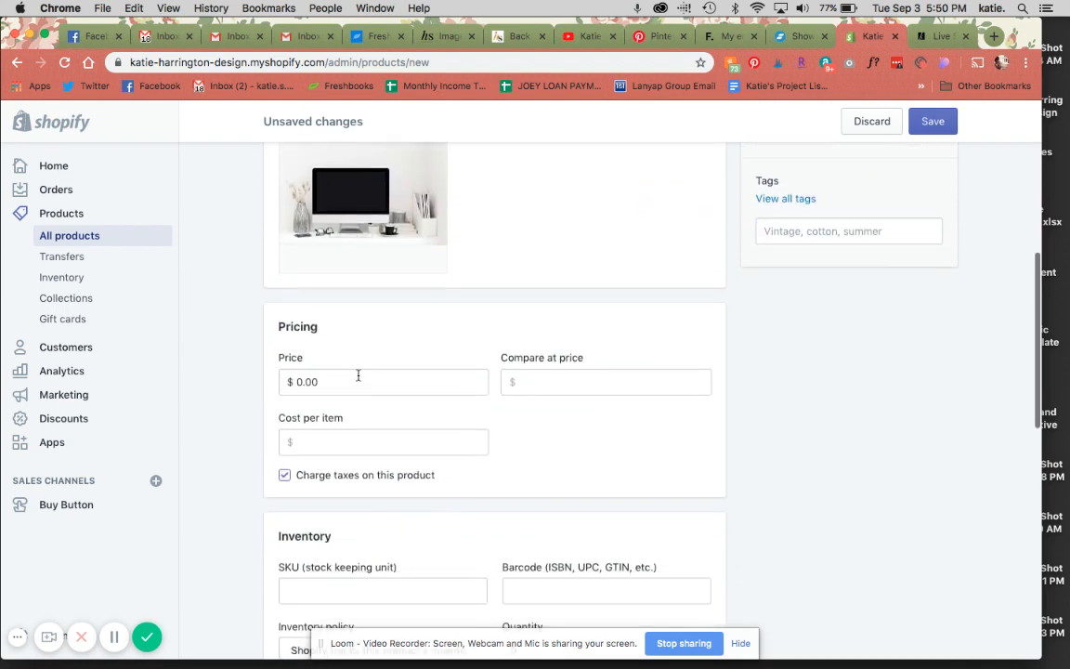
{"action": "type", "text": "147"}
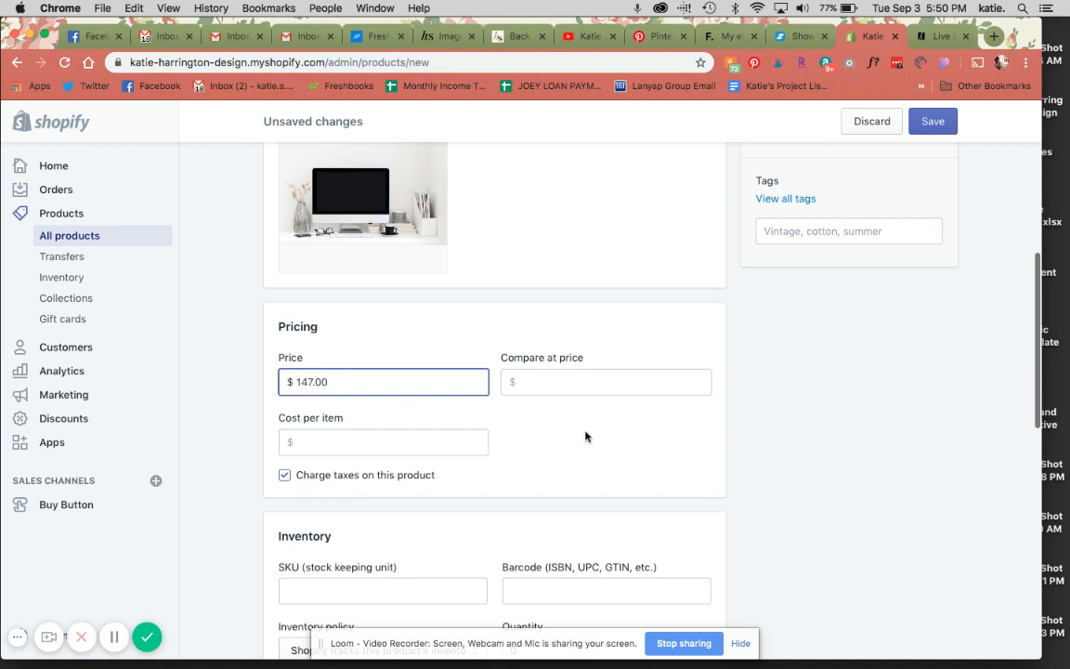
{"action": "left_click", "coordinate": [284, 475]}
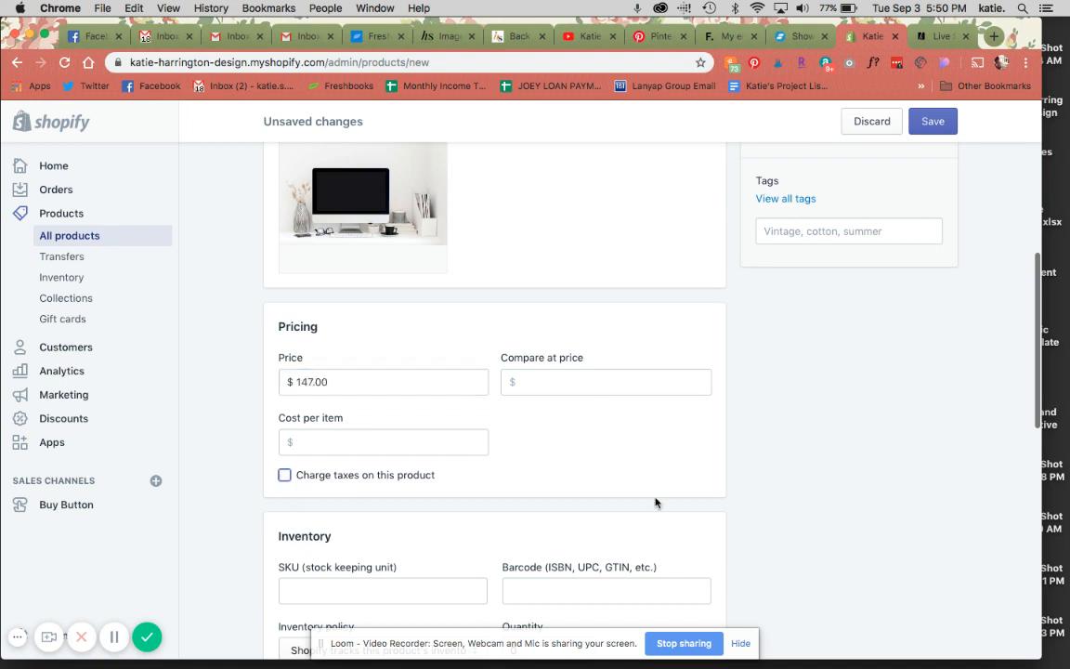
{"action": "scroll", "scroll_direction": "down", "scroll_amount": 3}
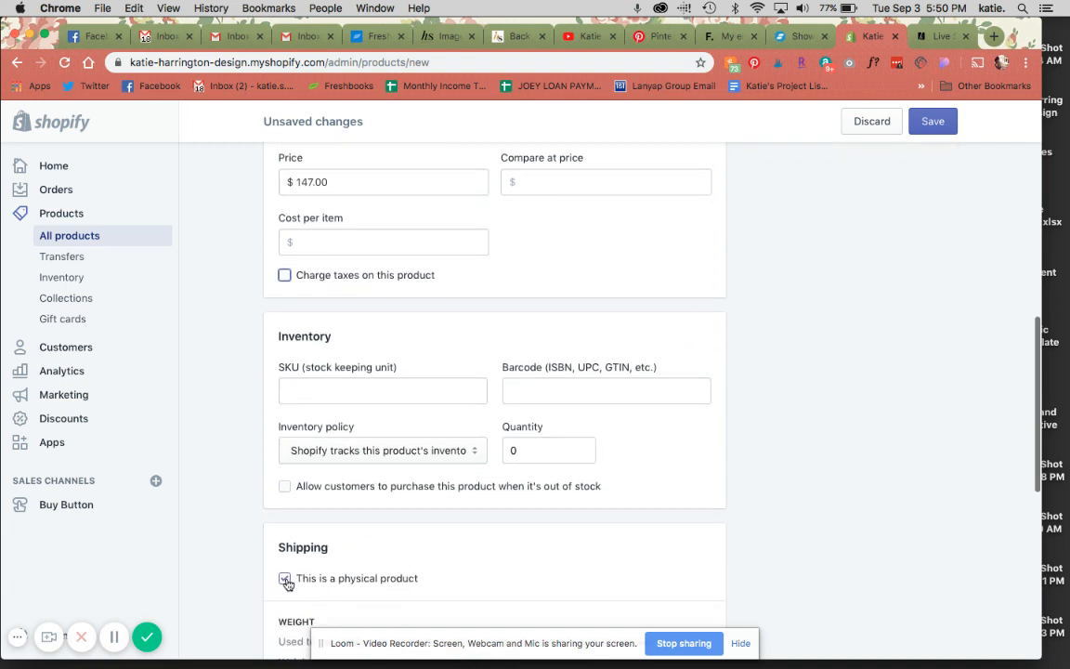
{"action": "left_click", "coordinate": [286, 578]}
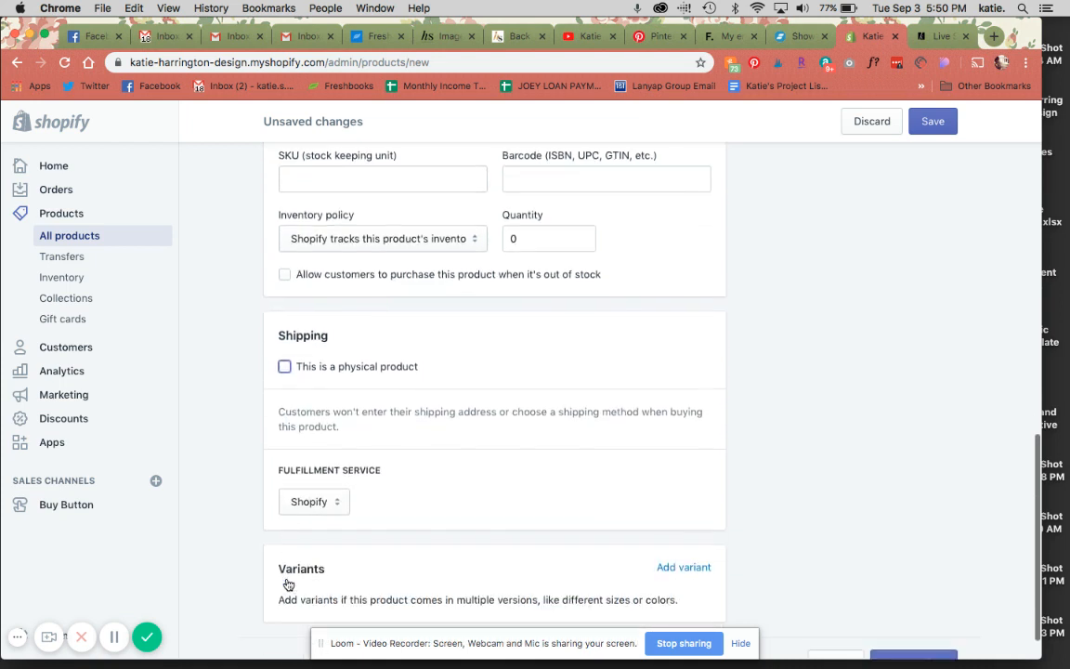
{"action": "scroll", "scroll_direction": "down", "scroll_amount": 3}
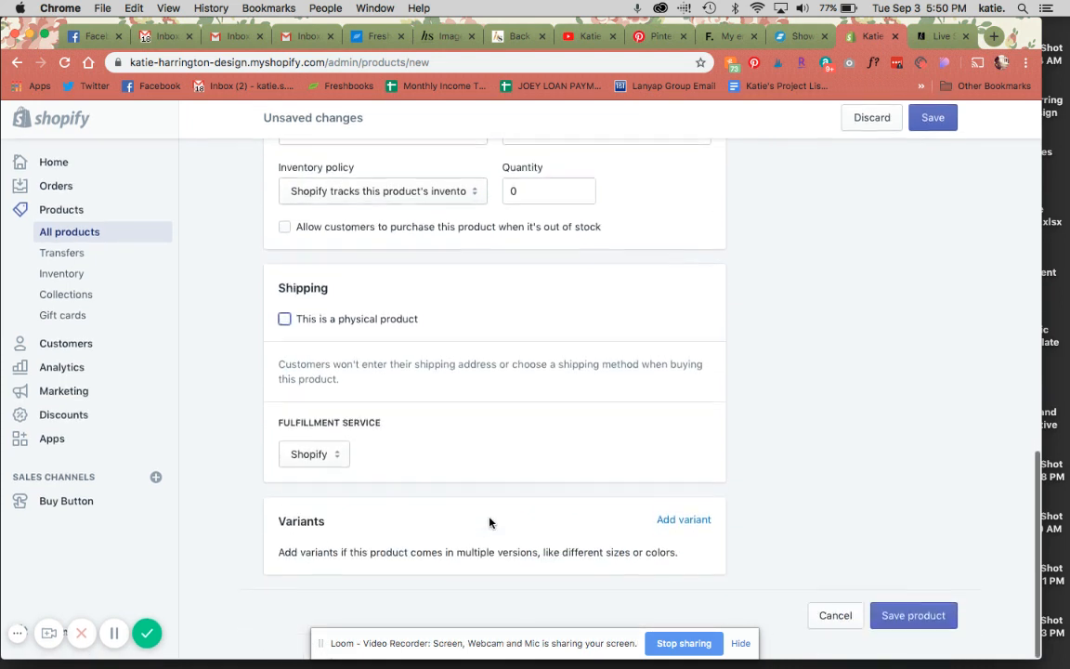
{"action": "scroll", "scroll_direction": "up", "scroll_amount": 3}
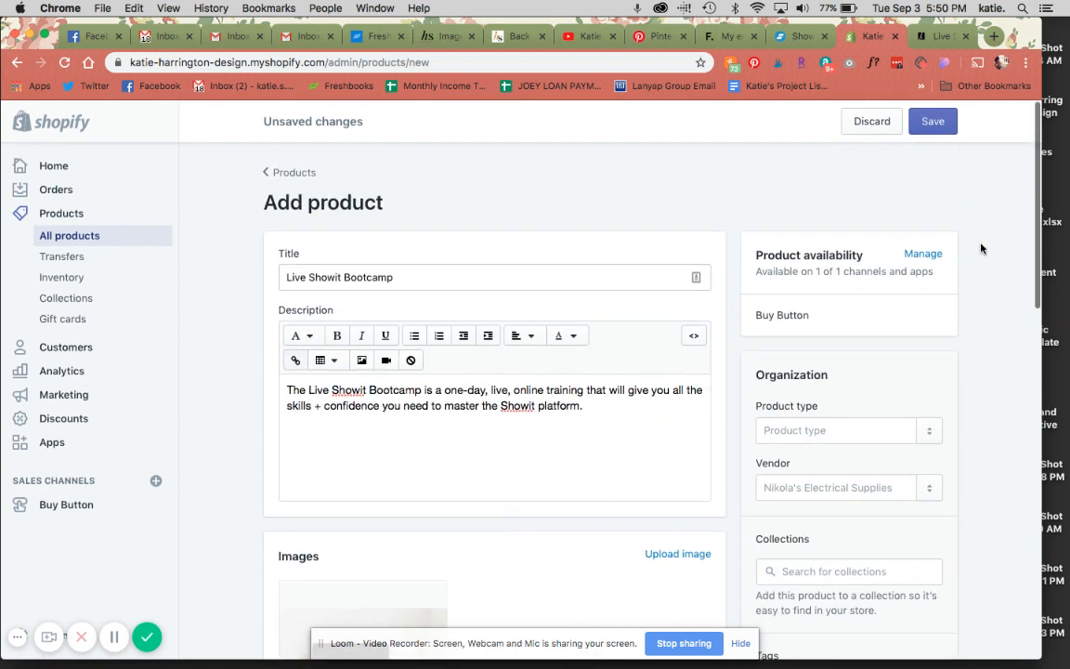
Step: Save the Live Showit Bootcamp product and choose Embed on a website from More actions
{"action": "left_click", "coordinate": [932, 121]}
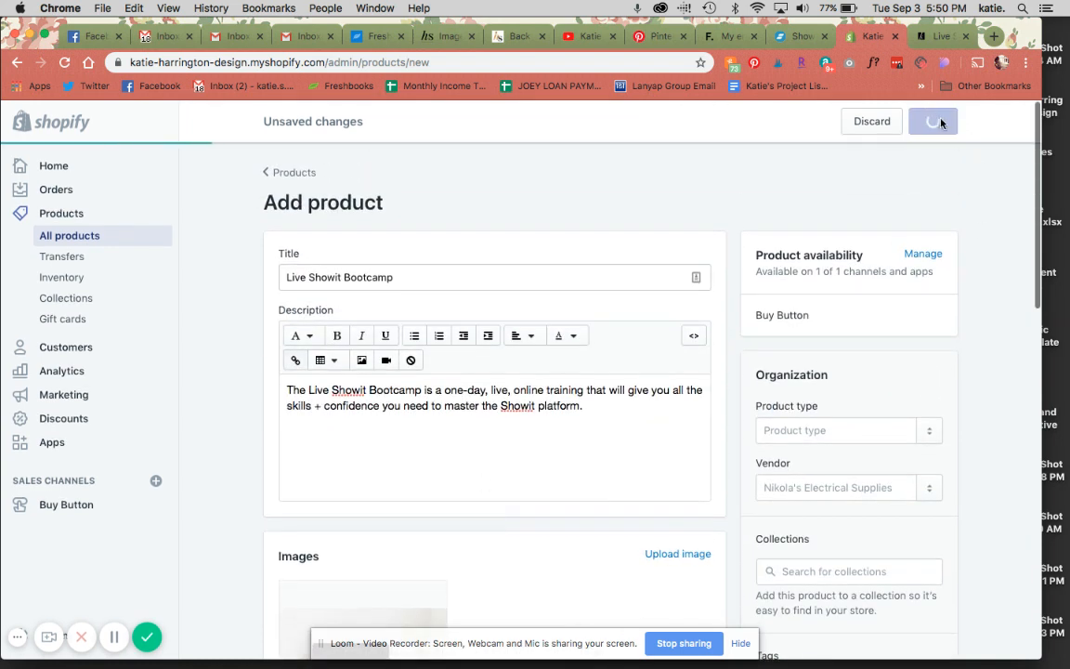
{"action": "left_click", "coordinate": [932, 121]}
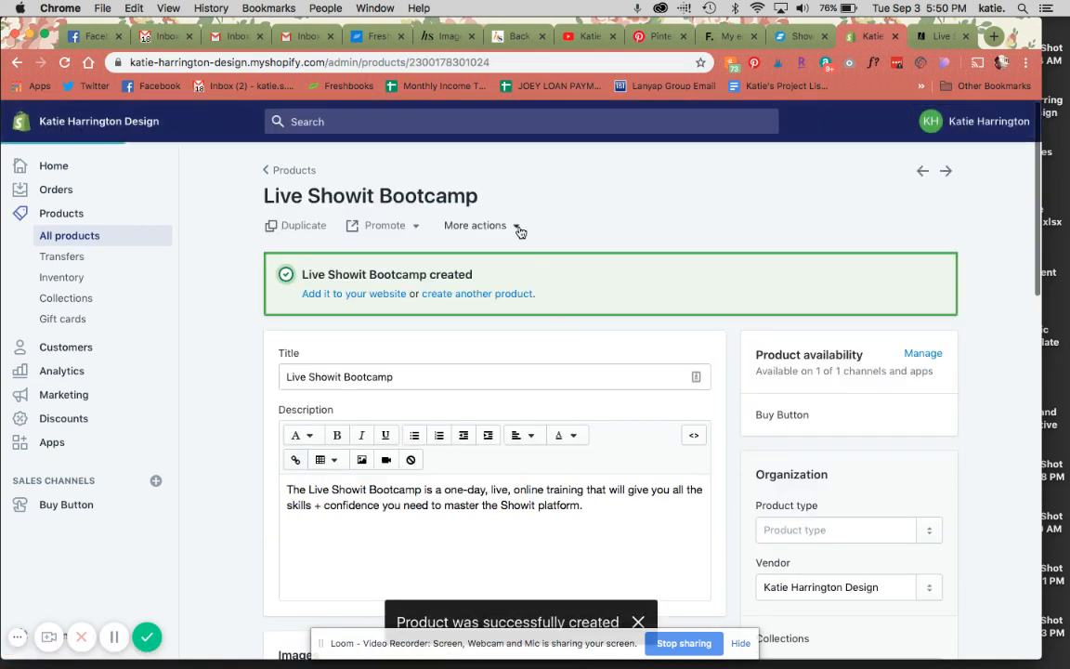
{"action": "mouse_move", "coordinate": [518, 230]}
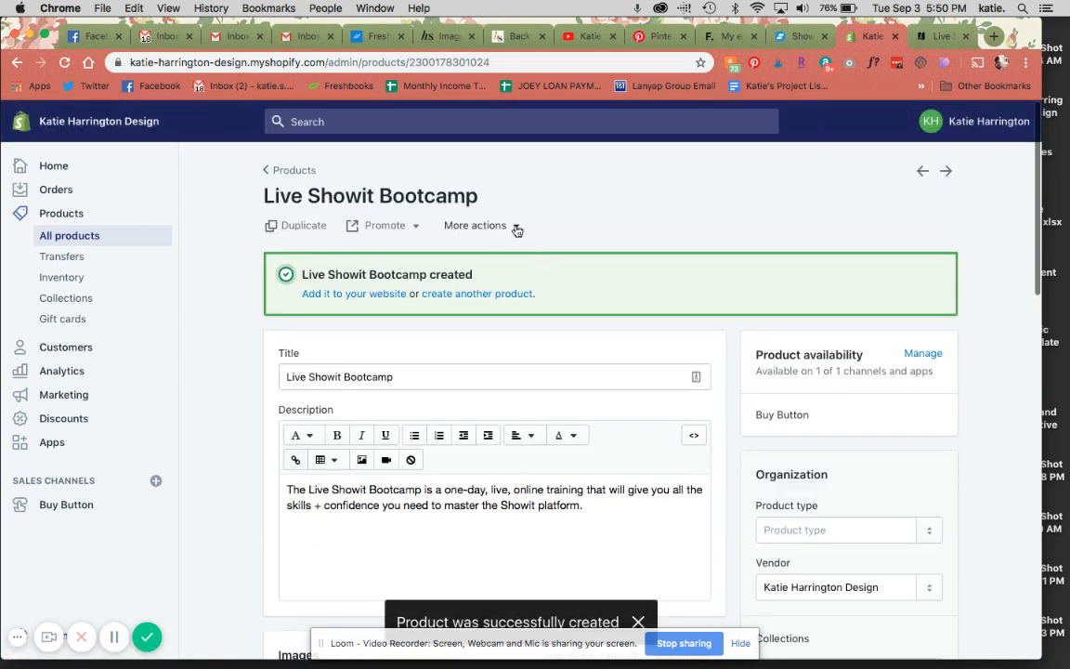
{"action": "left_click", "coordinate": [476, 225]}
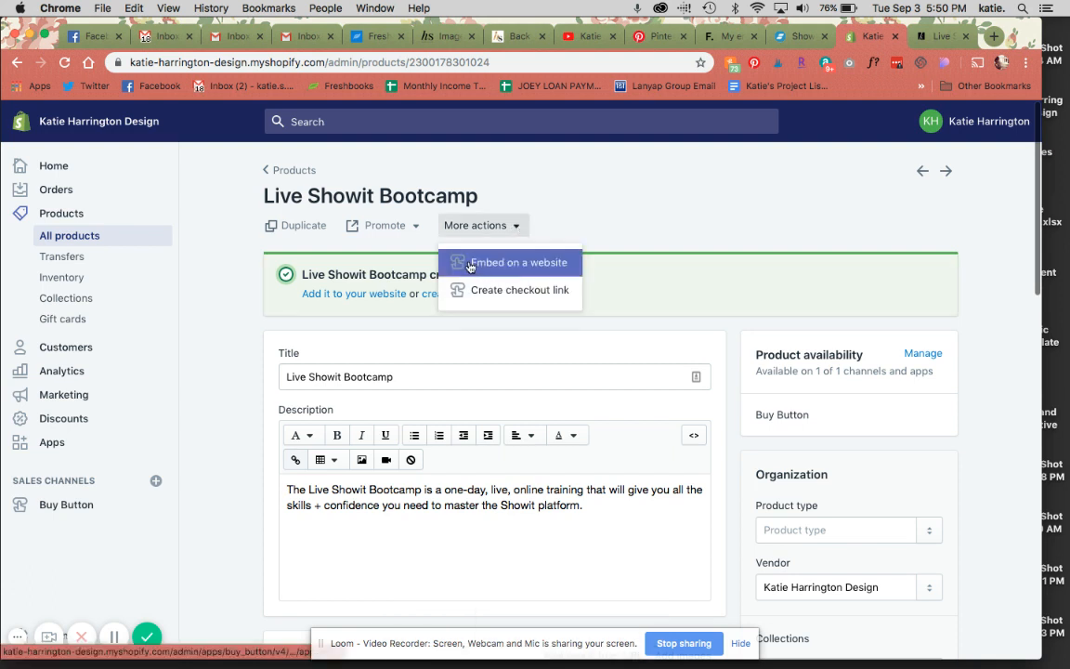
{"action": "left_click", "coordinate": [518, 262]}
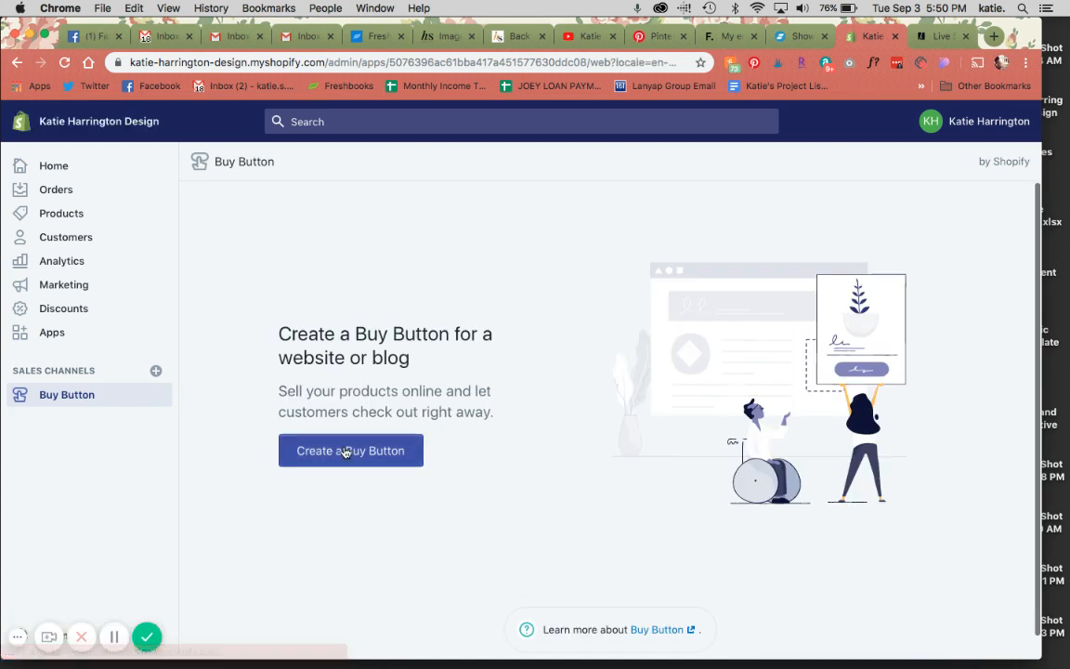
Step: Create a Product Buy Button selling Live Showit Bootcamp
{"action": "left_click", "coordinate": [349, 452]}
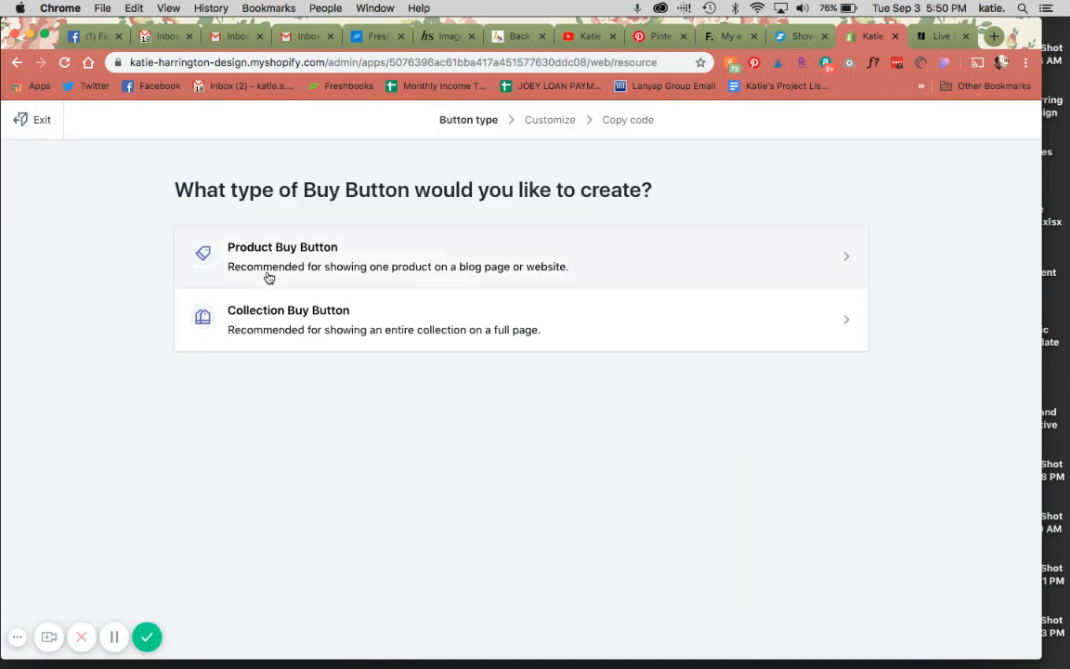
{"action": "mouse_move", "coordinate": [344, 275]}
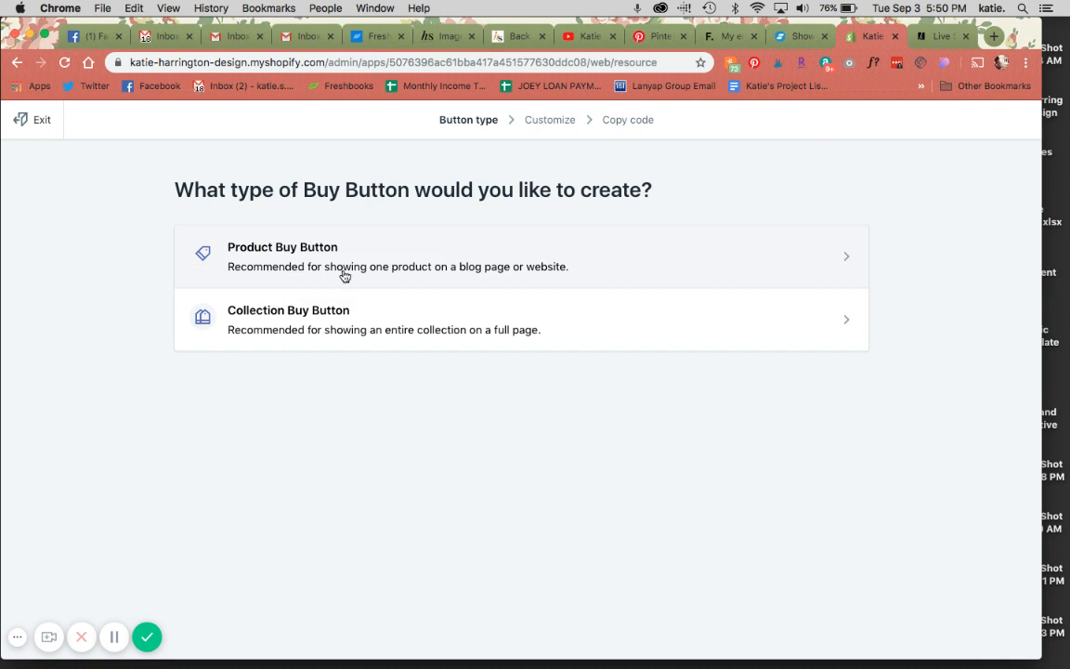
{"action": "mouse_move", "coordinate": [294, 342]}
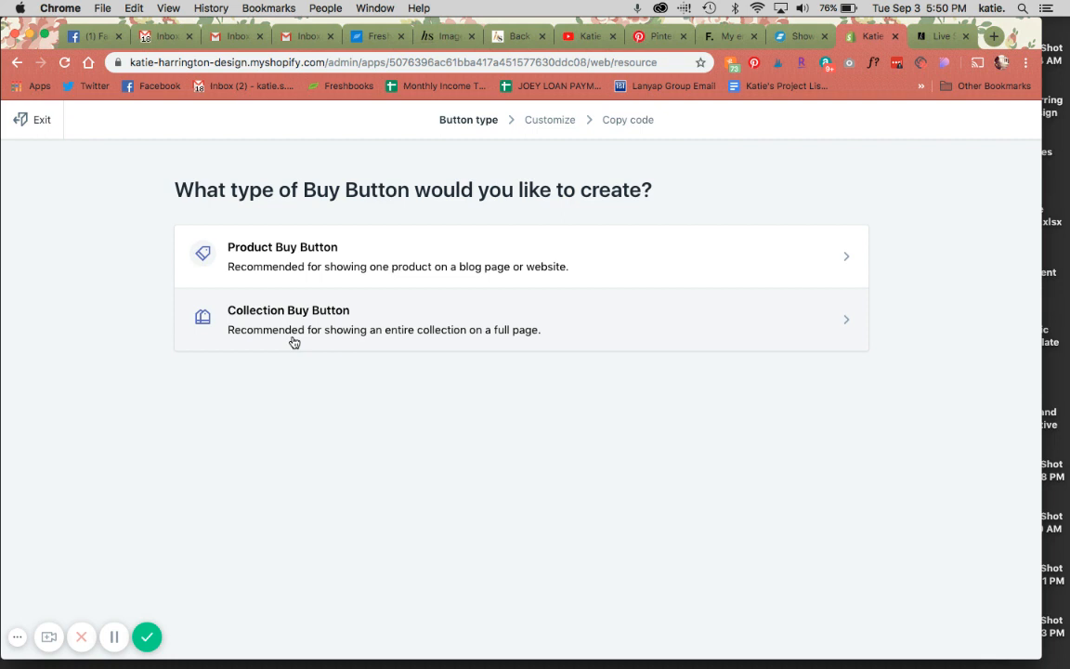
{"action": "mouse_move", "coordinate": [273, 256]}
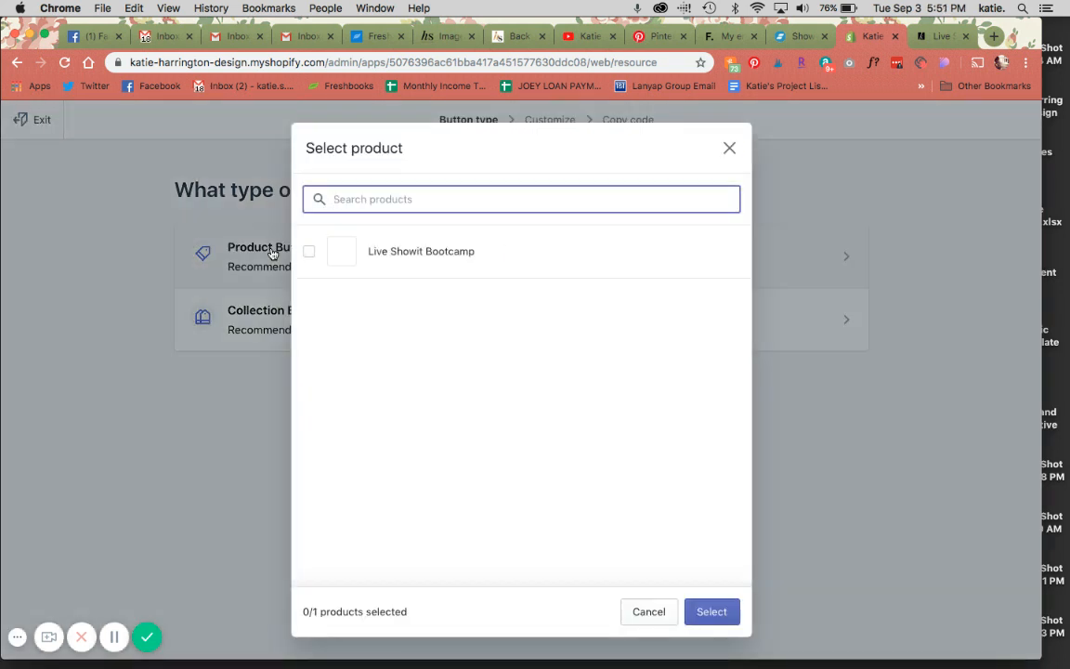
{"action": "left_click", "coordinate": [308, 251]}
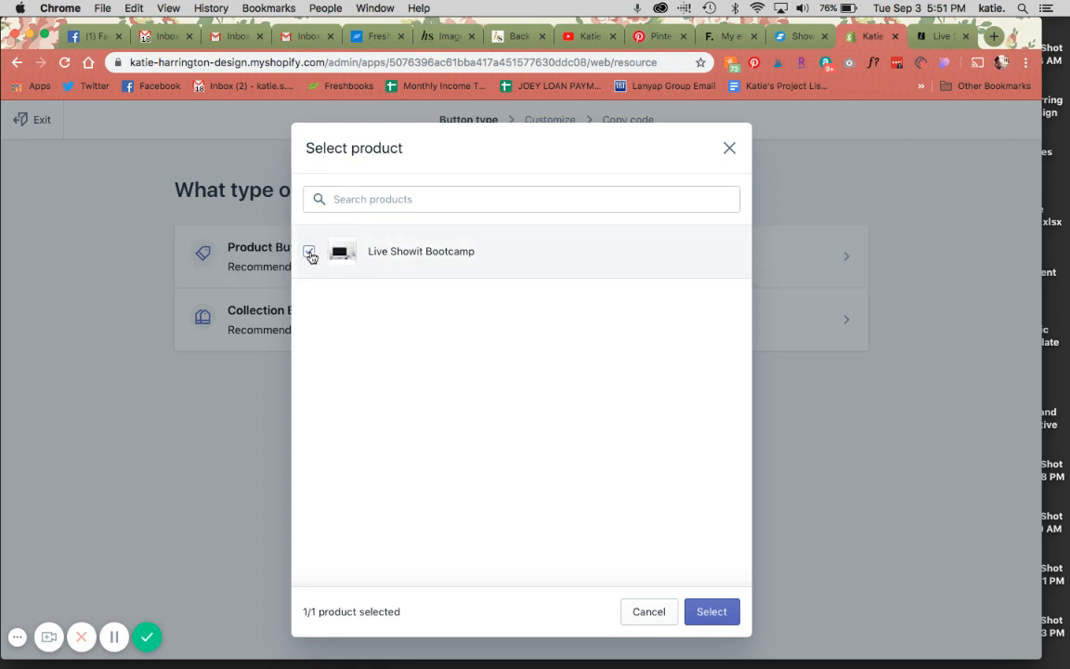
{"action": "left_click", "coordinate": [711, 611]}
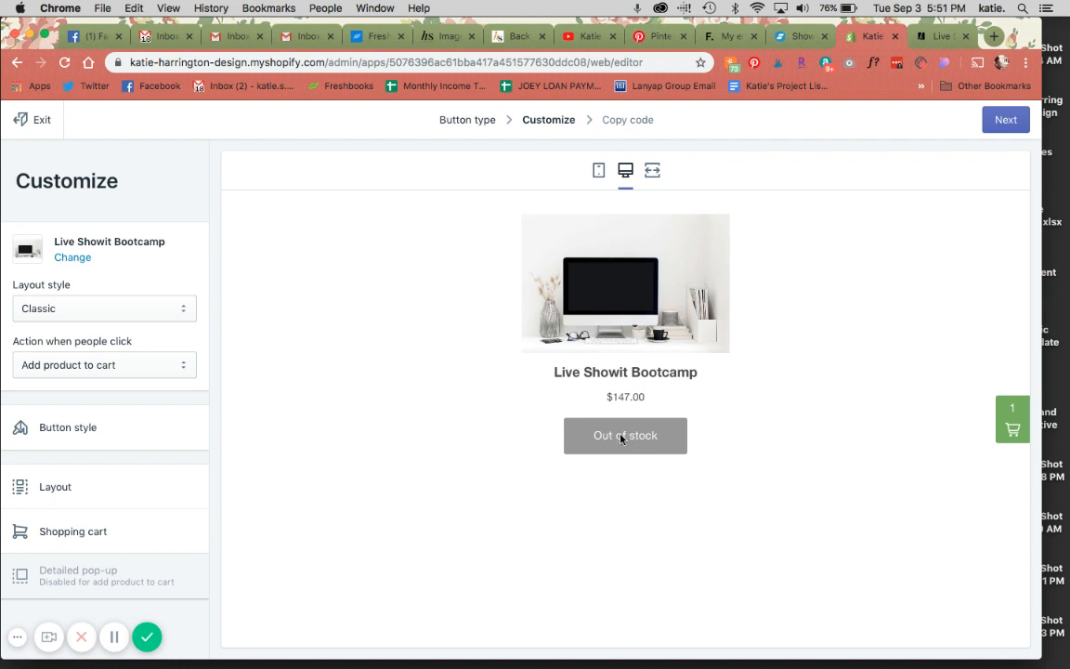
{"action": "mouse_move", "coordinate": [949, 654]}
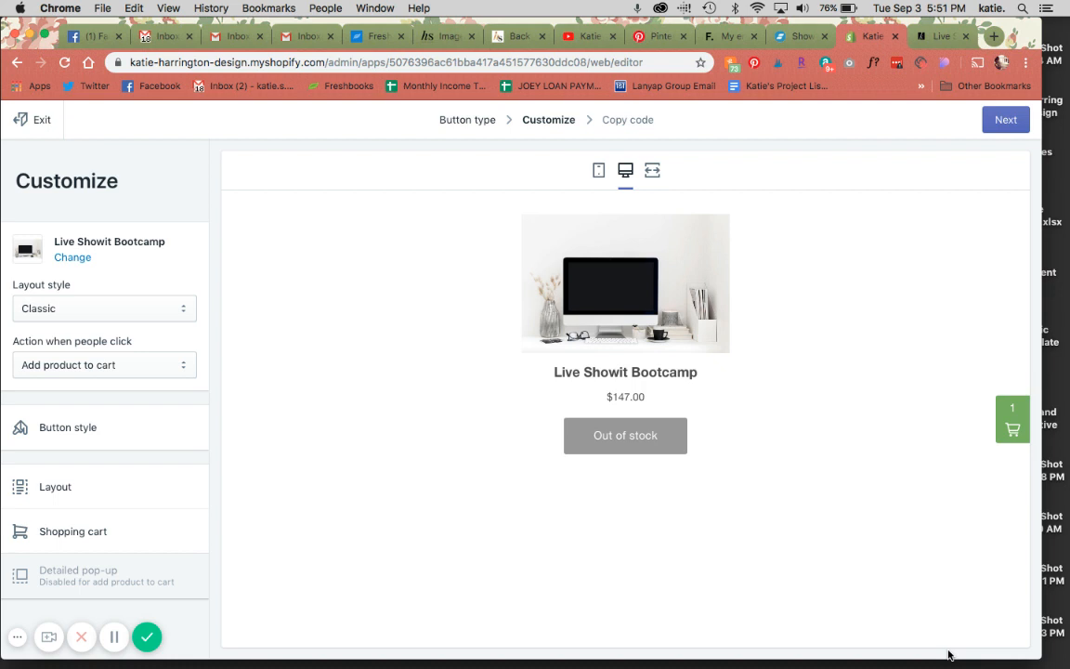
{"action": "mouse_move", "coordinate": [739, 185]}
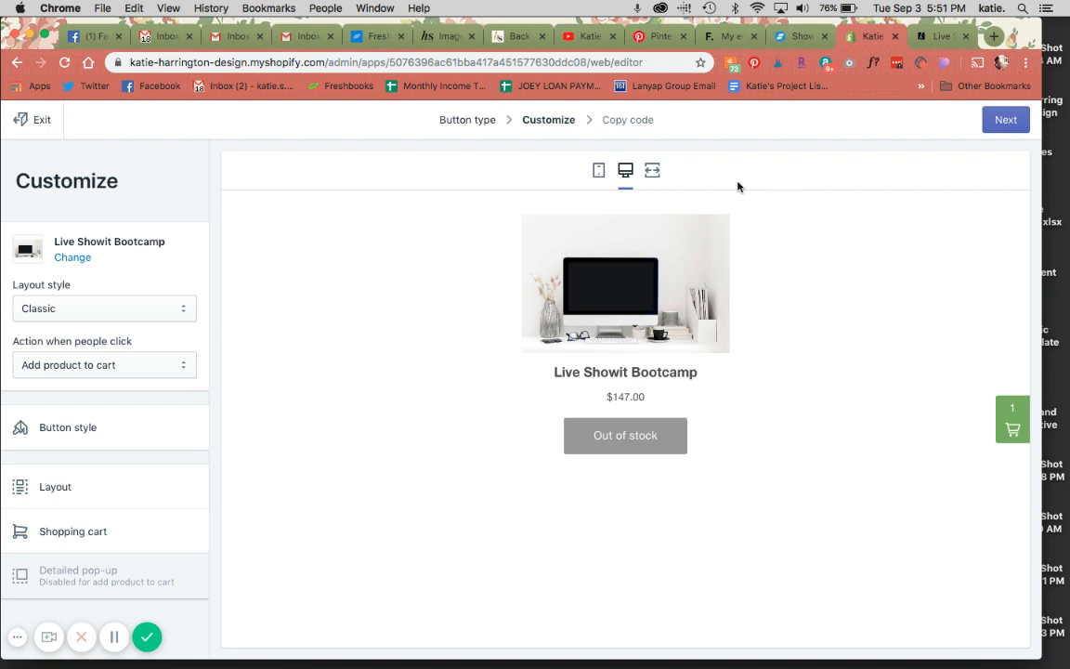
{"action": "mouse_move", "coordinate": [501, 223]}
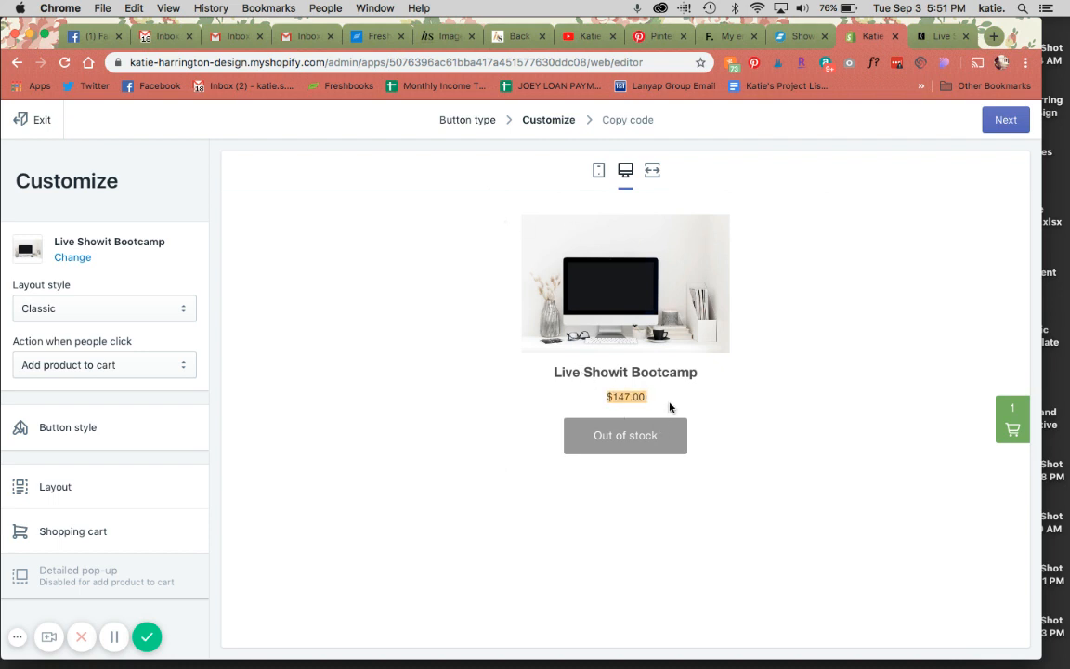
Step: Set the buy button's layout style to Basic
{"action": "left_click", "coordinate": [103, 308]}
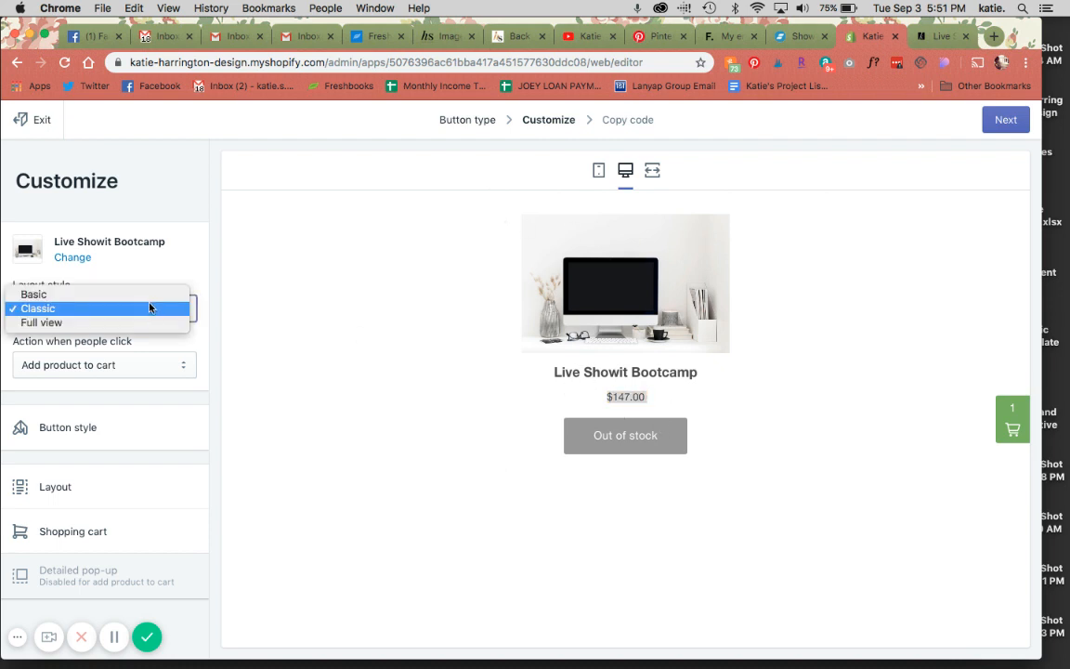
{"action": "left_click", "coordinate": [34, 293]}
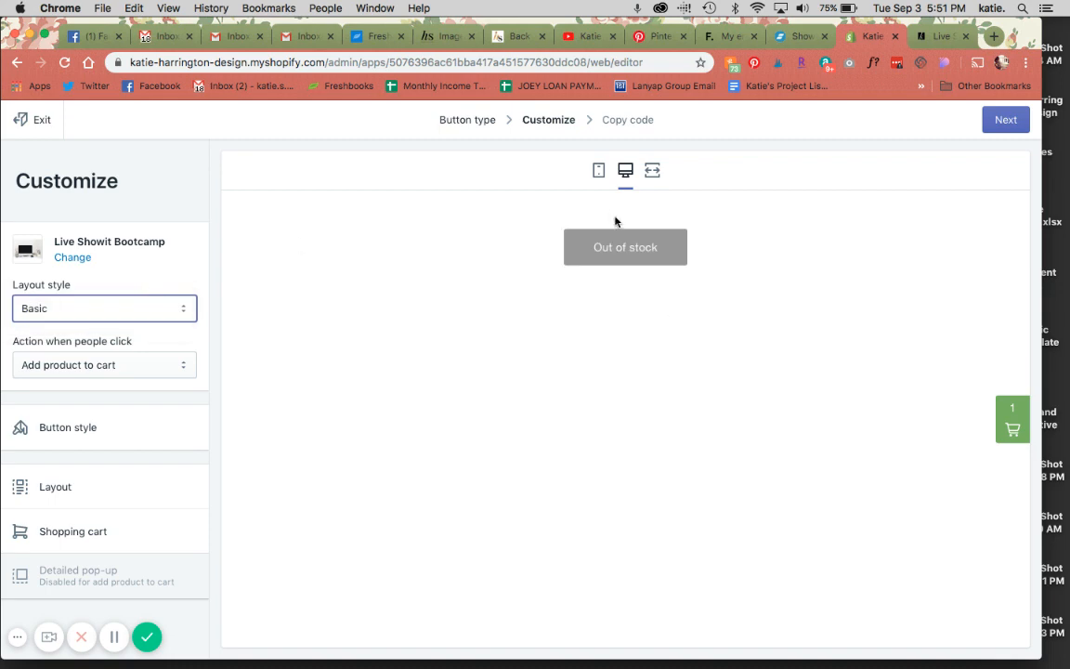
{"action": "mouse_move", "coordinate": [716, 301]}
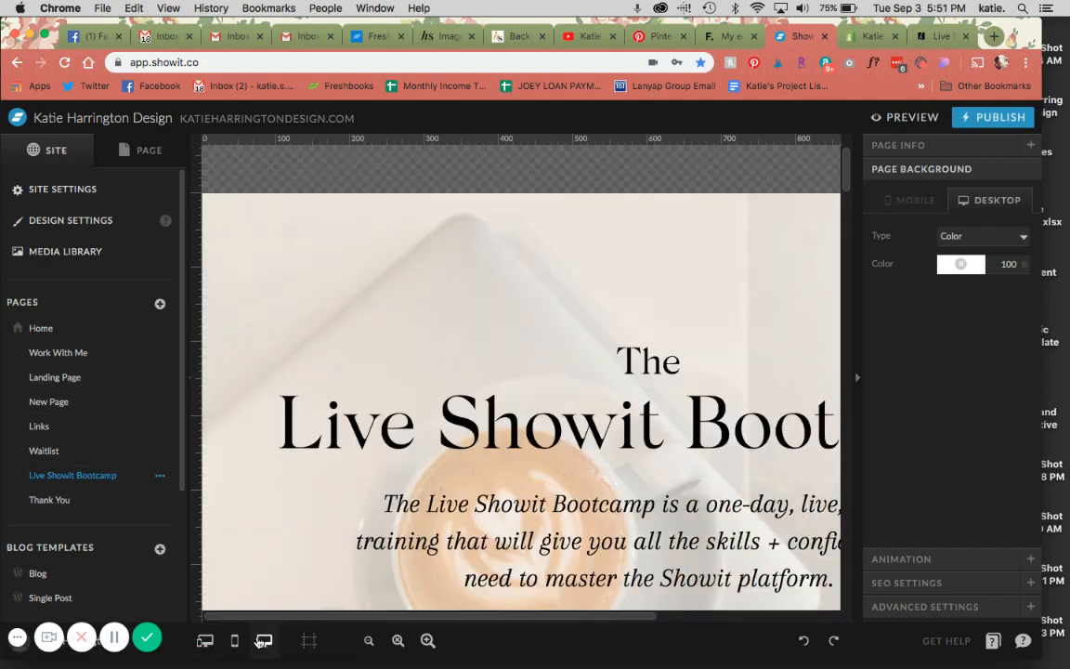
Step: Add a new canvas to the sales page and start an image element on it
{"action": "scroll", "scroll_direction": "down", "scroll_amount": 3}
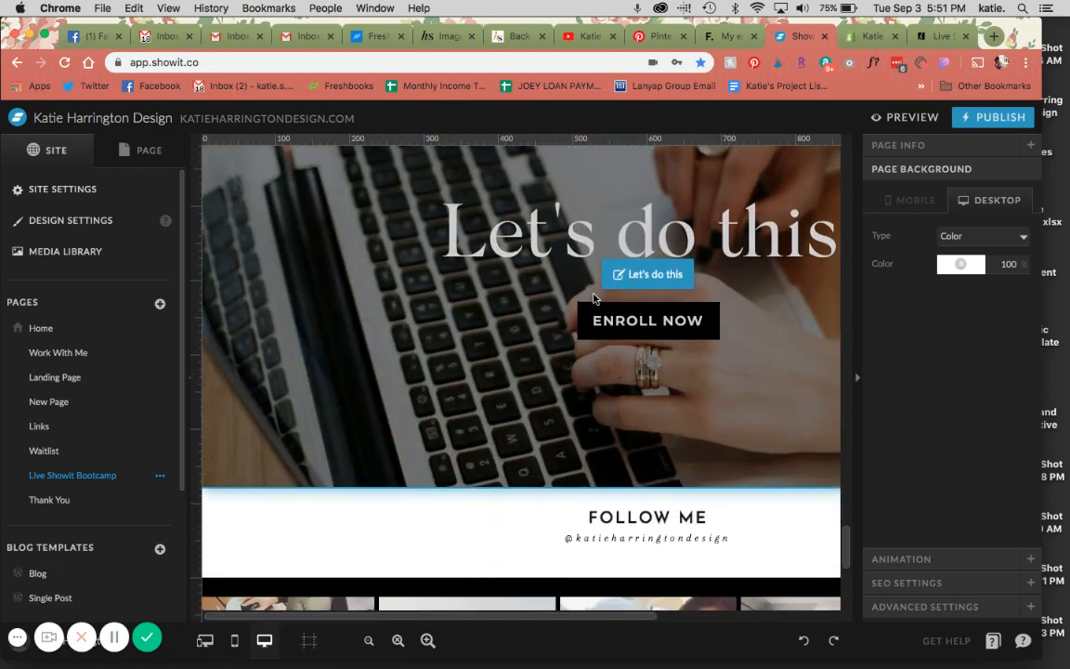
{"action": "left_click", "coordinate": [145, 148]}
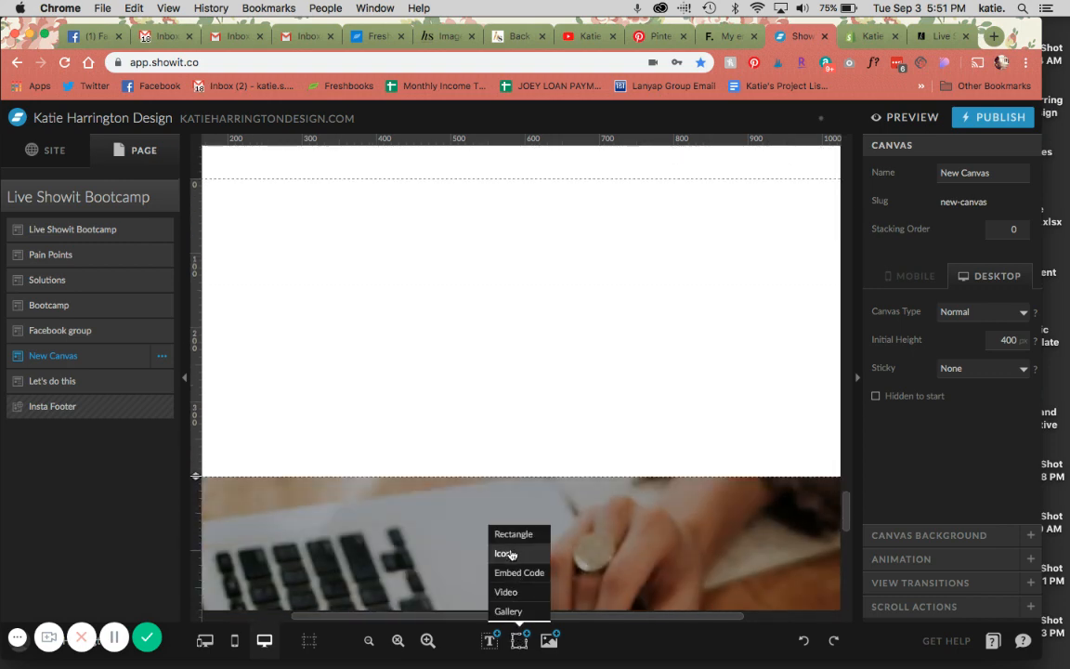
{"action": "left_click", "coordinate": [509, 611]}
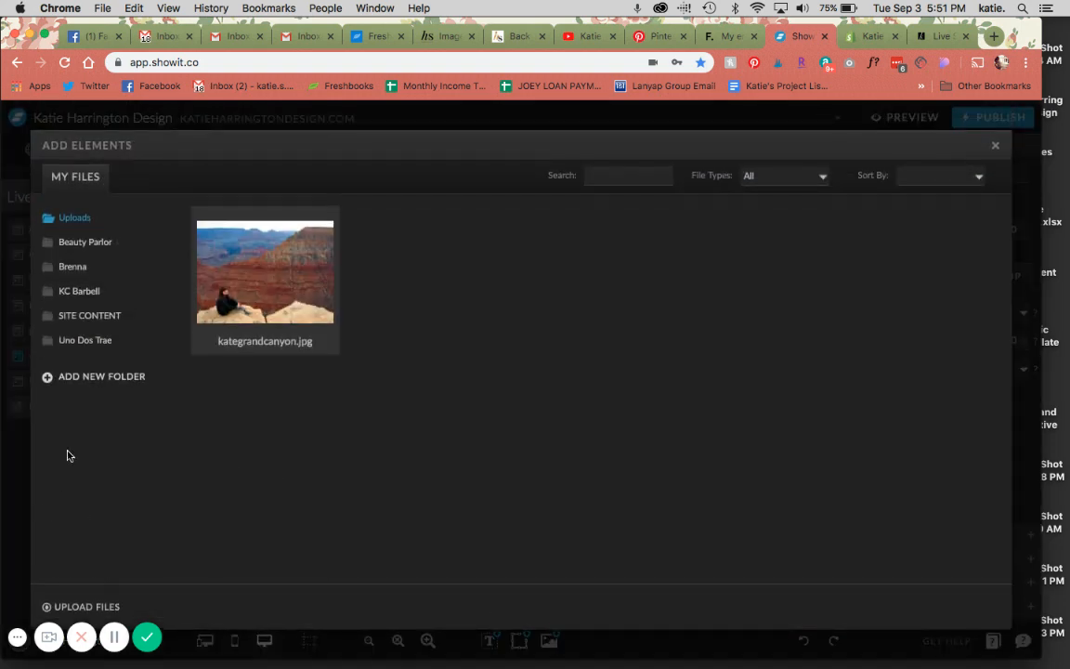
{"action": "mouse_move", "coordinate": [401, 413]}
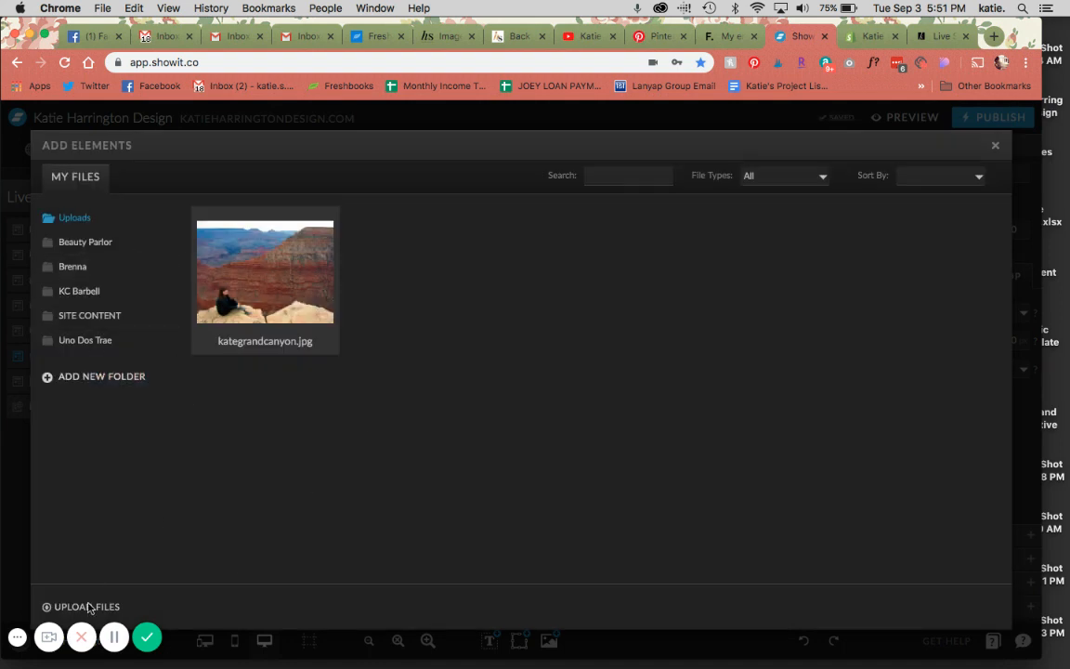
Step: Upload the desk stock photo from Desktop into the media library and select it
{"action": "left_click", "coordinate": [86, 605]}
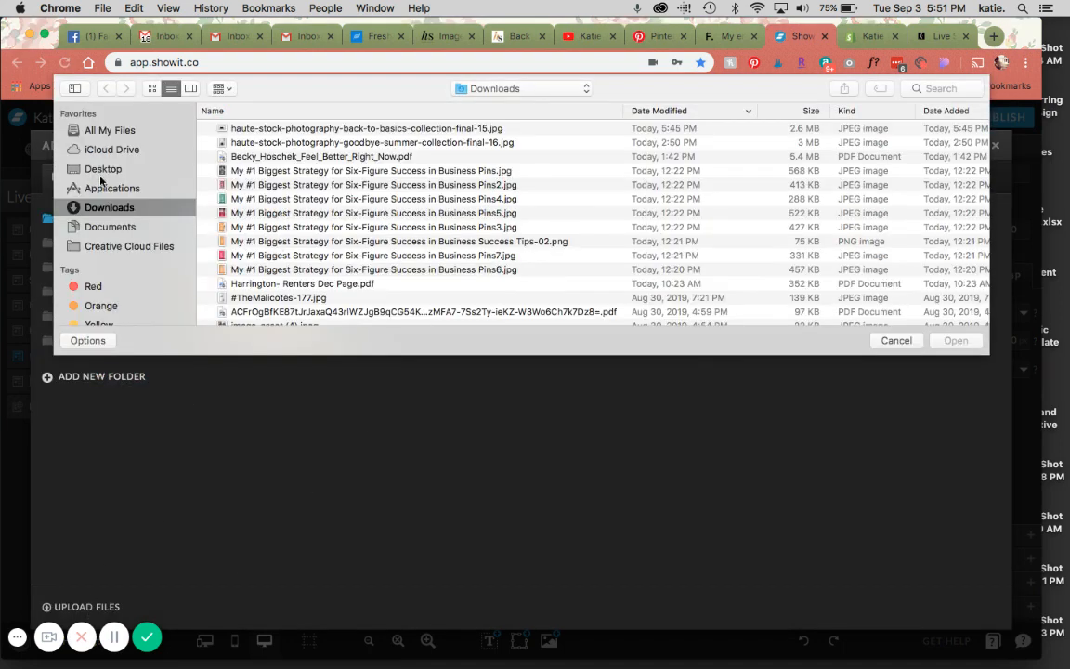
{"action": "left_click", "coordinate": [104, 168]}
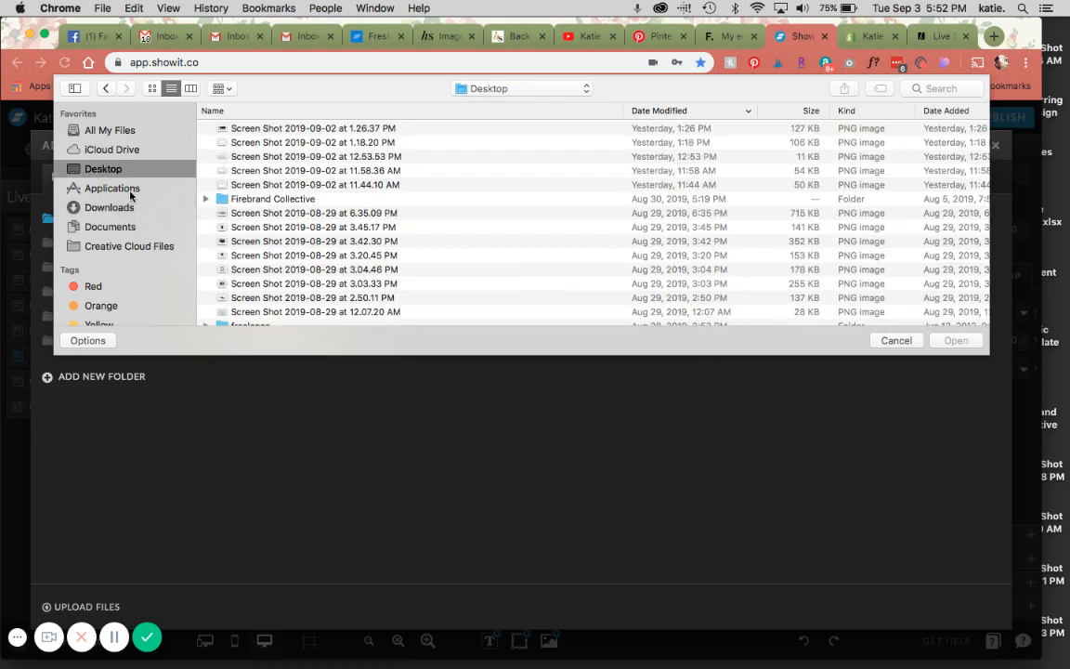
{"action": "left_click", "coordinate": [109, 206]}
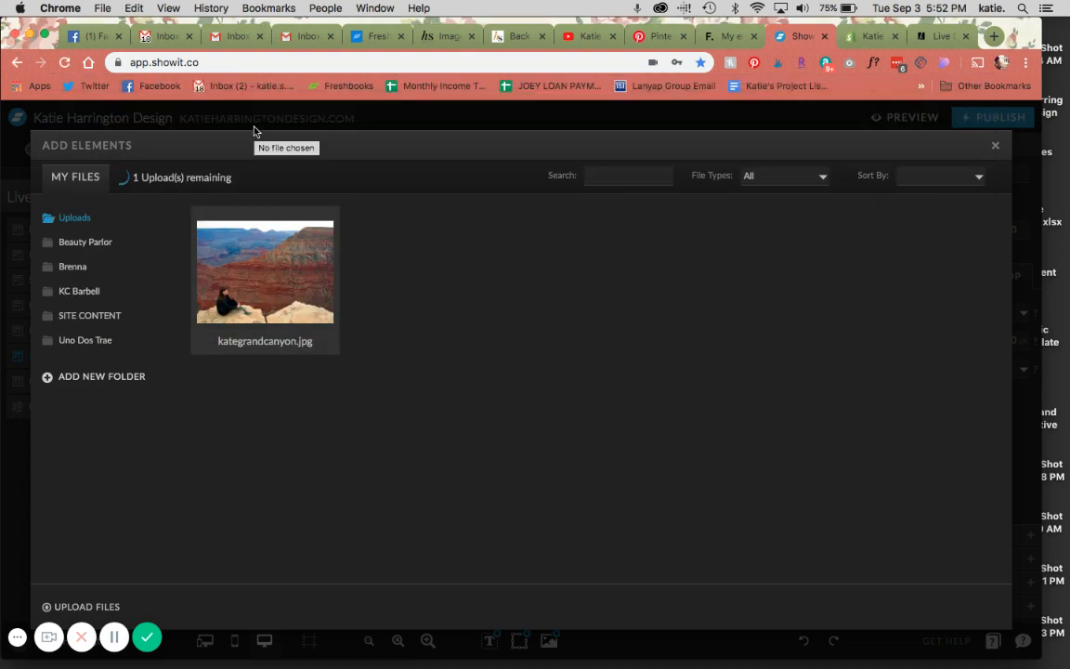
{"action": "left_click", "coordinate": [264, 271]}
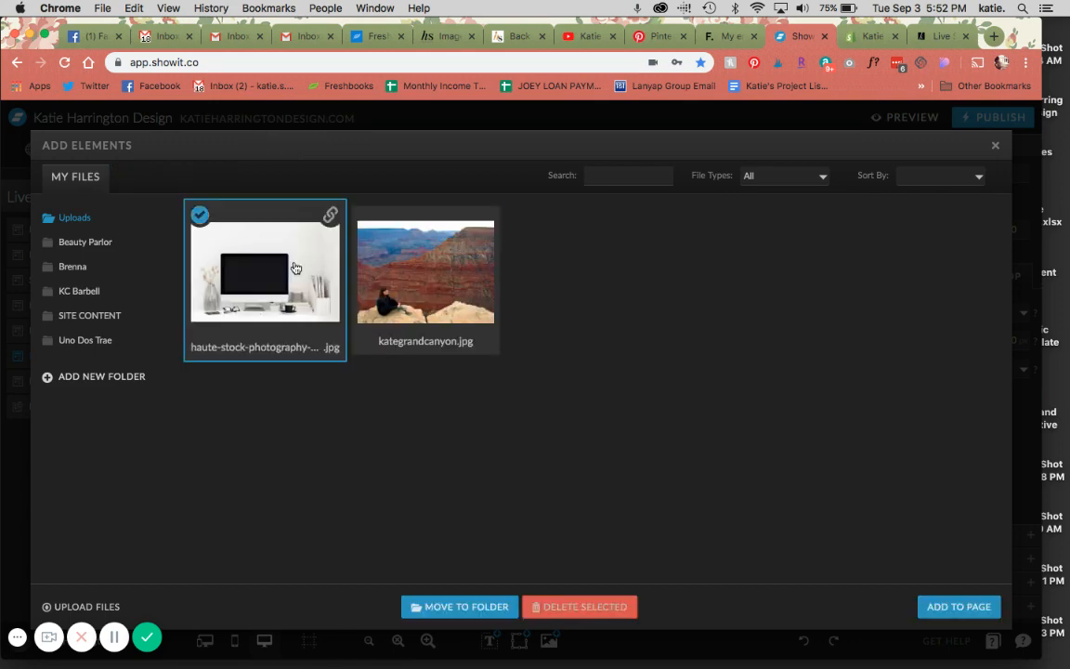
Step: Place the desk photo on the new canvas, shrink it and set its display value to 30
{"action": "left_click", "coordinate": [958, 605]}
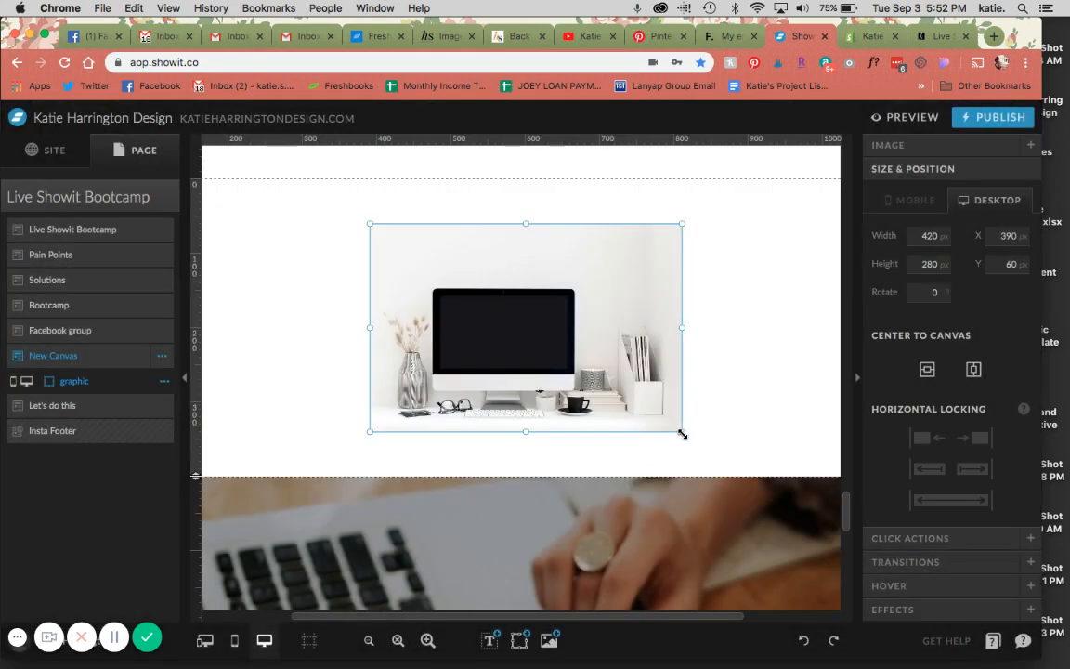
{"action": "left_click_drag", "start_coordinate": [682, 327], "coordinate": [609, 331]}
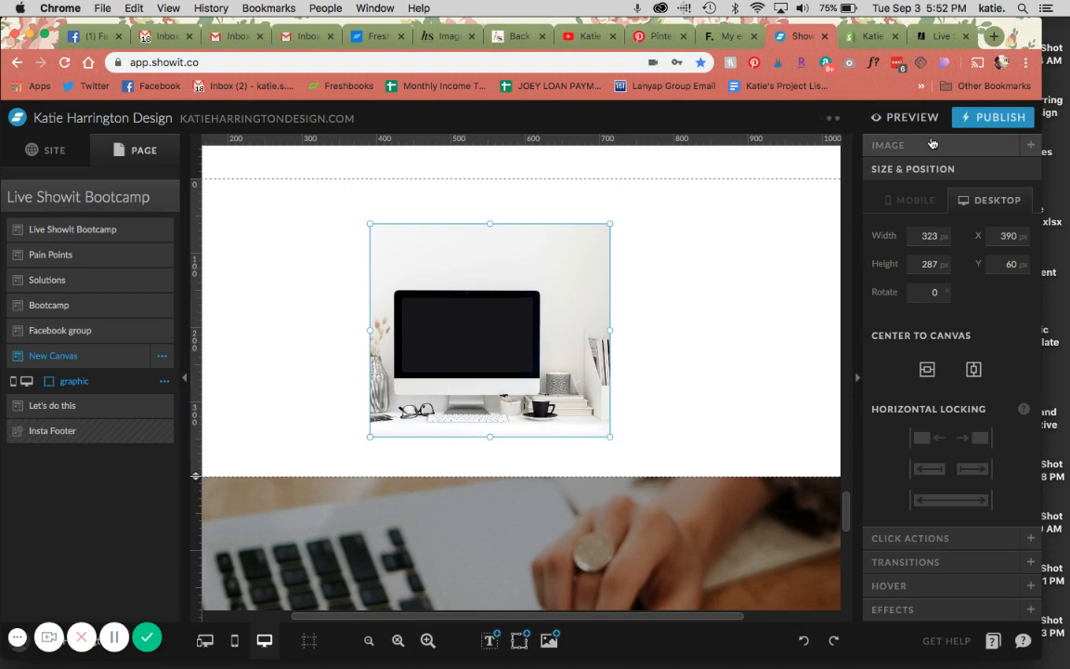
{"action": "left_click", "coordinate": [888, 145]}
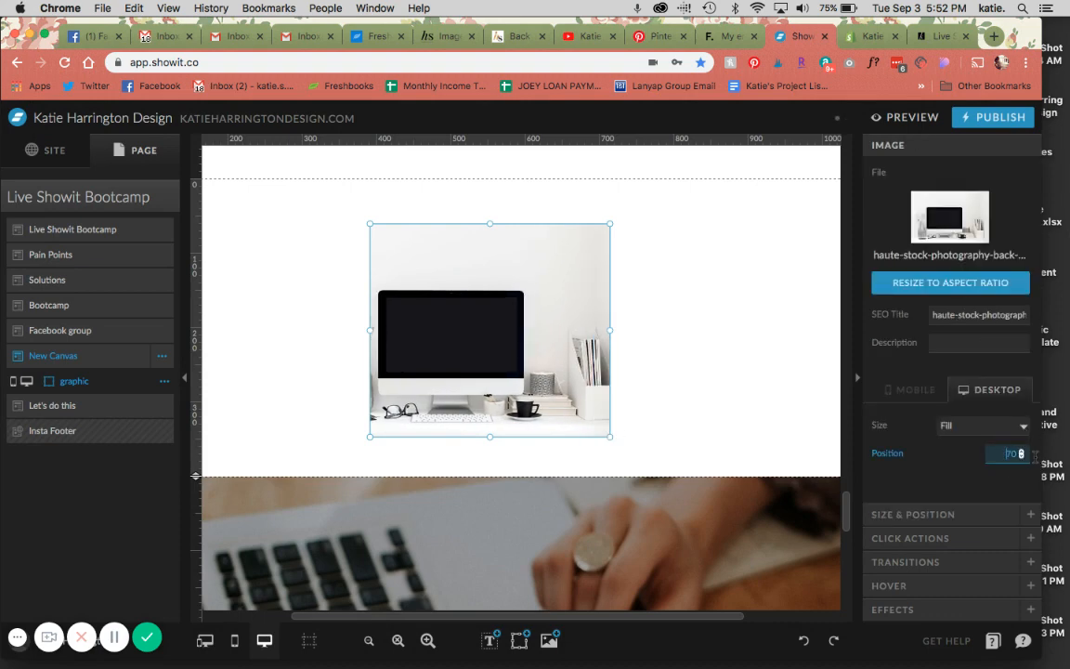
{"action": "type", "text": "30"}
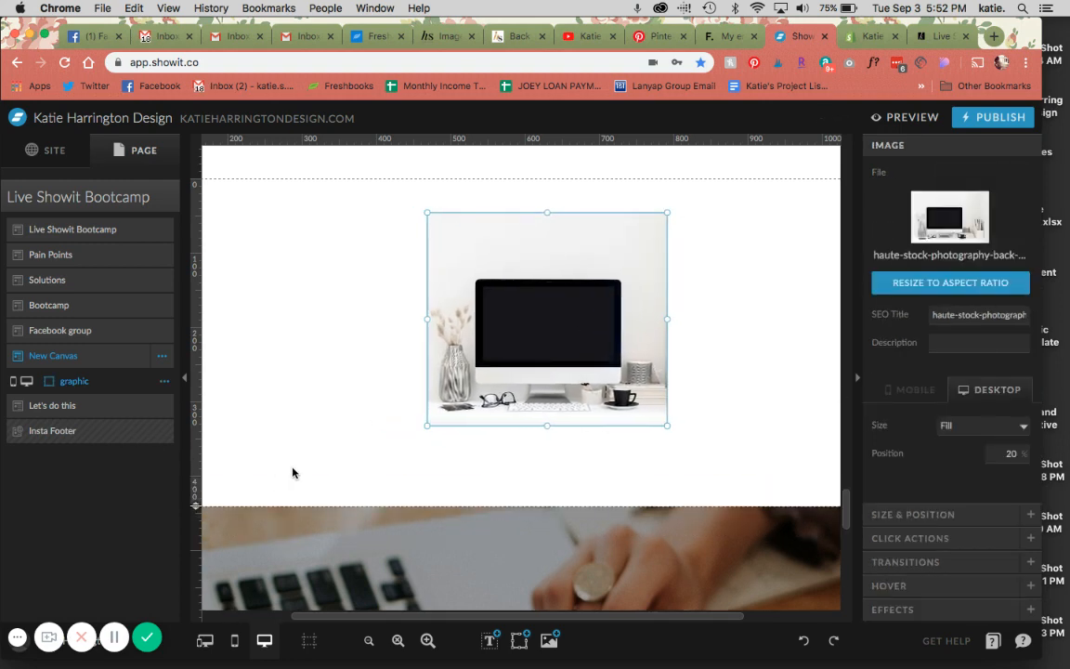
{"action": "left_click", "coordinate": [60, 330]}
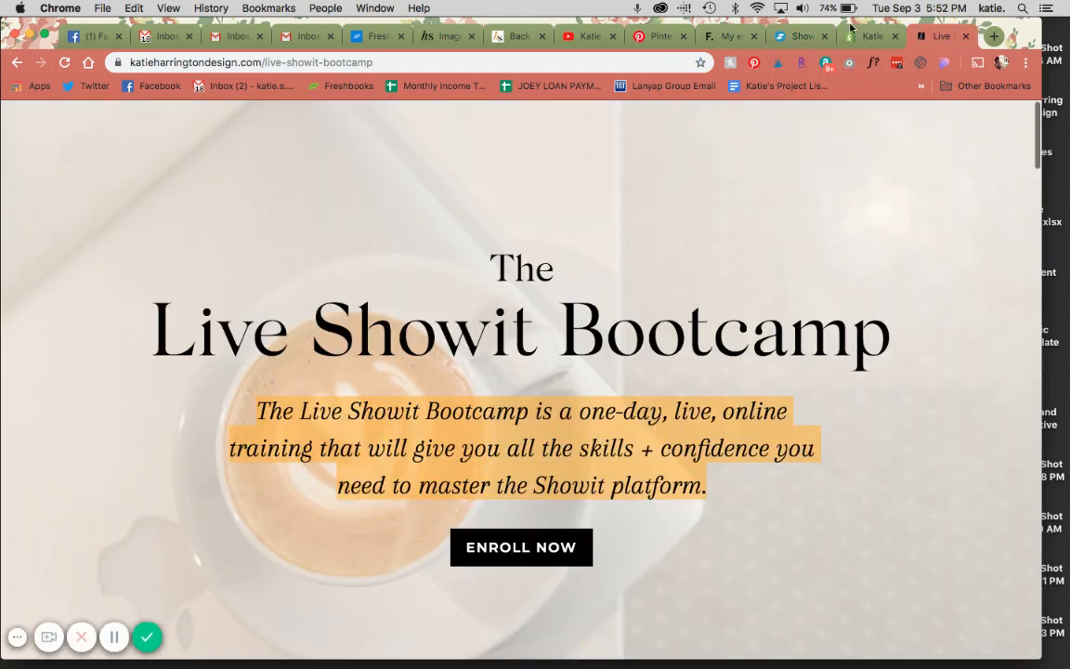
Step: Review the buy button's text font list in Button style, keeping Helvetica Neue
{"action": "left_click", "coordinate": [869, 38]}
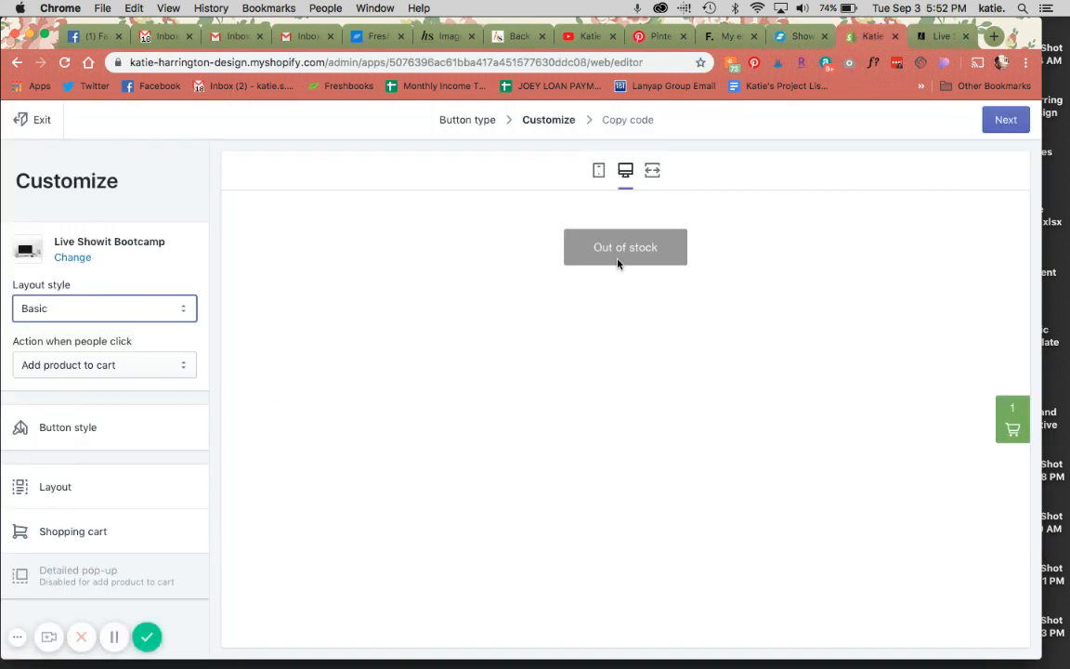
{"action": "left_click", "coordinate": [67, 428]}
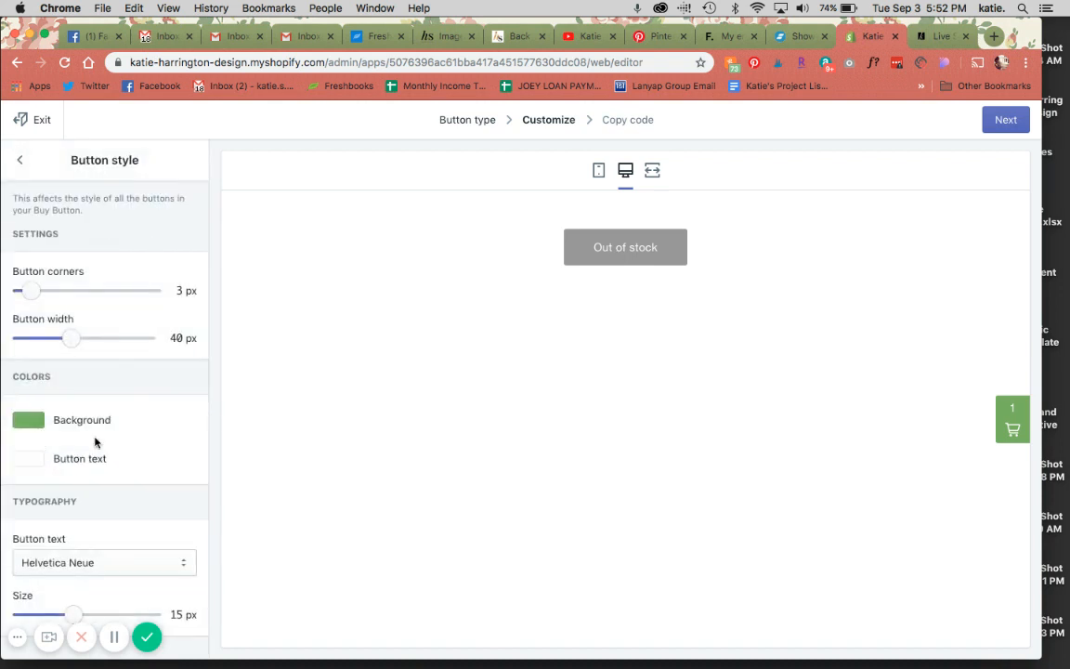
{"action": "left_click", "coordinate": [102, 561]}
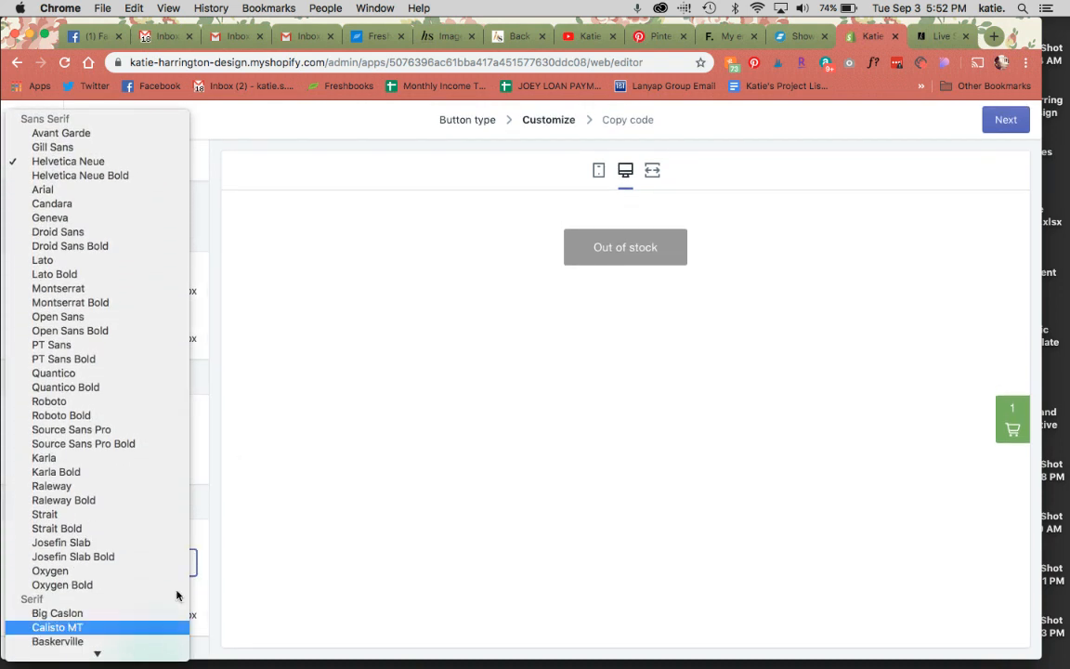
{"action": "scroll", "scroll_direction": "down", "scroll_amount": 3}
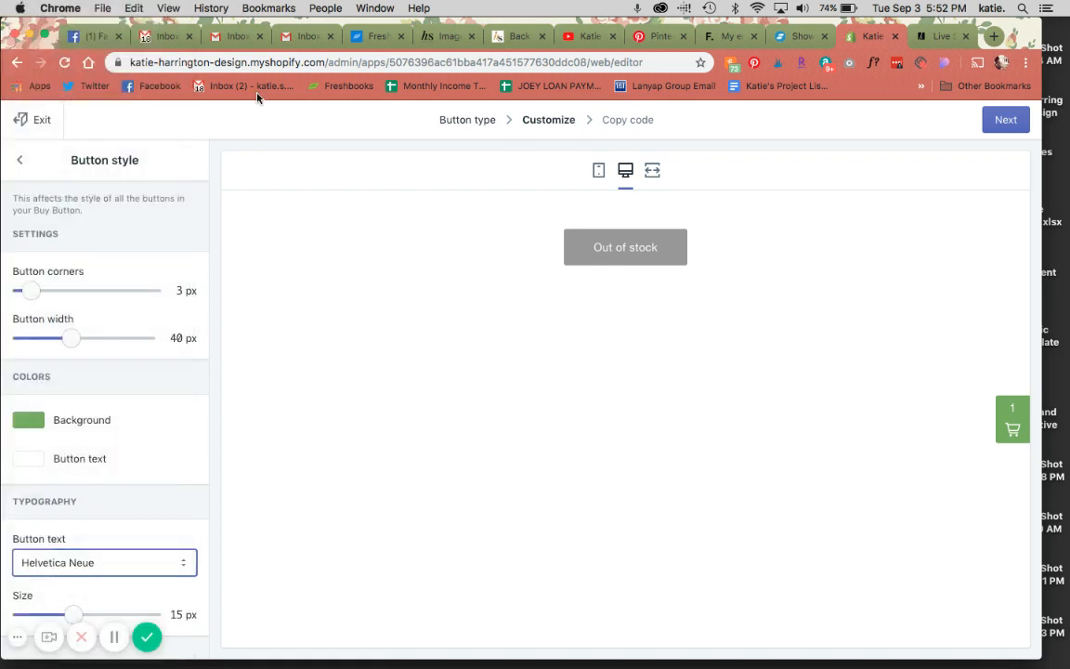
{"action": "mouse_move", "coordinate": [357, 201]}
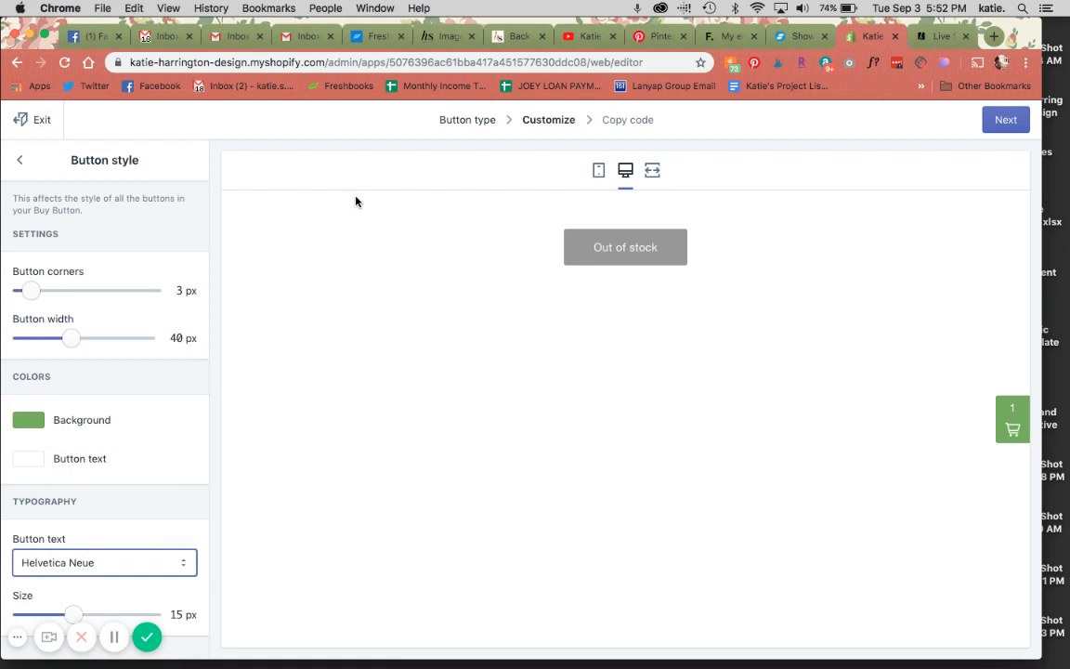
{"action": "mouse_move", "coordinate": [419, 260]}
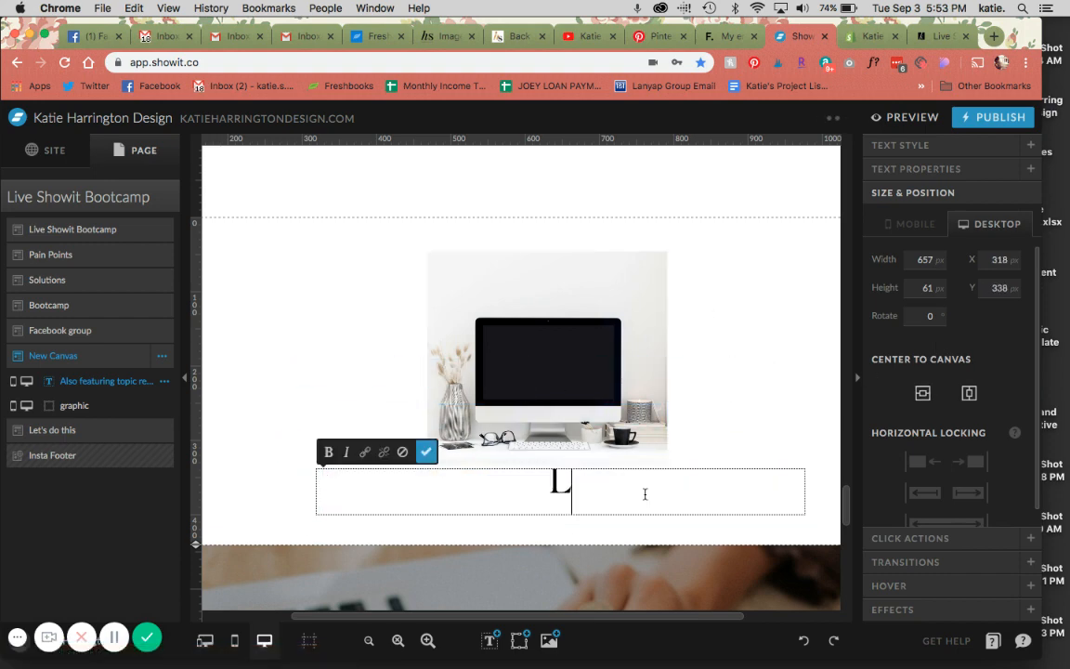
Step: Add a 'Live Showit Bootcamp' heading beneath the desk photo on the canvas
{"action": "type", "text": "Live Showit Bootcamp"}
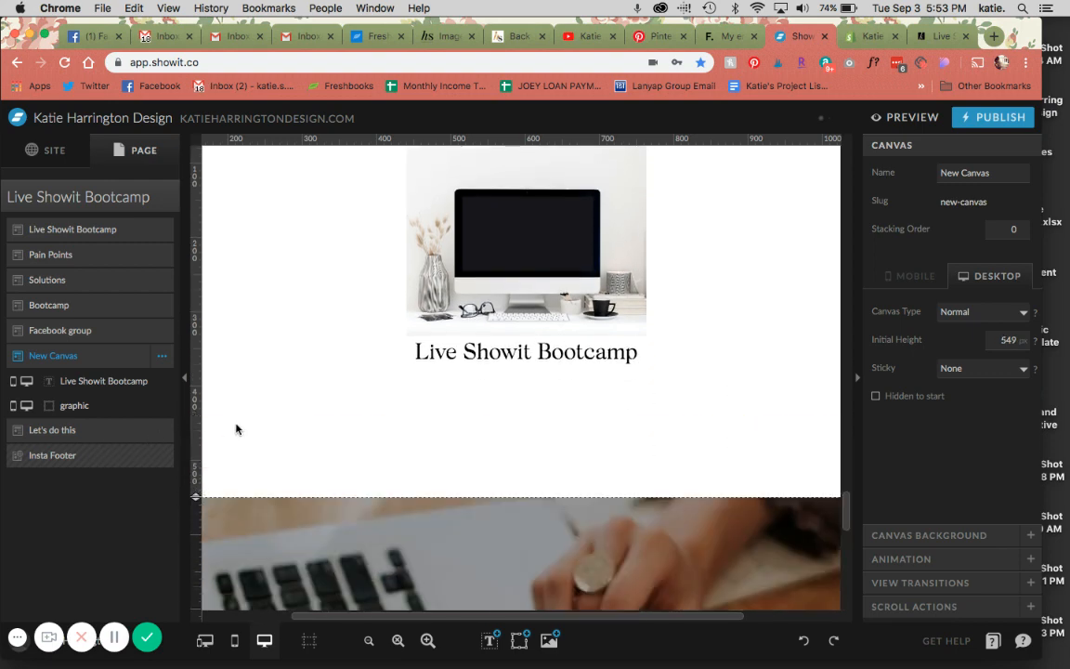
{"action": "left_click", "coordinate": [871, 35]}
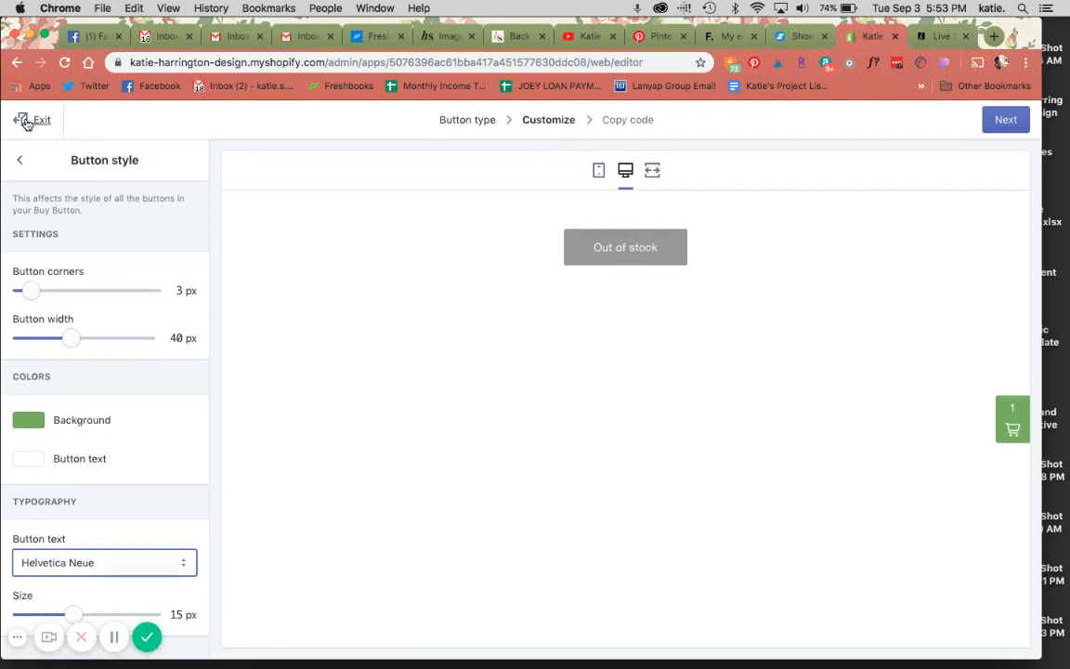
Step: Leave the buy button editor and open the Live Showit Bootcamp product
{"action": "left_click", "coordinate": [33, 119]}
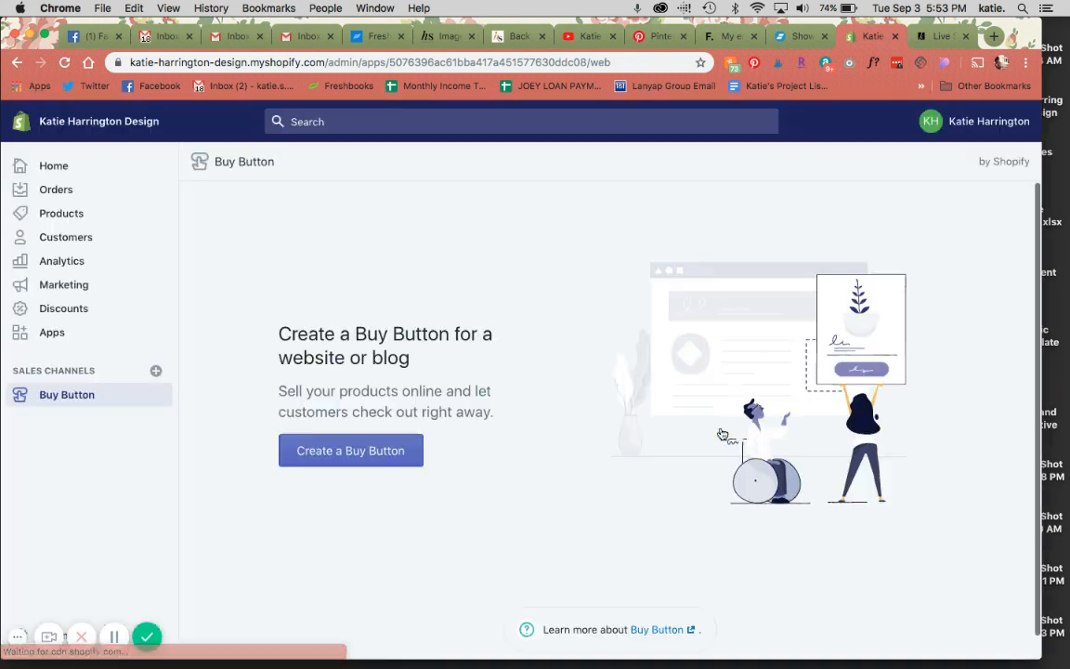
{"action": "mouse_move", "coordinate": [61, 211]}
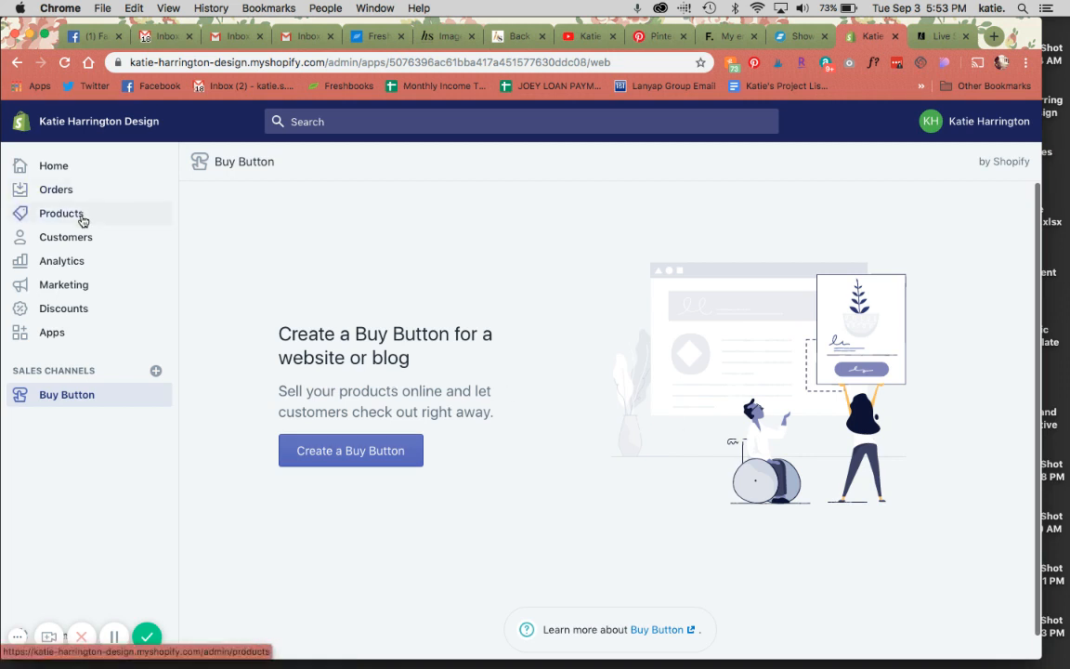
{"action": "left_click", "coordinate": [61, 212]}
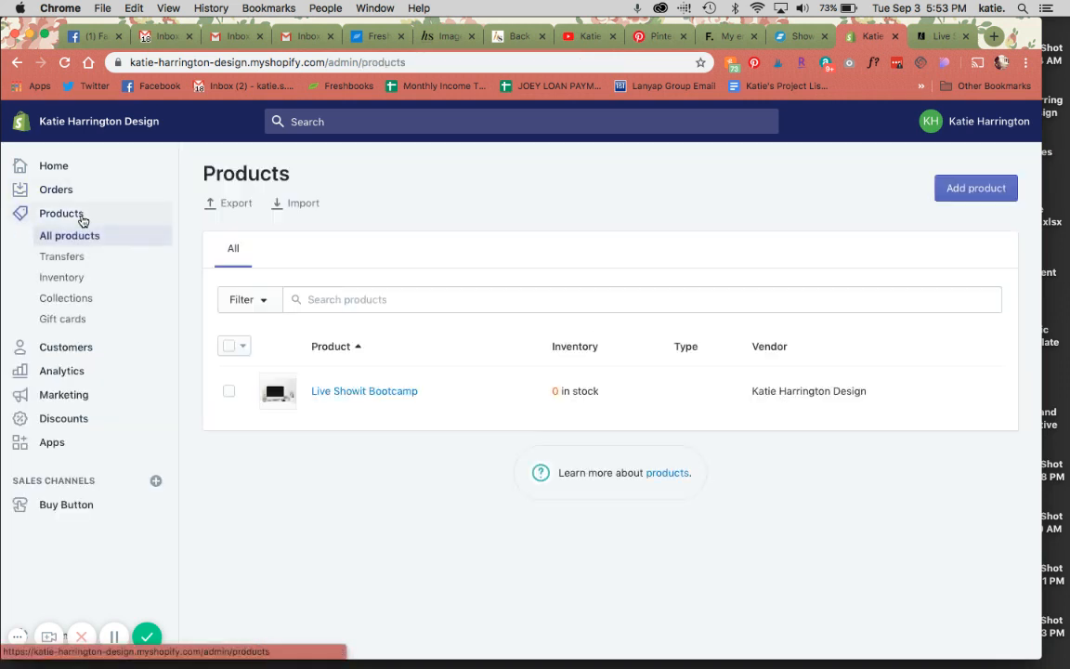
{"action": "left_click", "coordinate": [364, 390]}
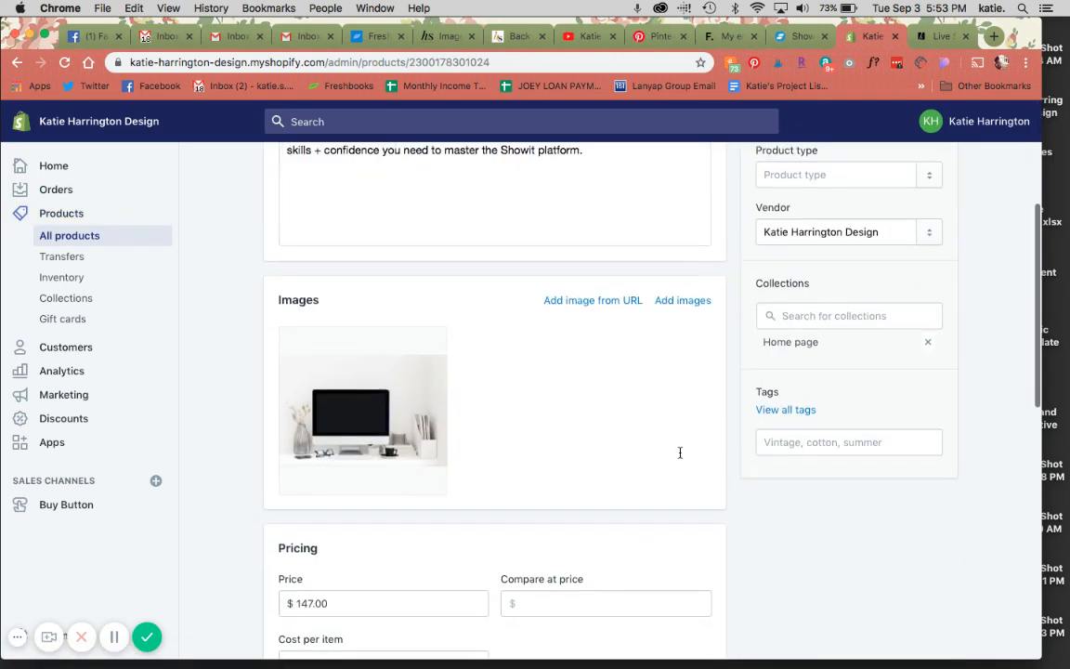
Step: Set Inventory policy to Don't track inventory, save, and choose Embed on a website
{"action": "scroll", "scroll_direction": "down", "scroll_amount": 3}
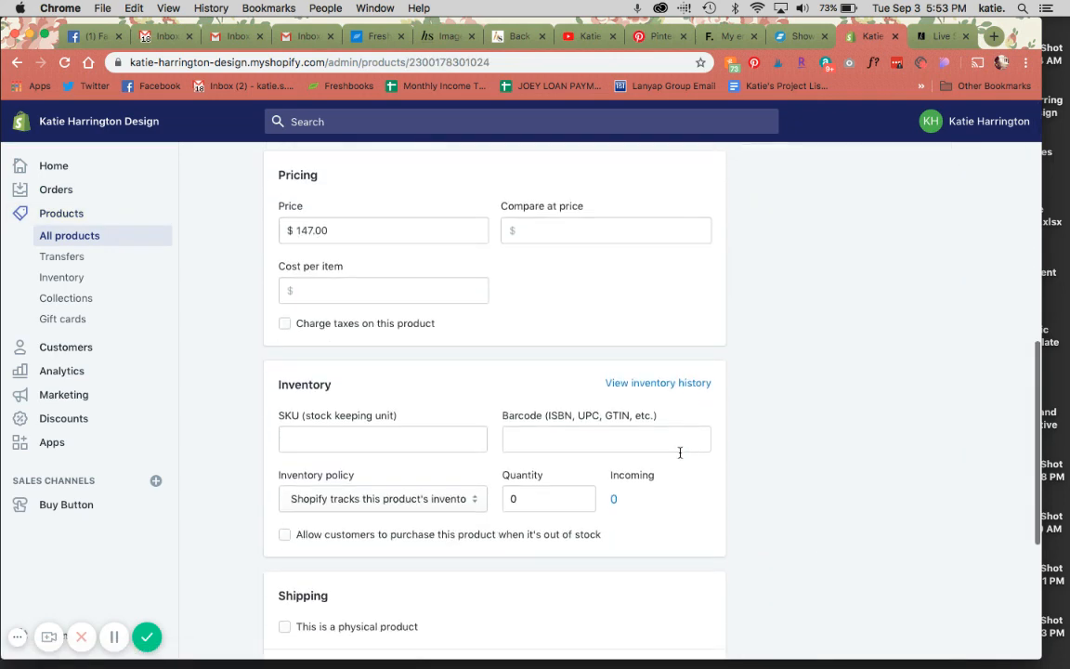
{"action": "left_click", "coordinate": [381, 498]}
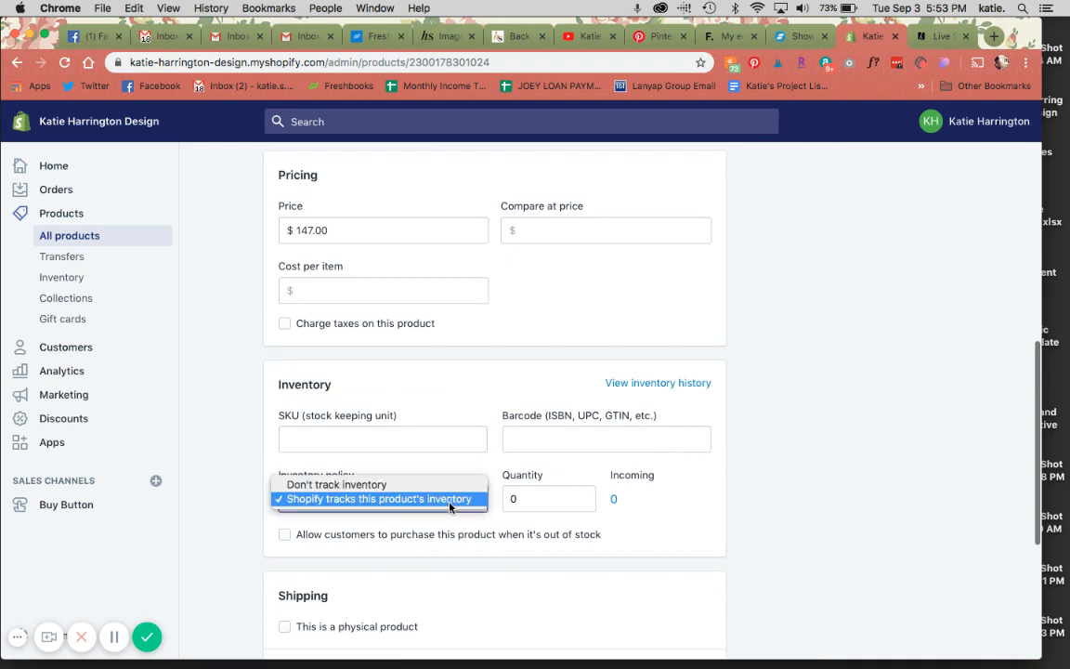
{"action": "left_click", "coordinate": [337, 483]}
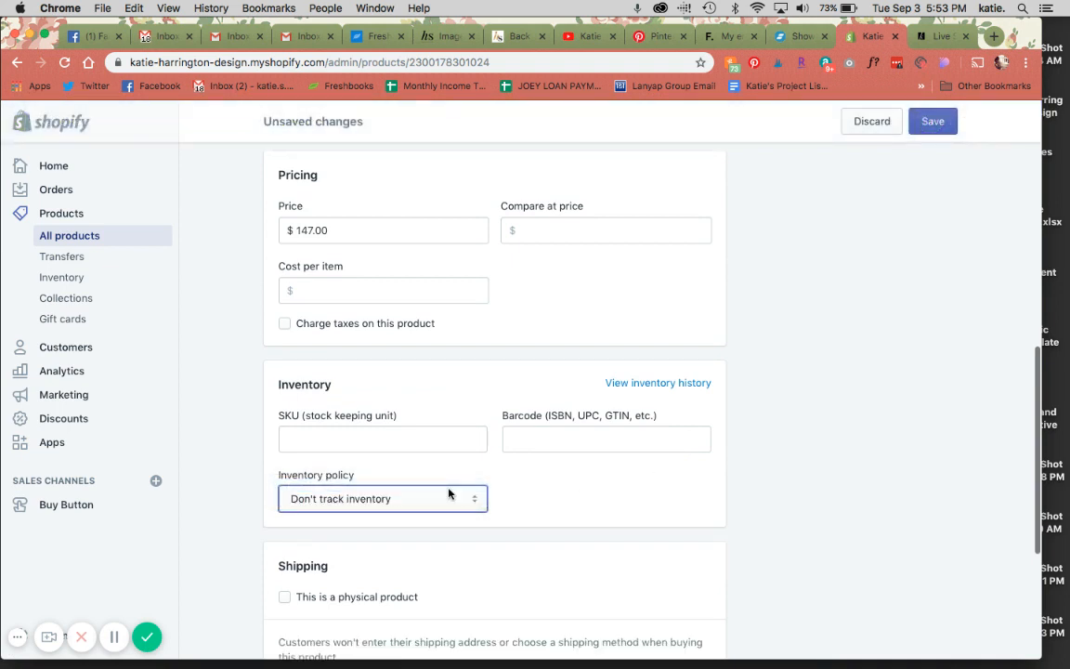
{"action": "left_click", "coordinate": [382, 498]}
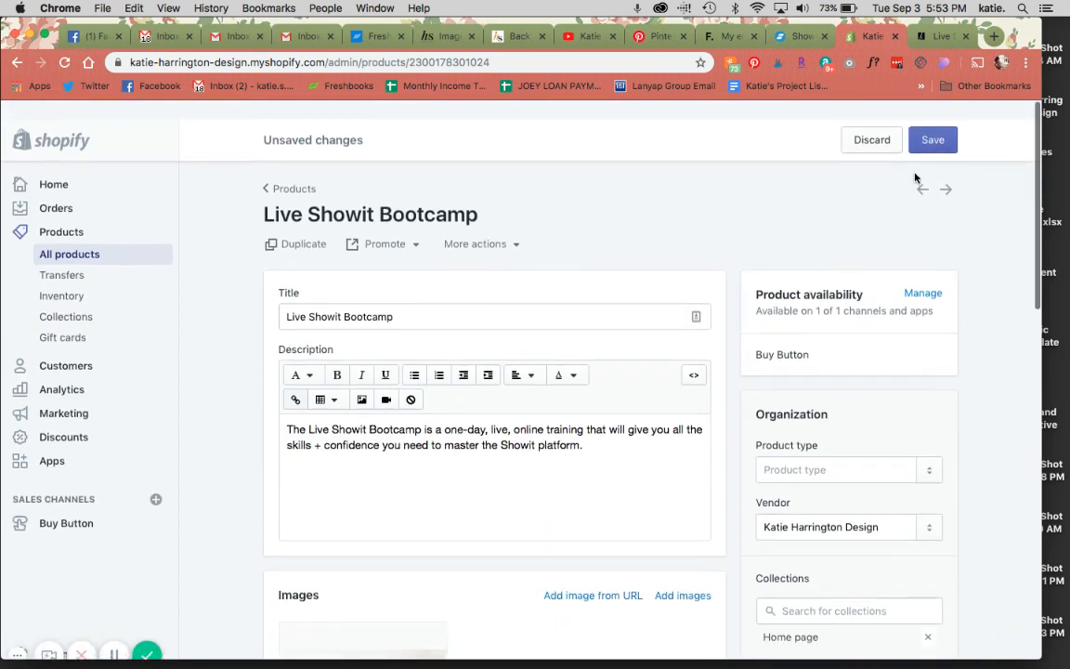
{"action": "left_click", "coordinate": [932, 139]}
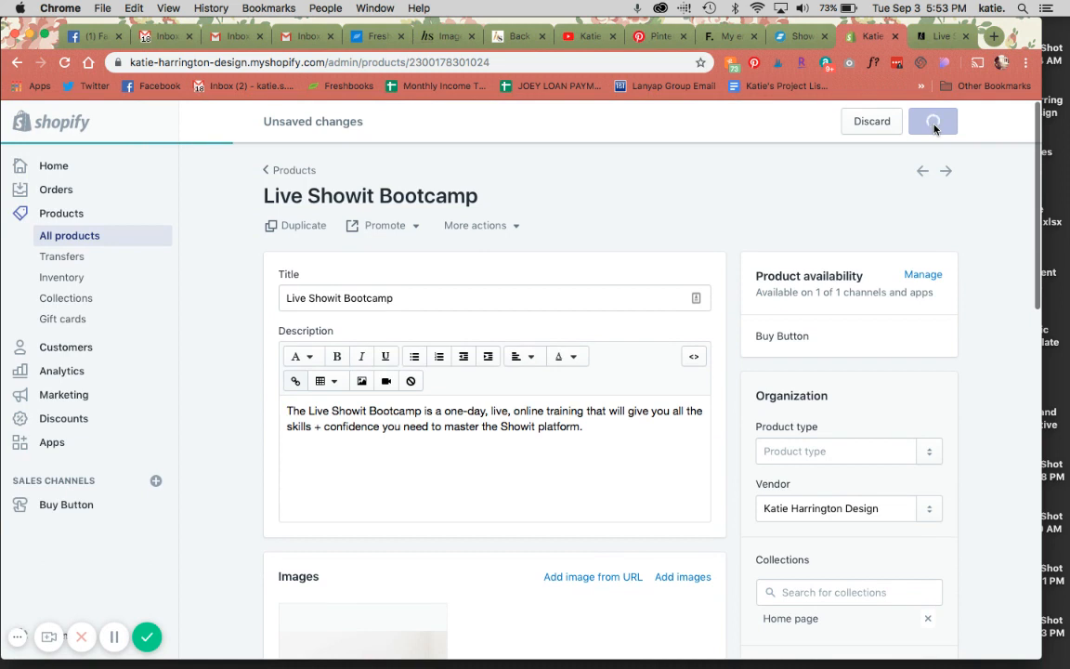
{"action": "left_click", "coordinate": [932, 121]}
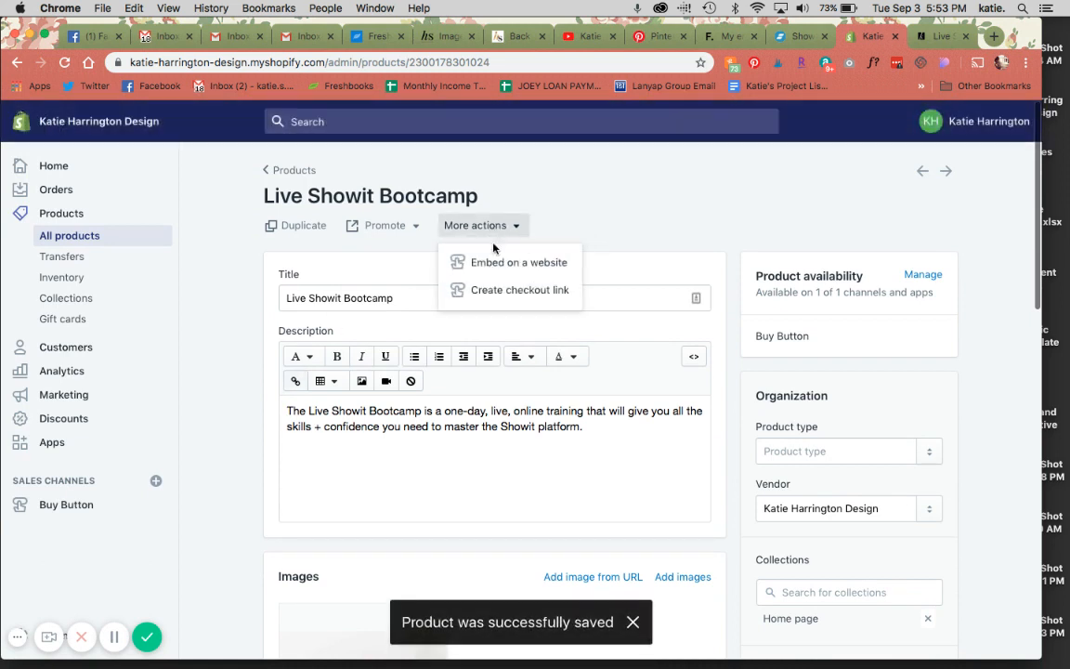
{"action": "left_click", "coordinate": [67, 505]}
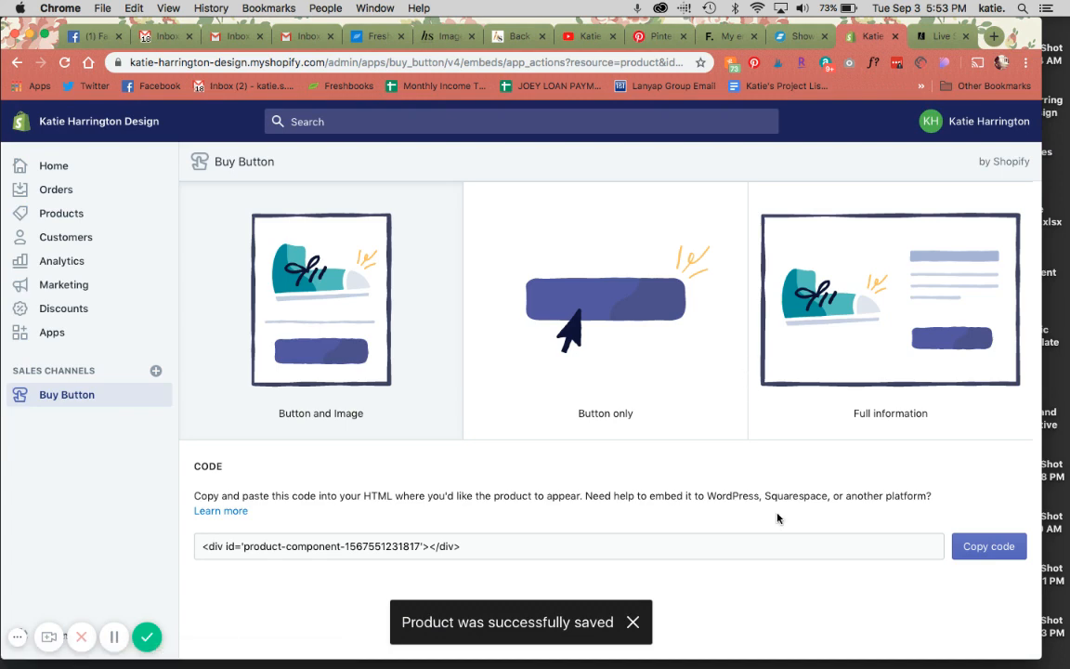
Step: Start a new buy button for the Live Showit Bootcamp product with the basic layout style
{"action": "left_click", "coordinate": [631, 621]}
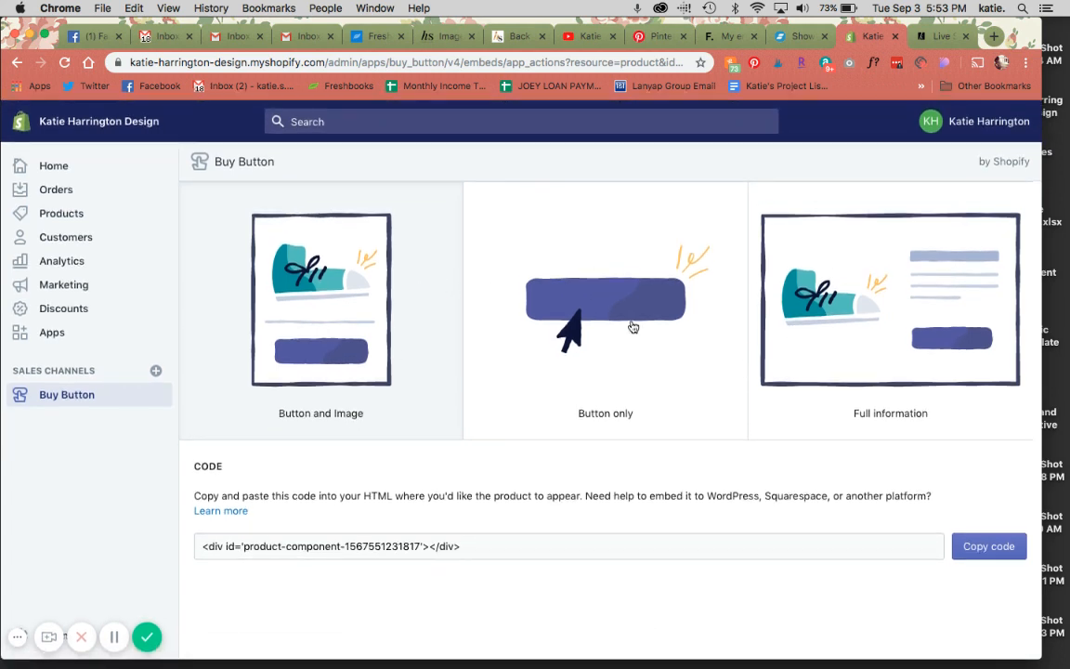
{"action": "mouse_move", "coordinate": [295, 280]}
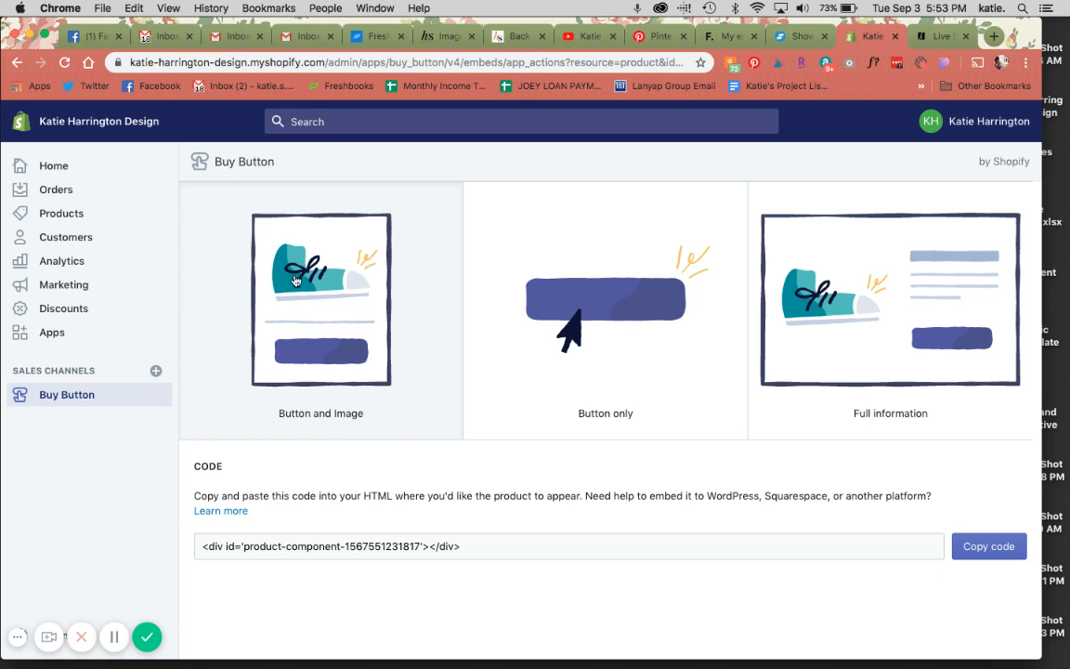
{"action": "mouse_move", "coordinate": [639, 282]}
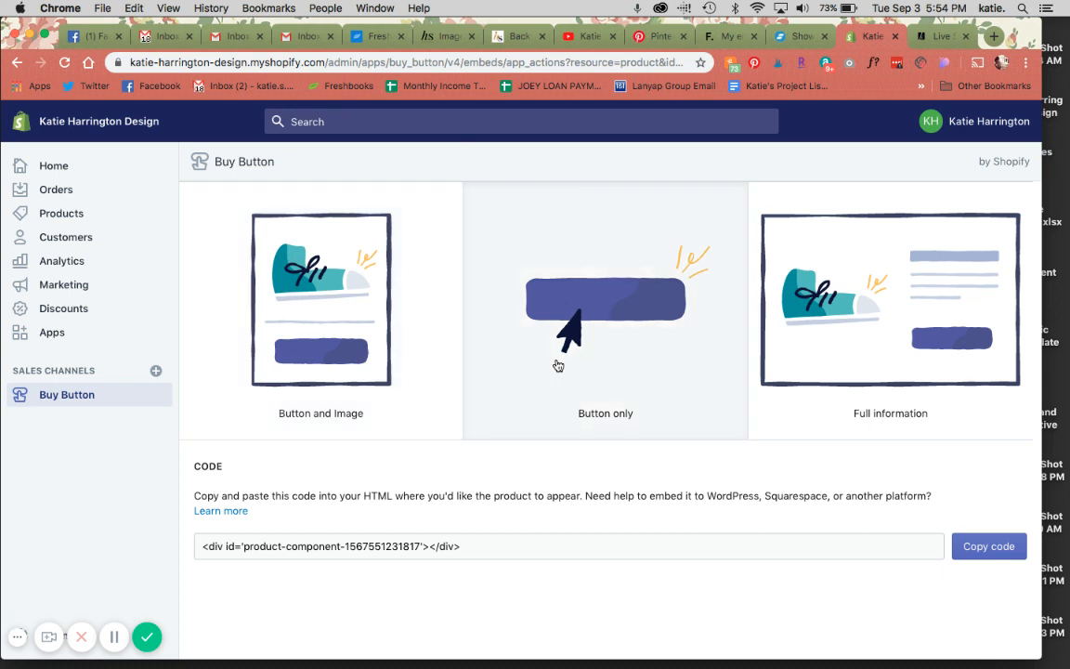
{"action": "mouse_move", "coordinate": [107, 406]}
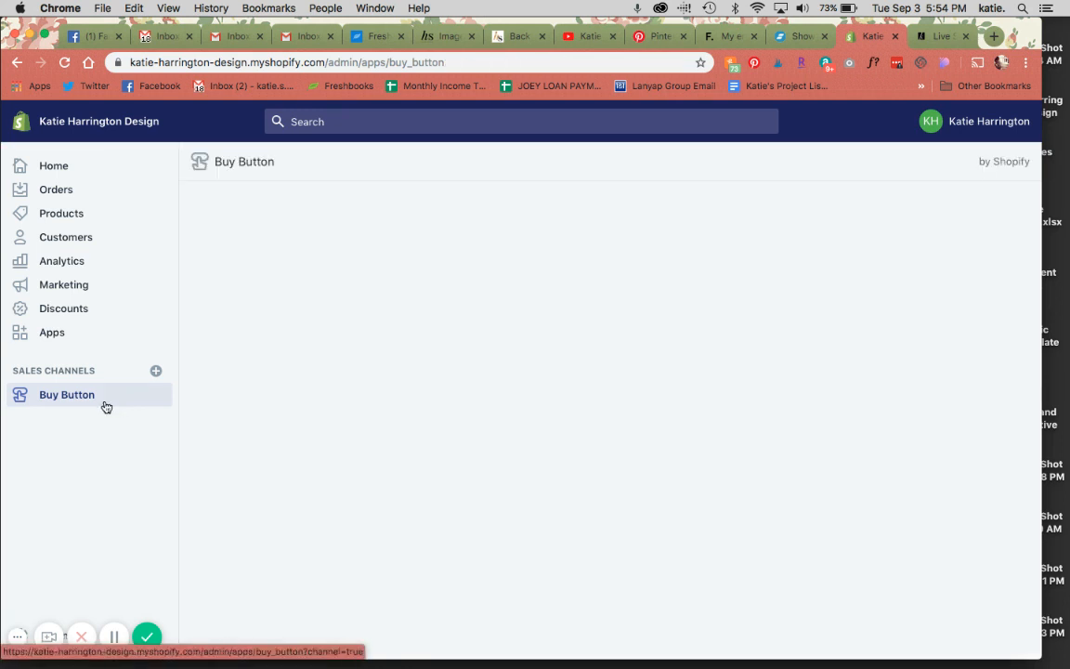
{"action": "left_click", "coordinate": [67, 394]}
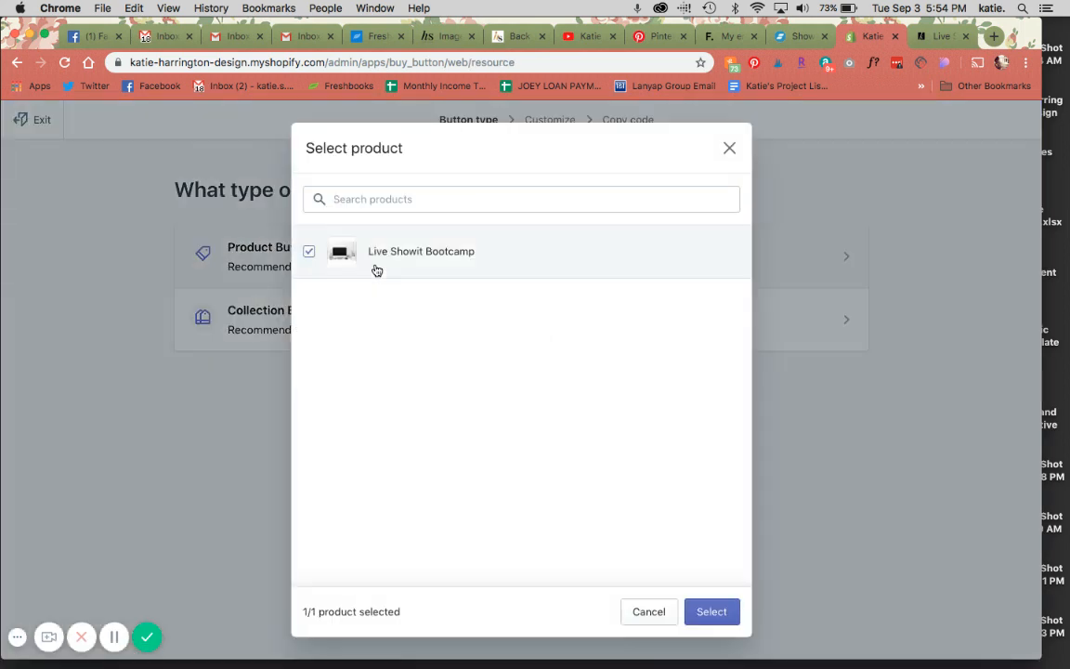
{"action": "left_click", "coordinate": [711, 611]}
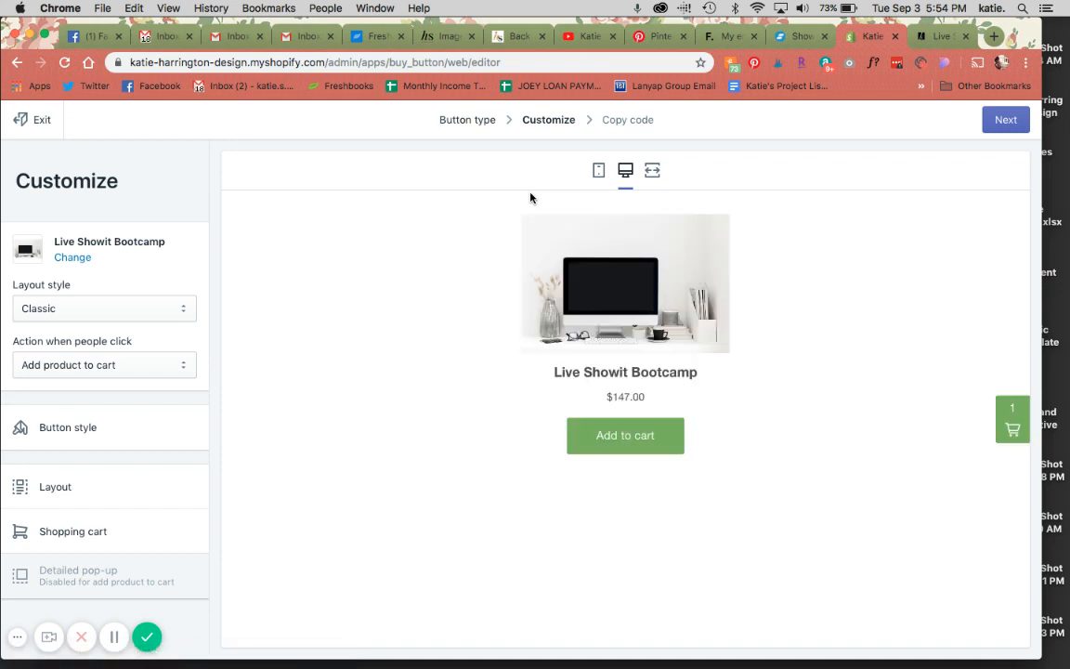
{"action": "mouse_move", "coordinate": [372, 347]}
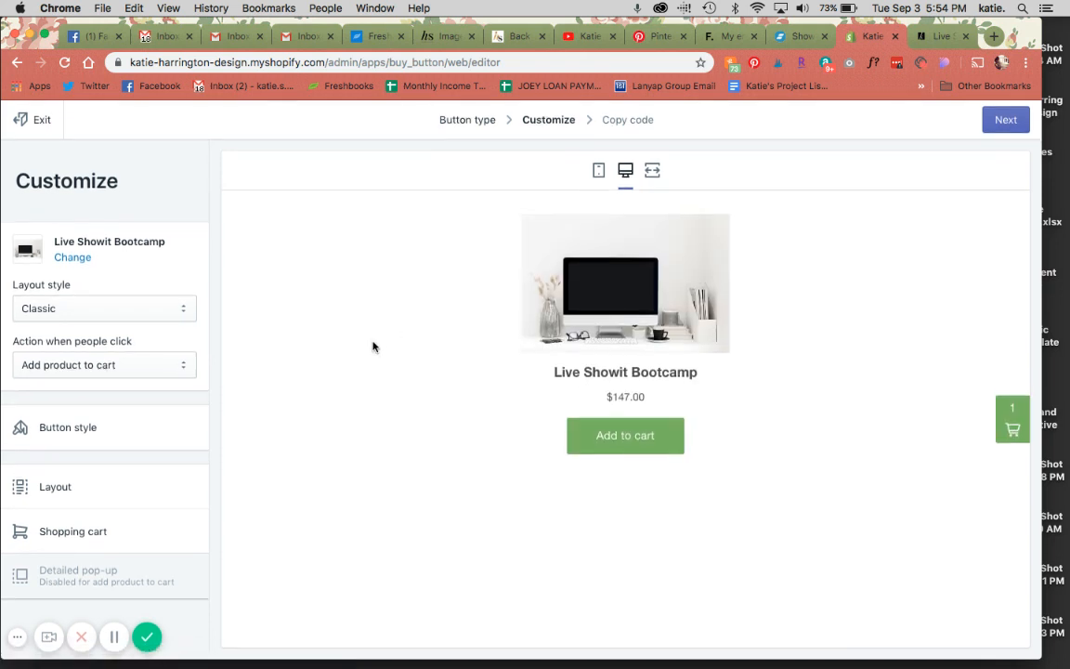
{"action": "left_click", "coordinate": [103, 308]}
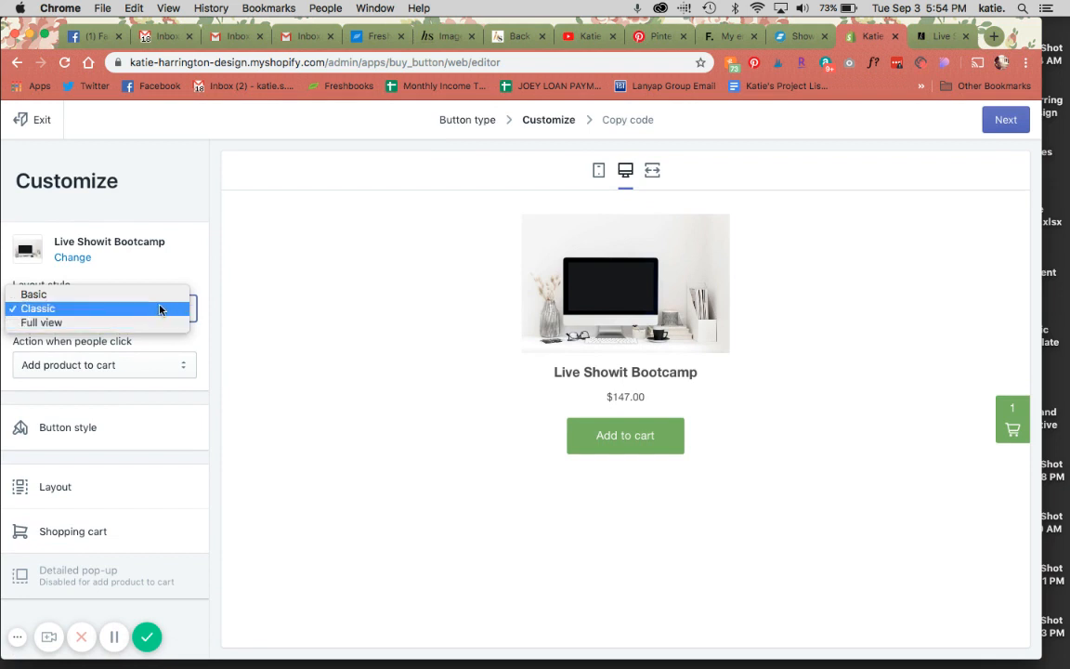
{"action": "left_click", "coordinate": [33, 294]}
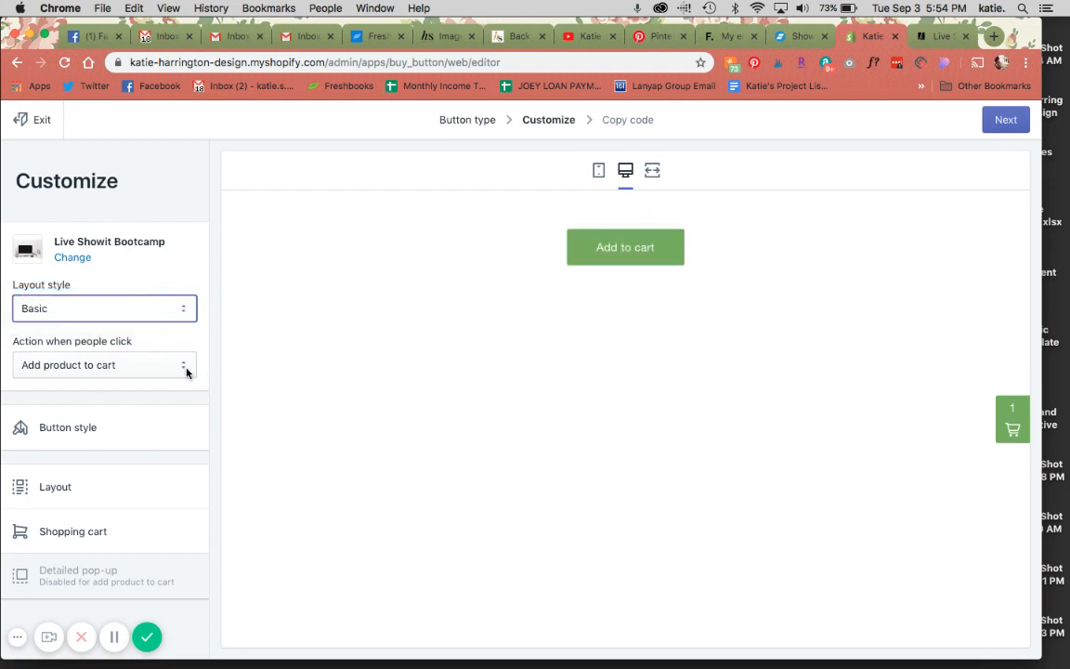
Step: Keep Add product to cart as the click action and test it in the preview cart
{"action": "left_click", "coordinate": [102, 364]}
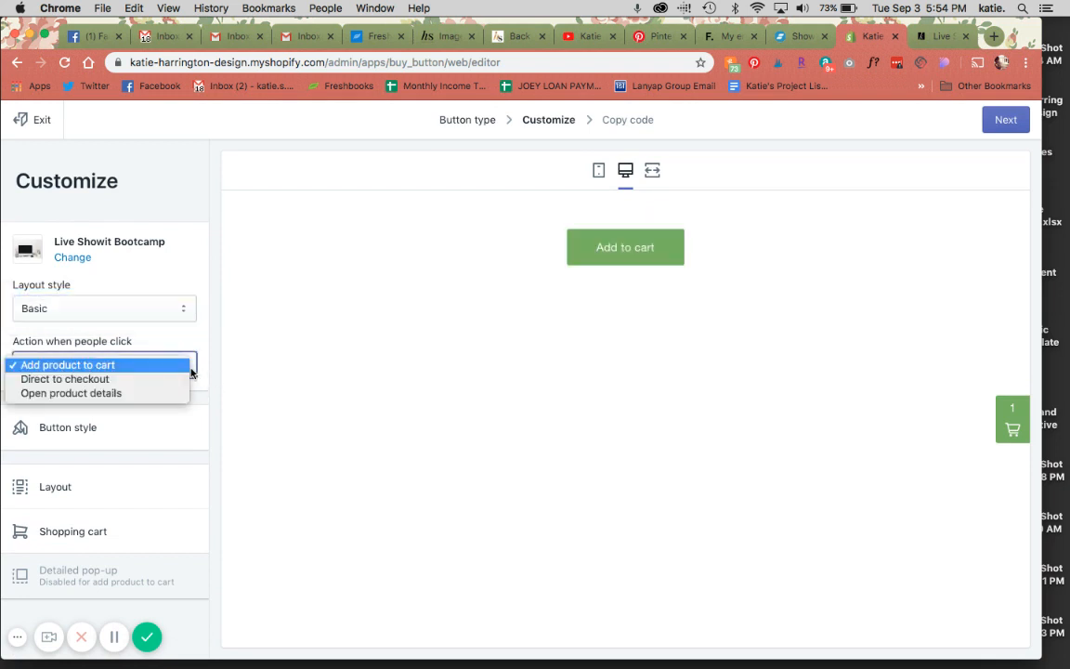
{"action": "left_click", "coordinate": [67, 364]}
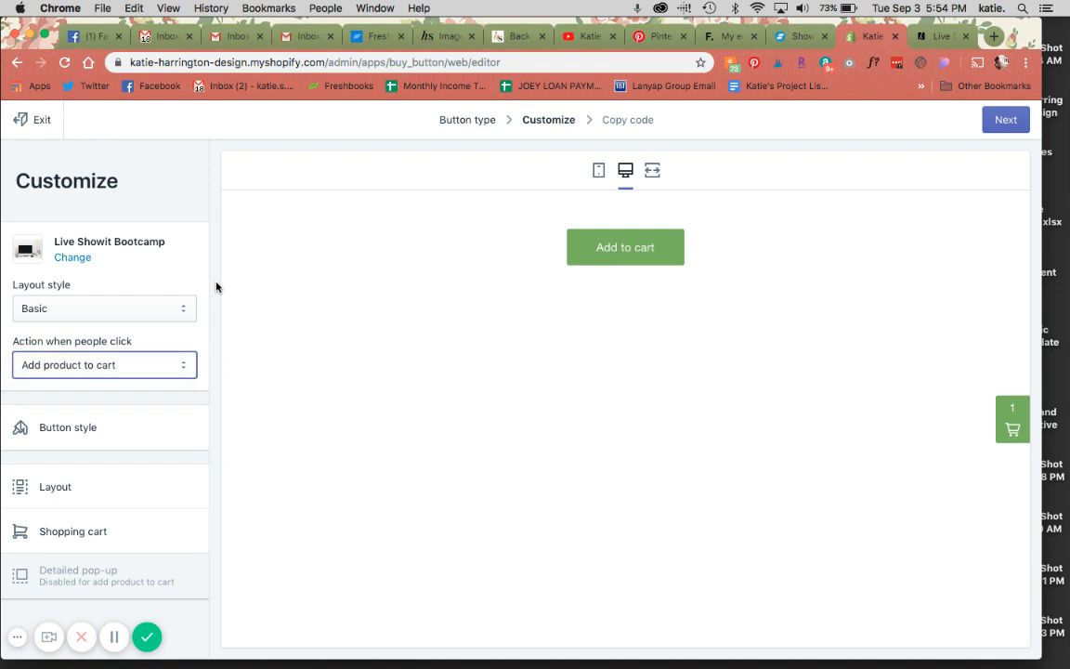
{"action": "left_click", "coordinate": [102, 364]}
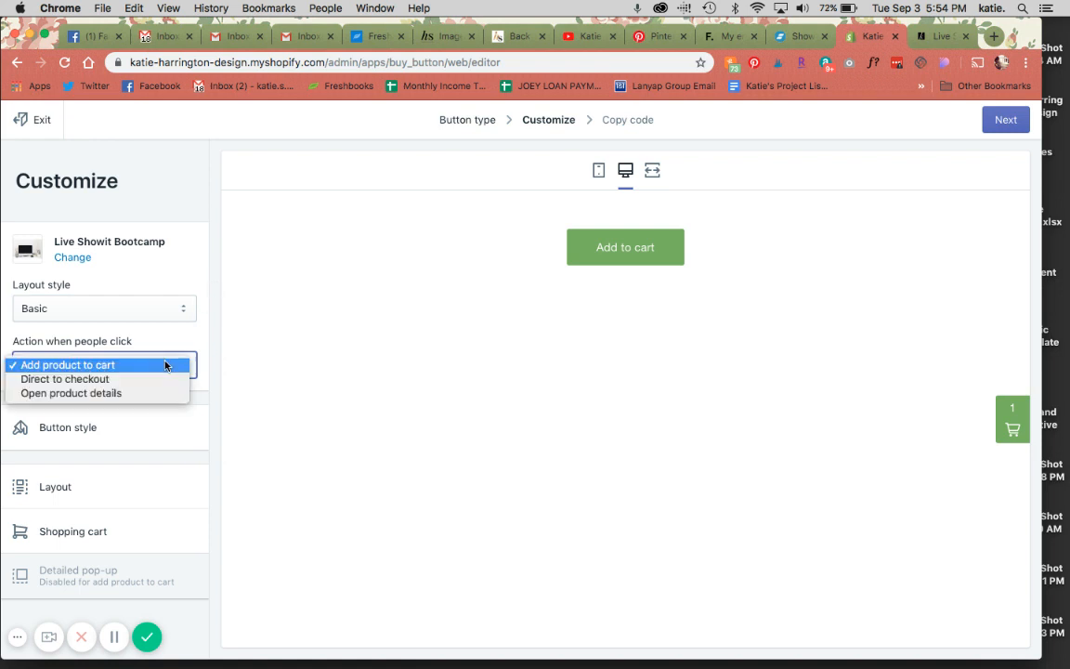
{"action": "left_click", "coordinate": [66, 364]}
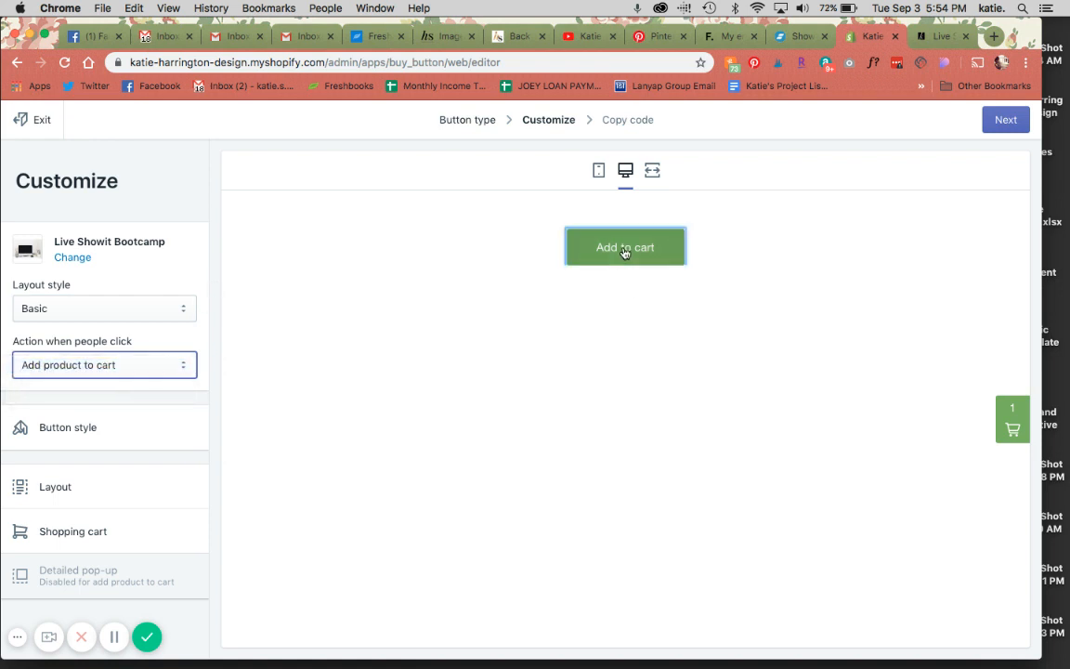
{"action": "left_click", "coordinate": [624, 245]}
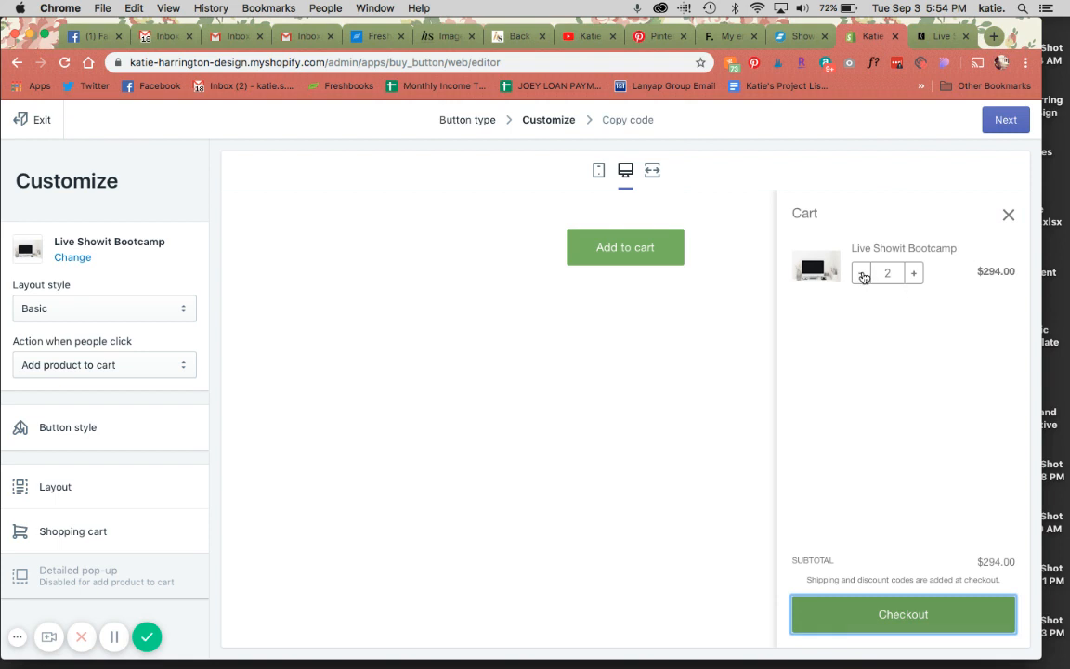
{"action": "left_click", "coordinate": [861, 271]}
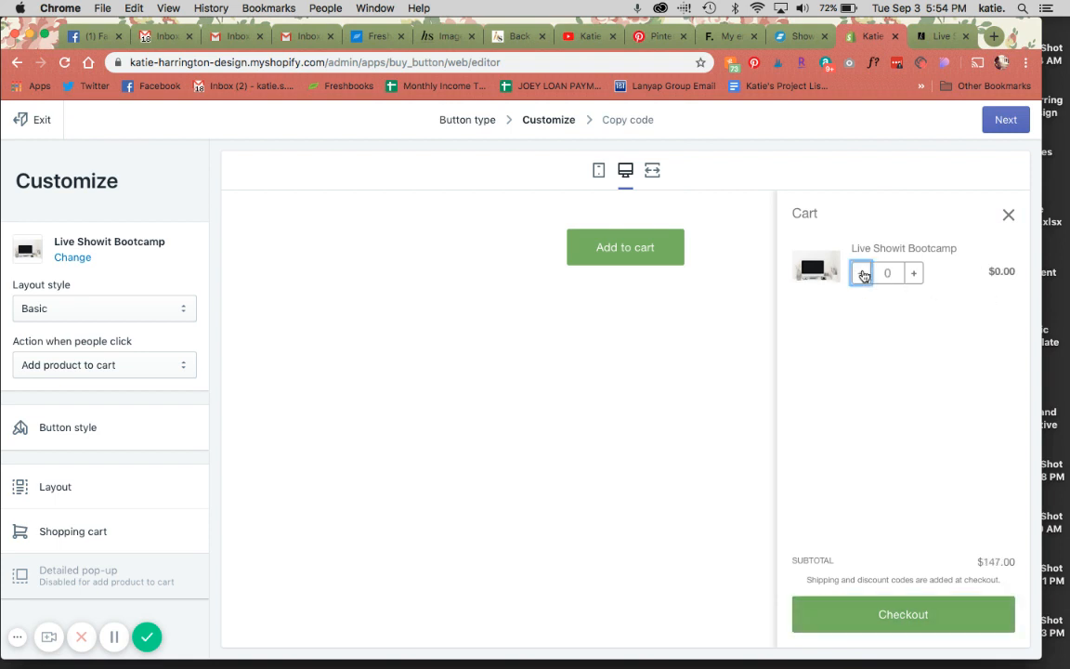
Step: Switch the click action to Direct to checkout and test the preview button
{"action": "left_click", "coordinate": [104, 364]}
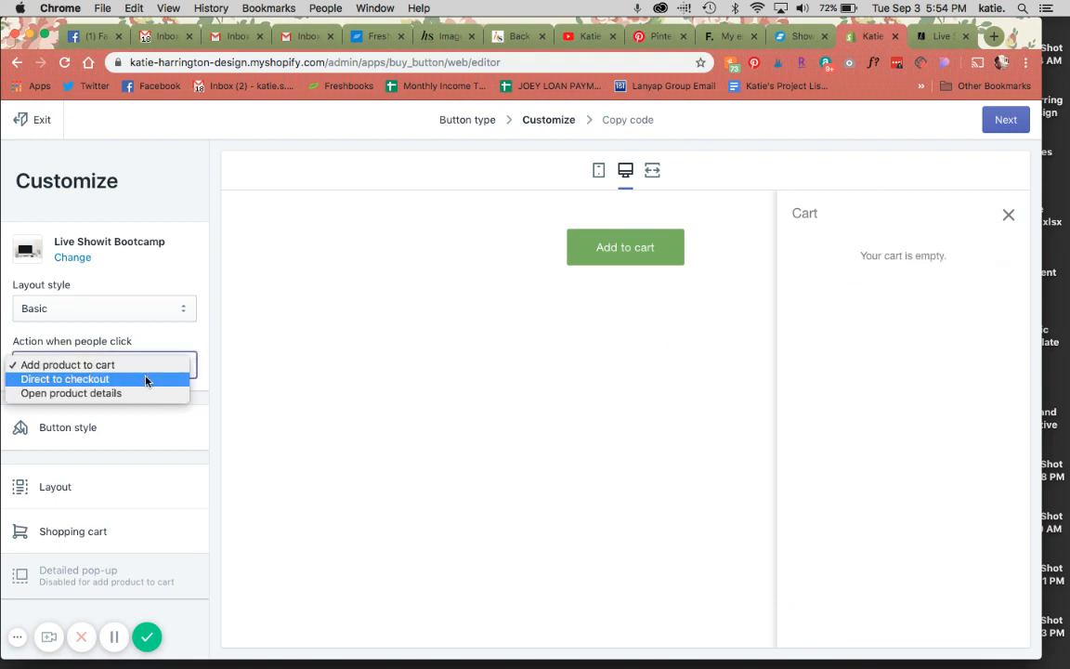
{"action": "left_click", "coordinate": [63, 379]}
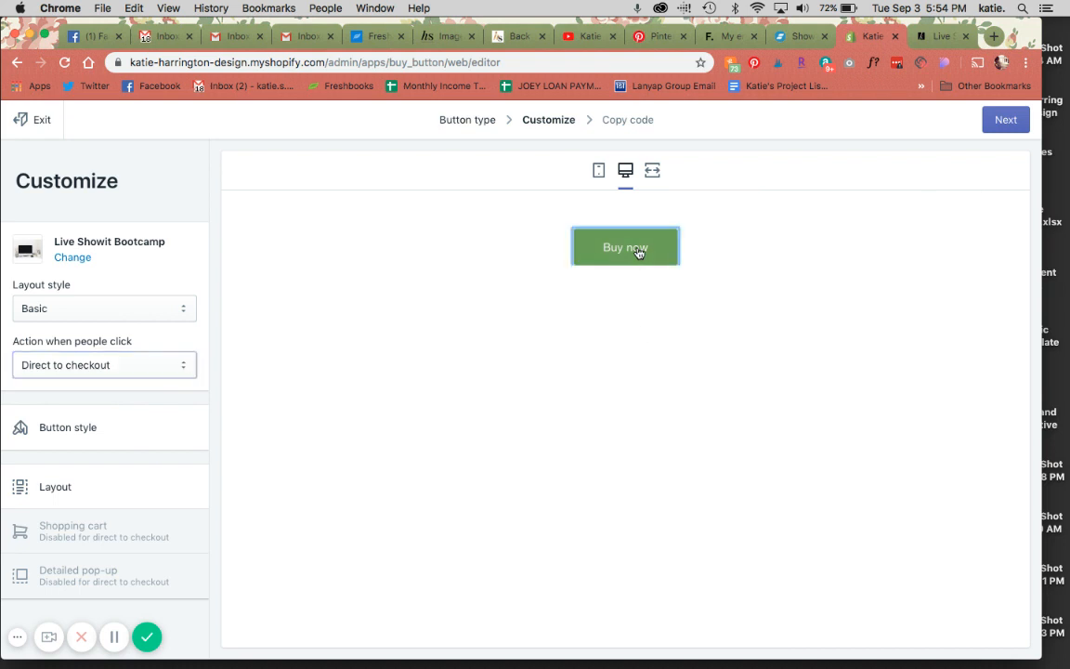
{"action": "left_click", "coordinate": [624, 245]}
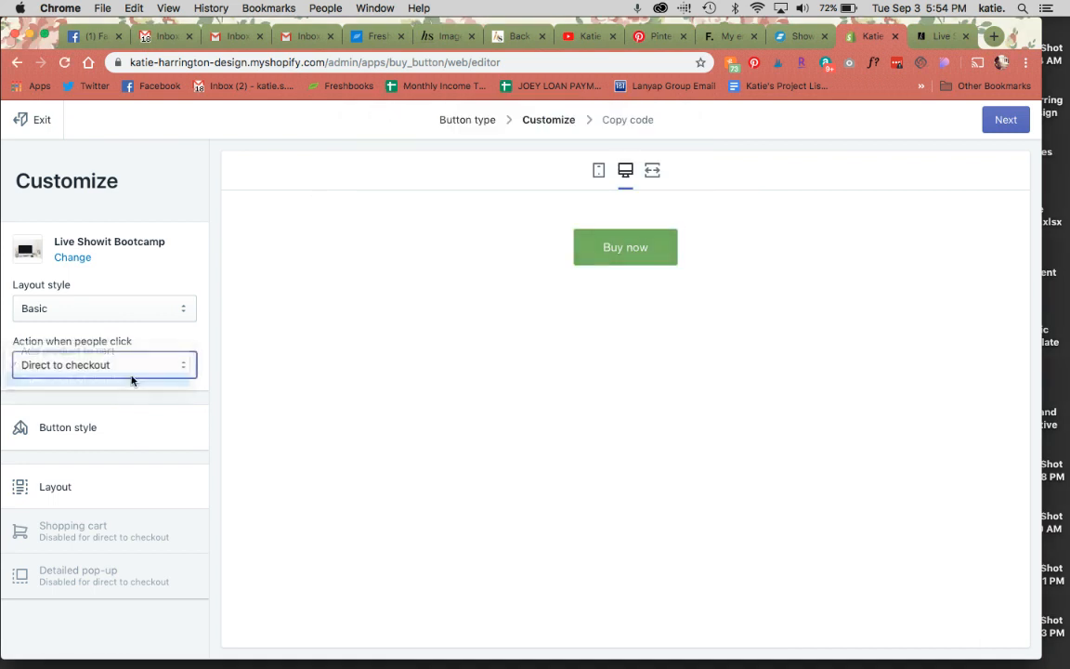
Step: Switch the click action to Open product details, review the bootcamp description popup, then close it
{"action": "left_click", "coordinate": [102, 364]}
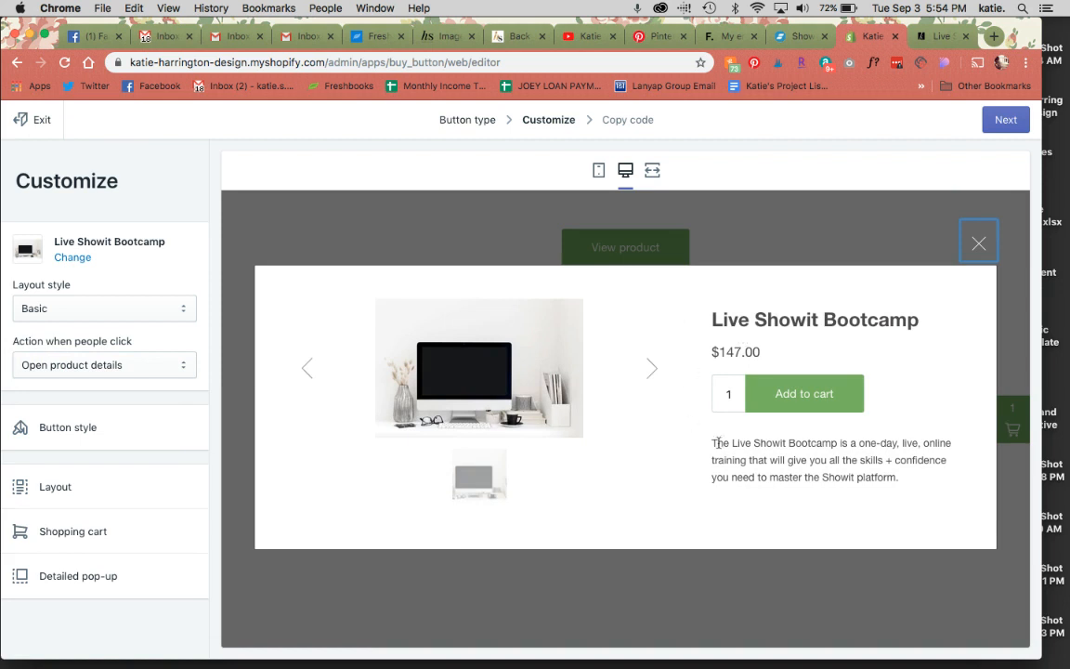
{"action": "left_click_drag", "start_coordinate": [711, 442], "coordinate": [899, 475]}
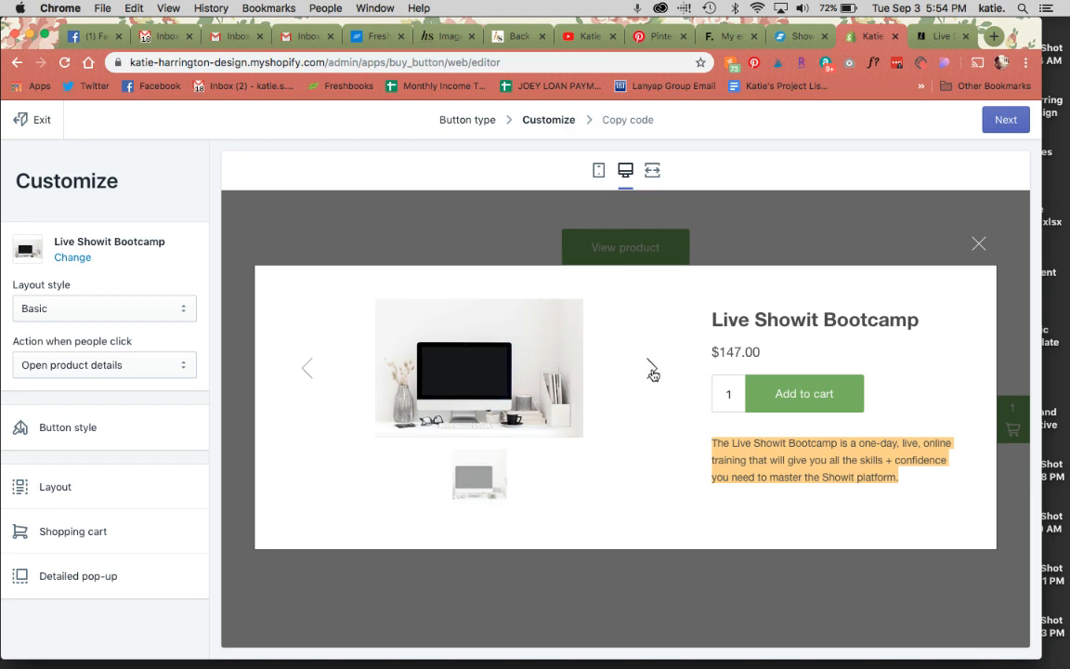
{"action": "mouse_move", "coordinate": [654, 373]}
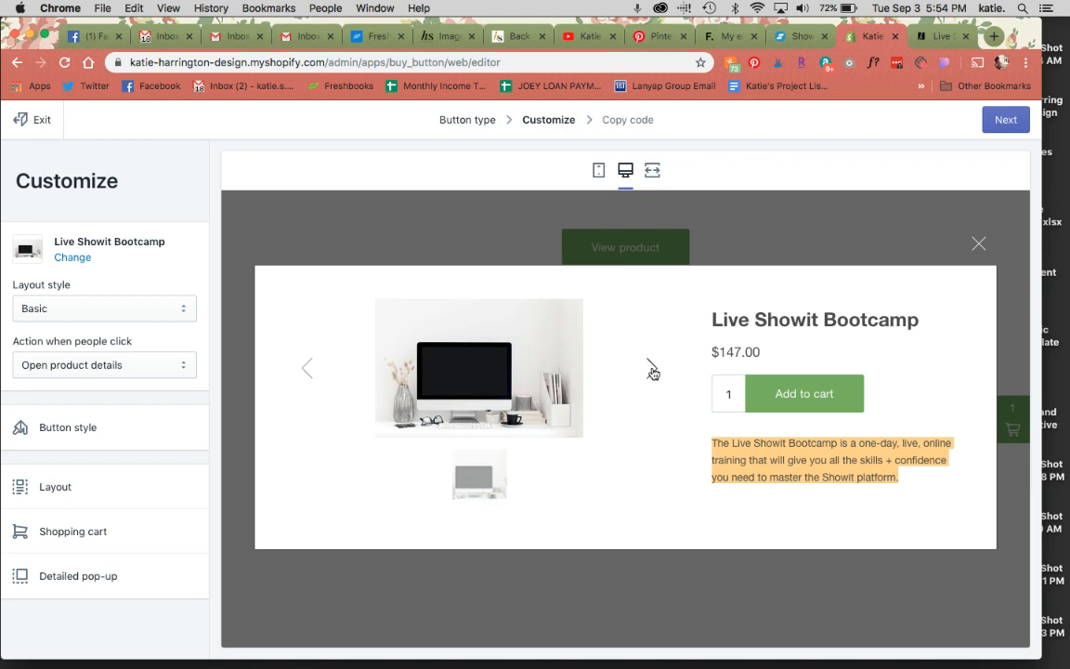
{"action": "left_click", "coordinate": [977, 243]}
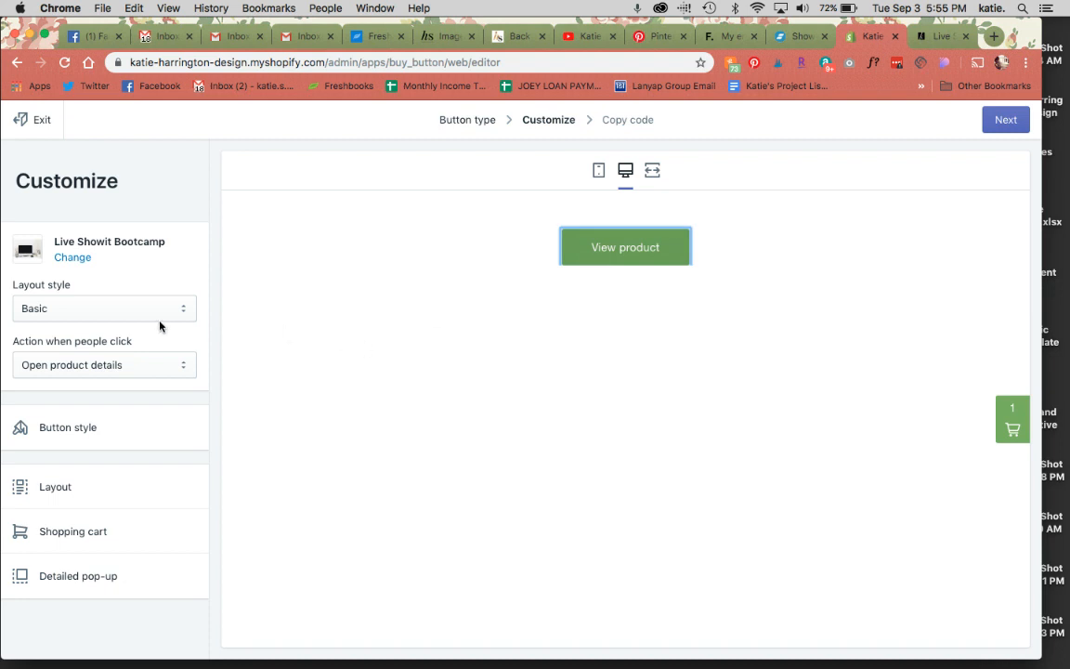
{"action": "left_click", "coordinate": [103, 308]}
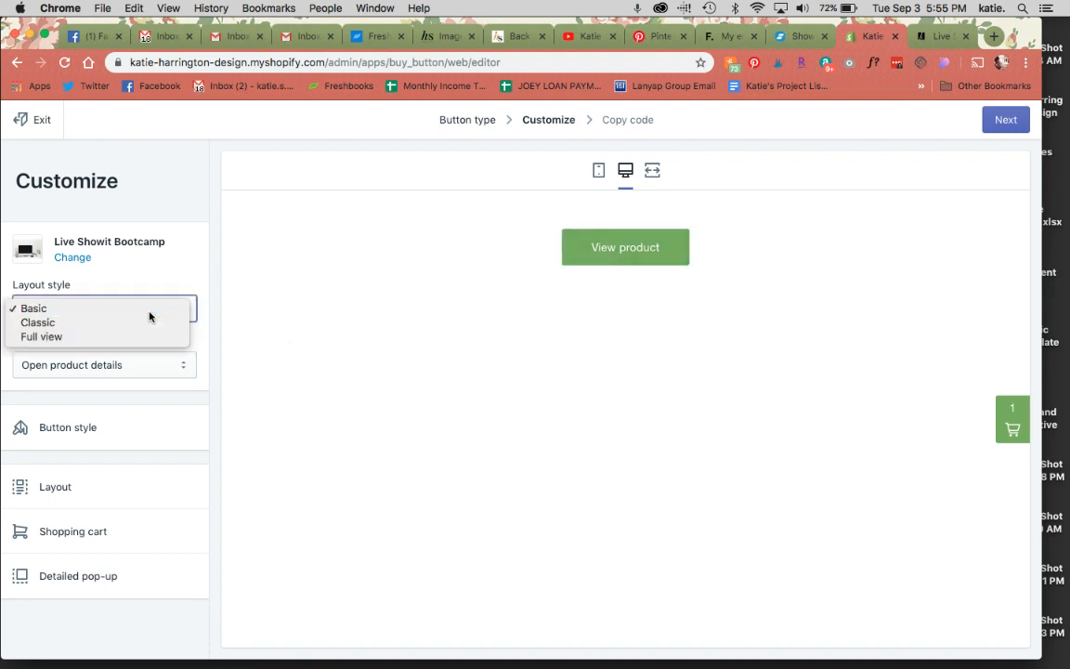
{"action": "left_click", "coordinate": [102, 364]}
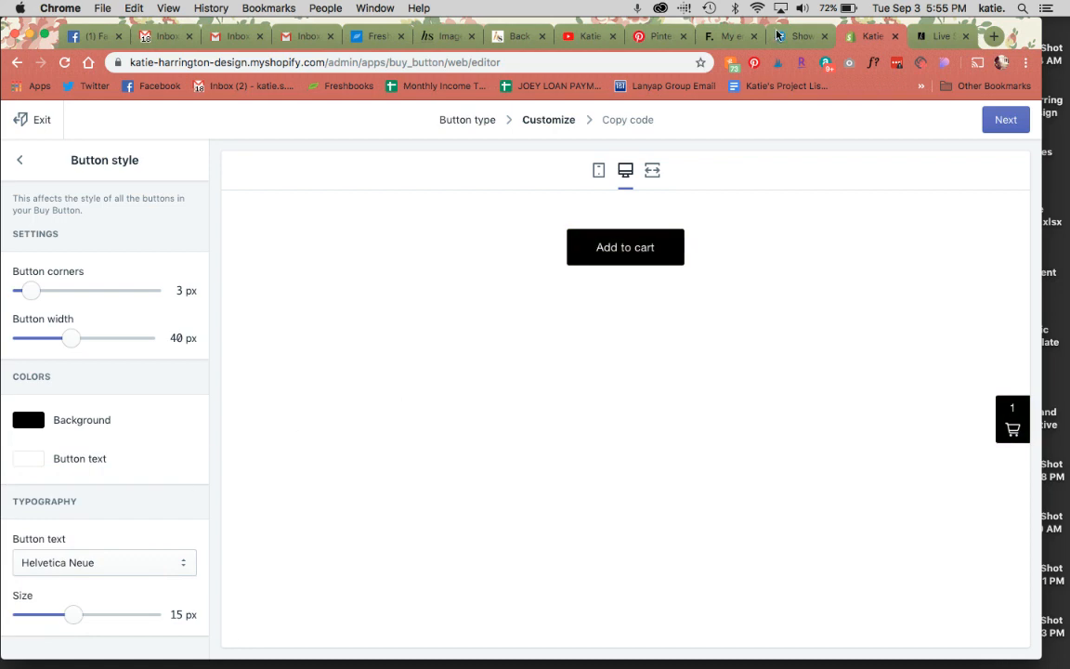
Step: Match the site's ENROLL NOW button: black background, Montserrat Bold text at 16 px
{"action": "left_click", "coordinate": [800, 35]}
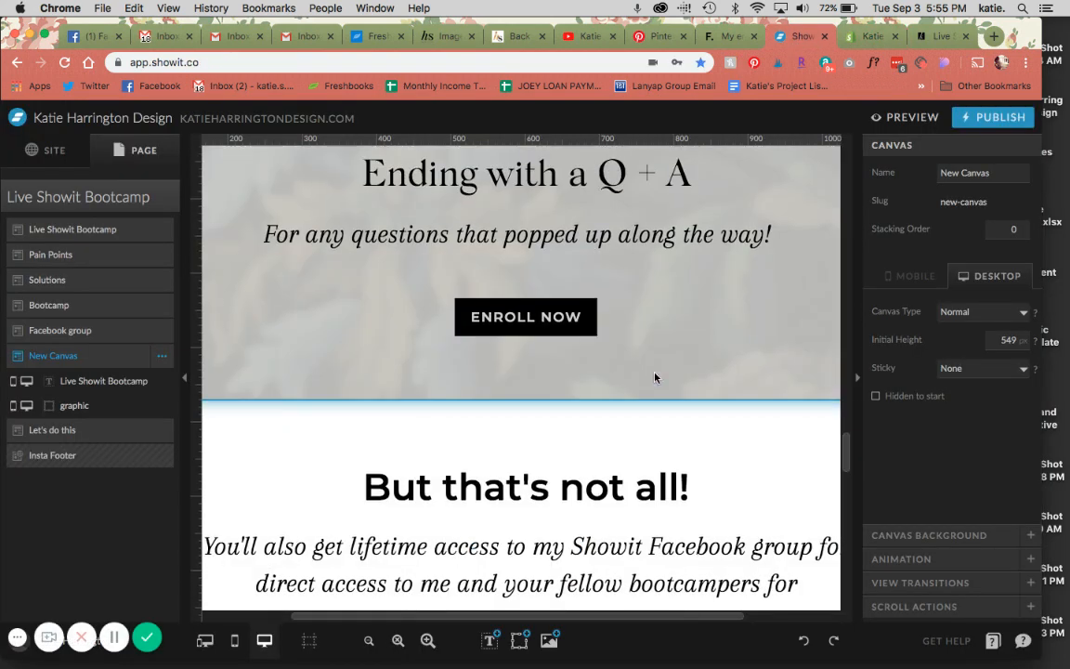
{"action": "left_click", "coordinate": [523, 316]}
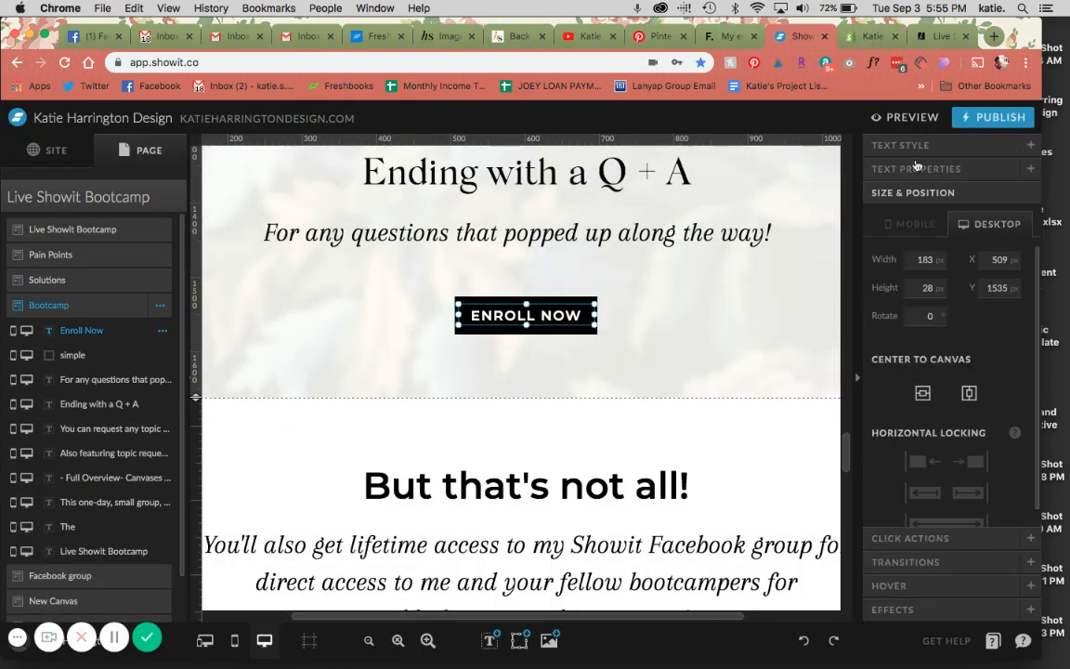
{"action": "left_click", "coordinate": [899, 145]}
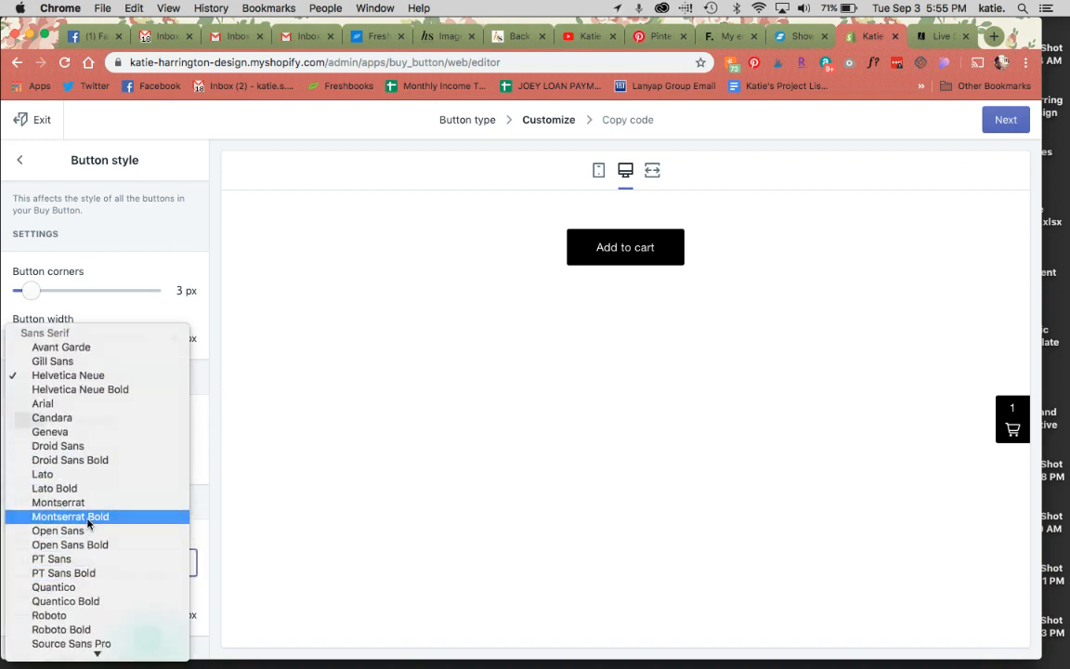
{"action": "left_click", "coordinate": [71, 516]}
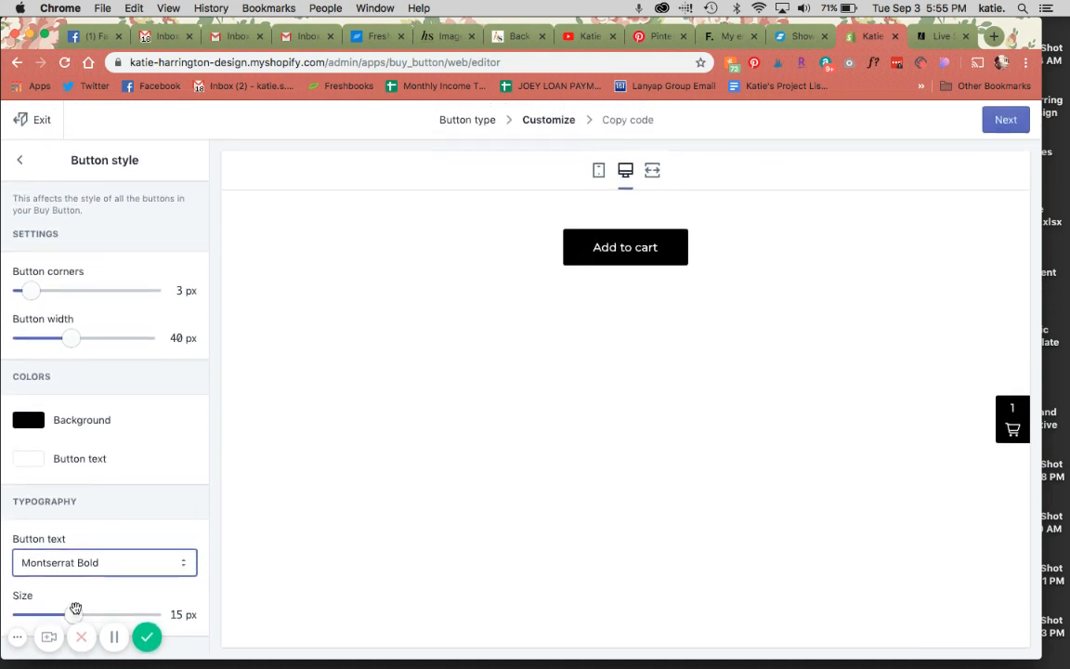
{"action": "mouse_move", "coordinate": [78, 615]}
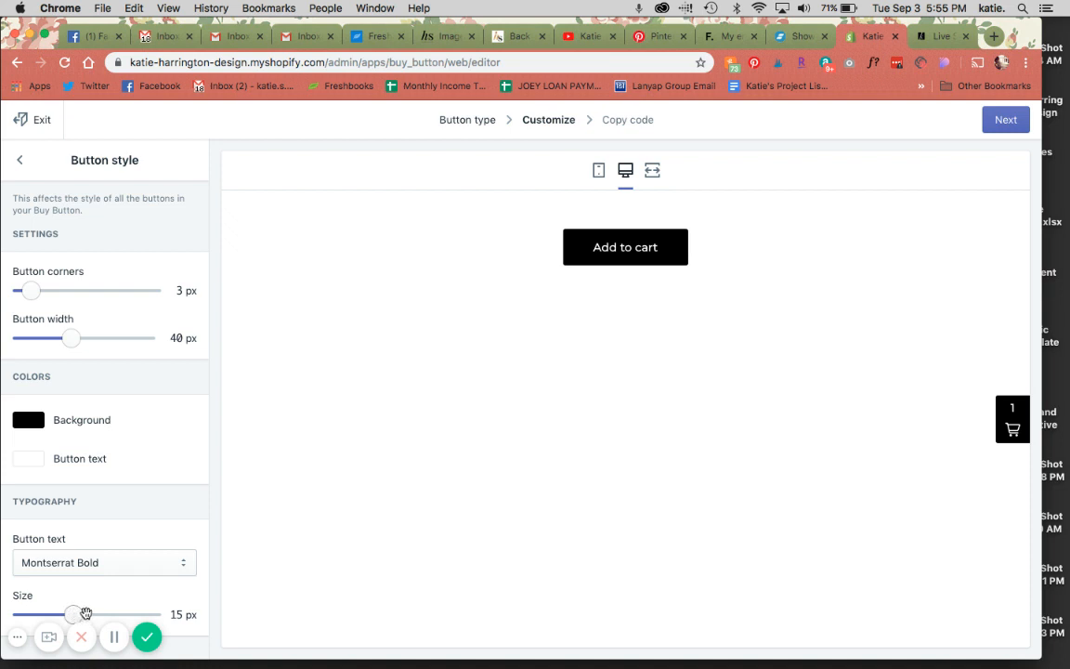
{"action": "left_click_drag", "start_coordinate": [72, 613], "coordinate": [100, 613]}
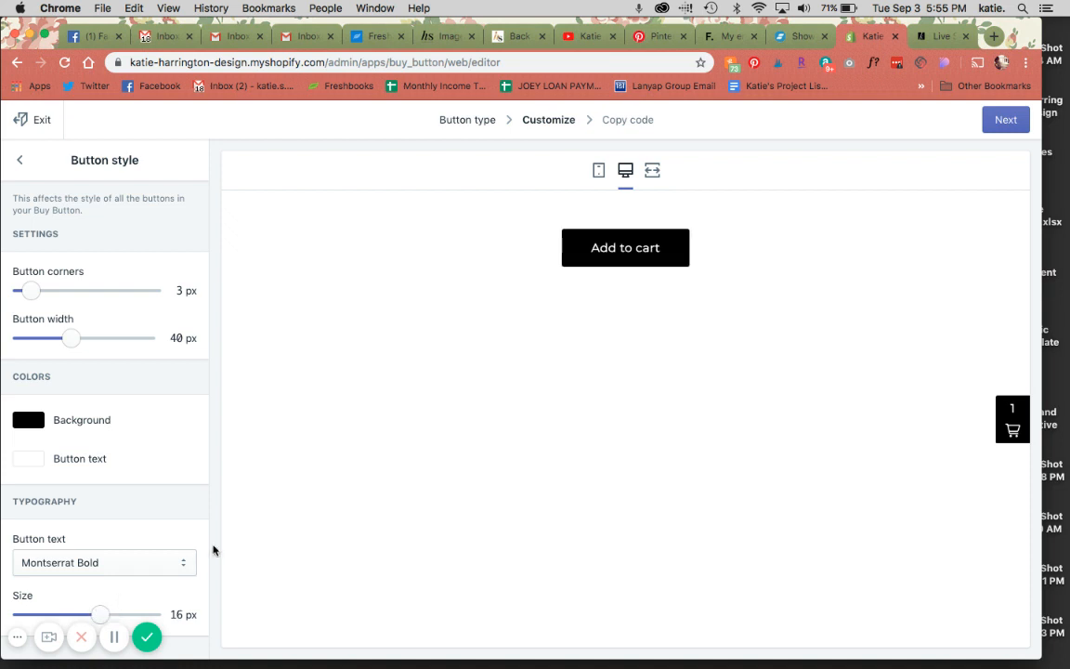
{"action": "mouse_move", "coordinate": [453, 264]}
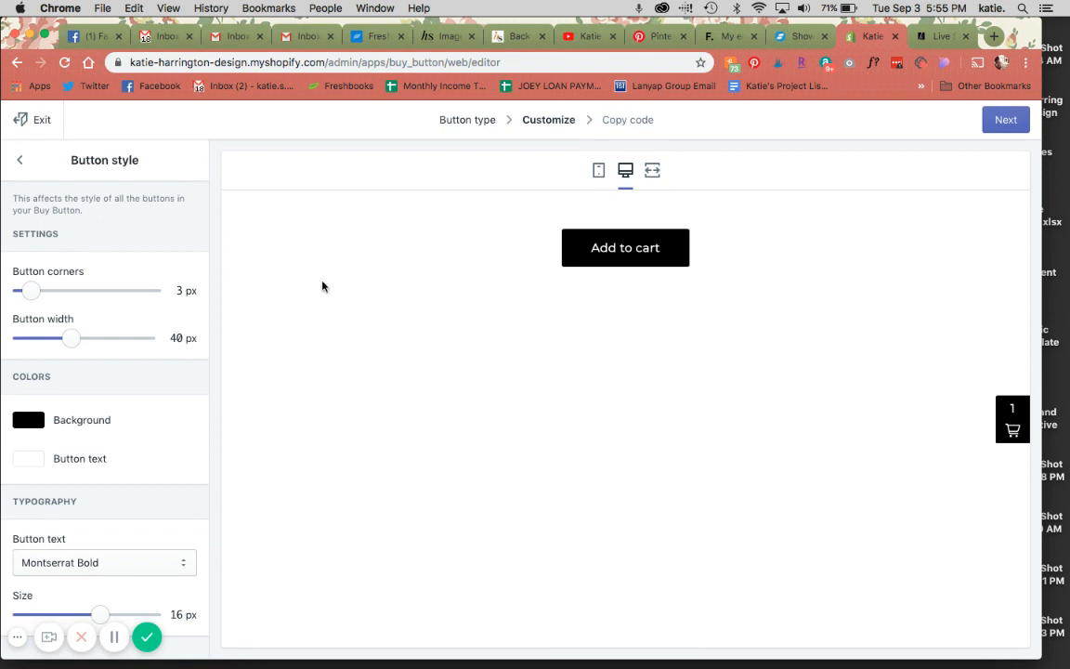
Step: Copy the buy button code and embed it in Showit centred under the Live Showit Bootcamp title
{"action": "left_click", "coordinate": [1005, 119]}
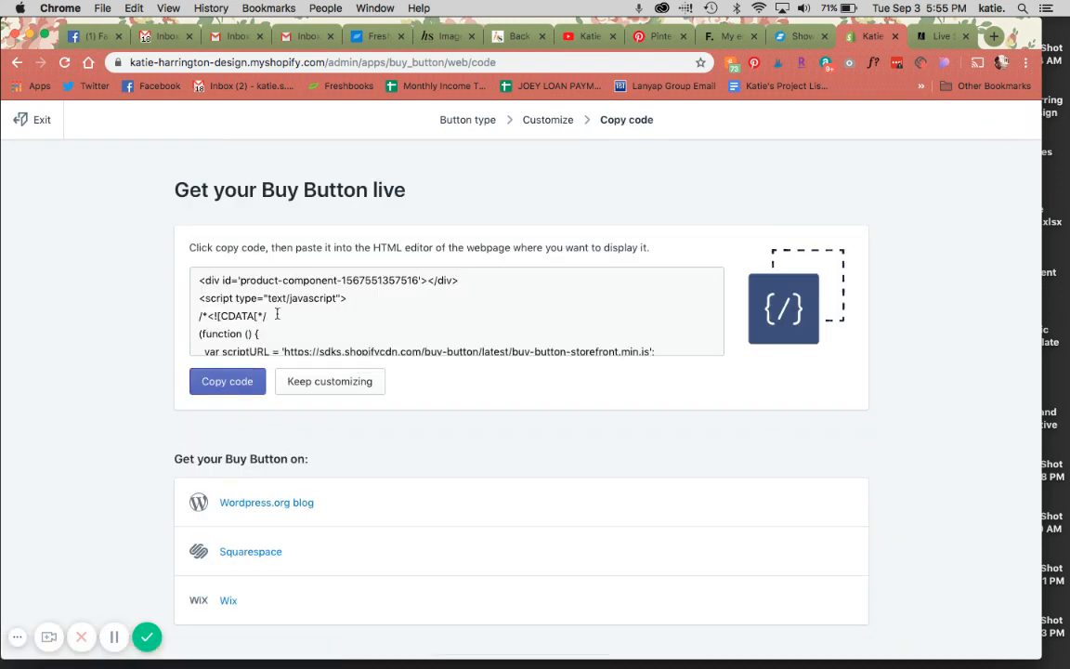
{"action": "left_click", "coordinate": [227, 381]}
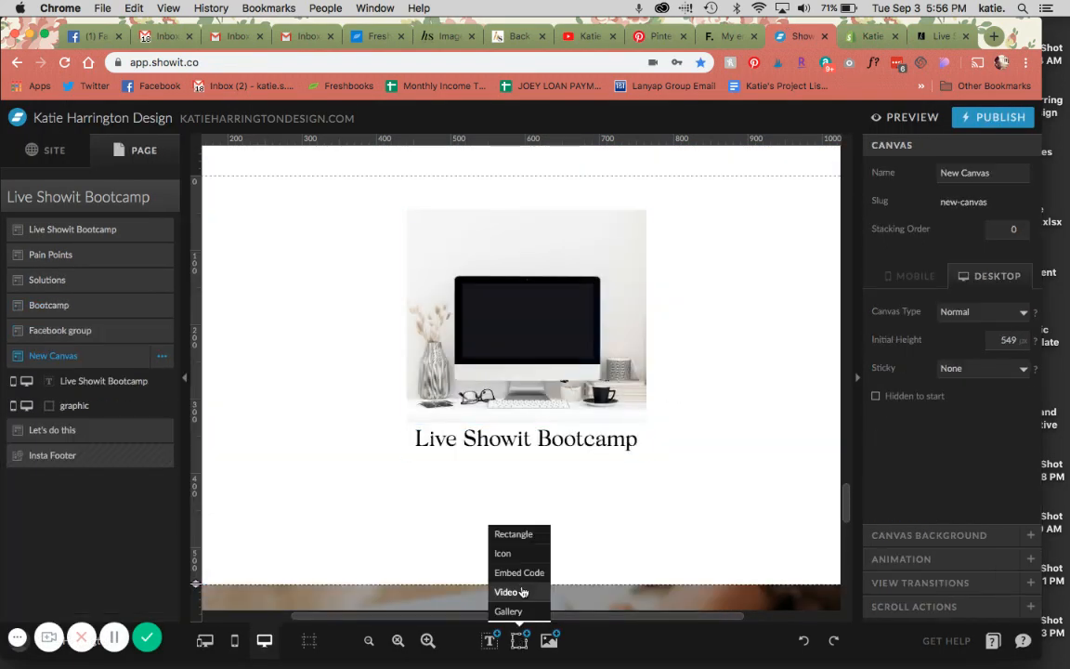
{"action": "left_click", "coordinate": [520, 572]}
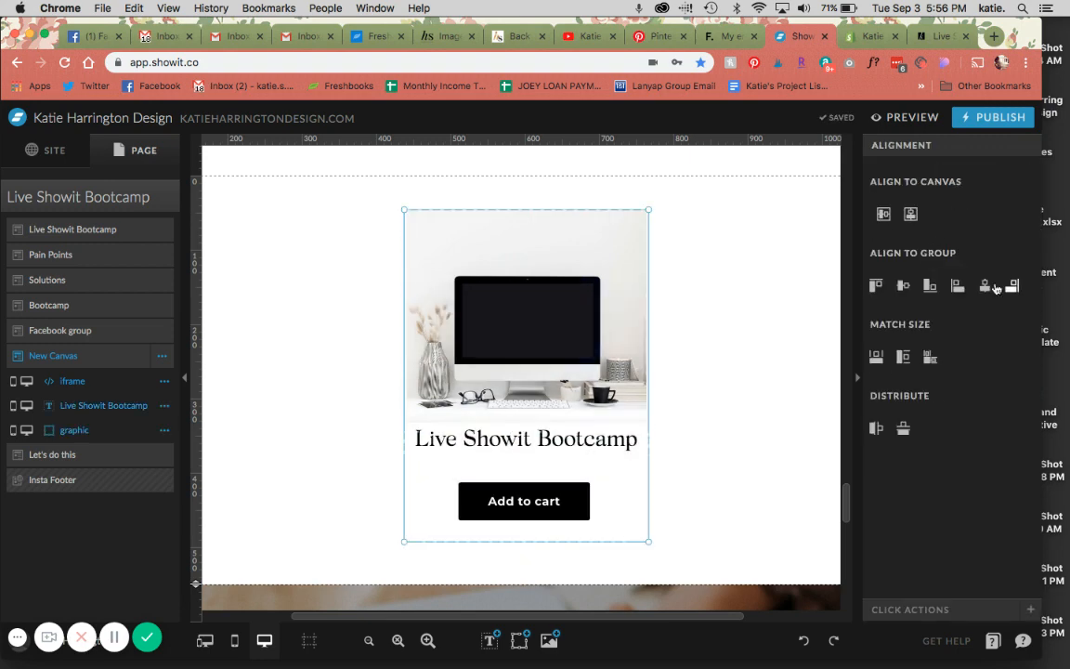
{"action": "left_click", "coordinate": [523, 502]}
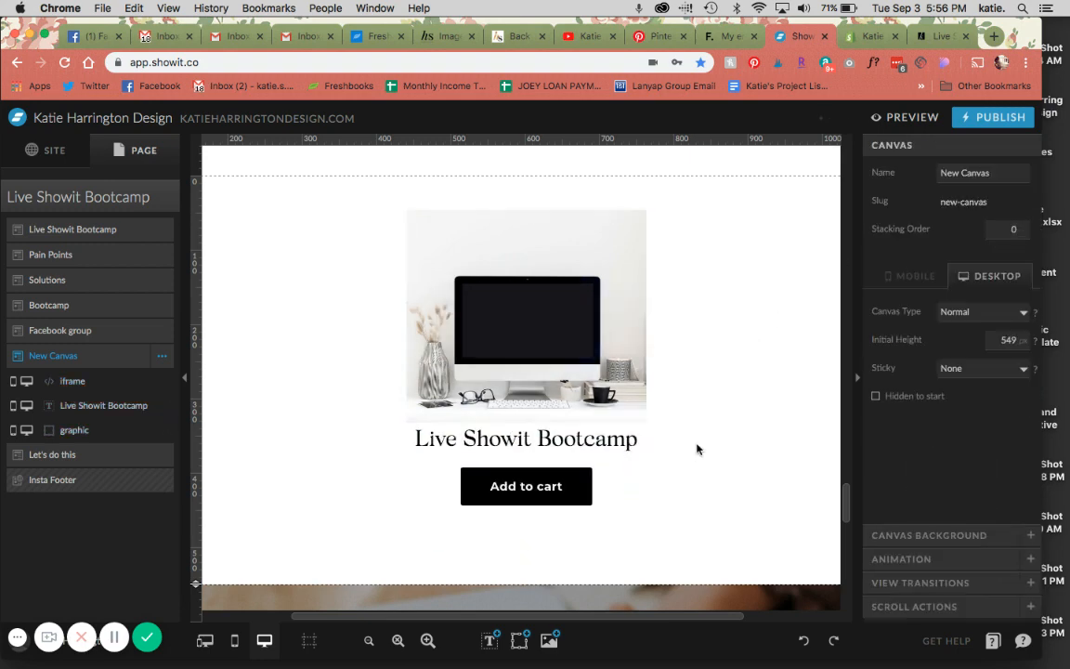
Step: On the live preview, add Live Showit Bootcamp to the cart, check the $147.00 subtotal, then close it
{"action": "left_click", "coordinate": [904, 117]}
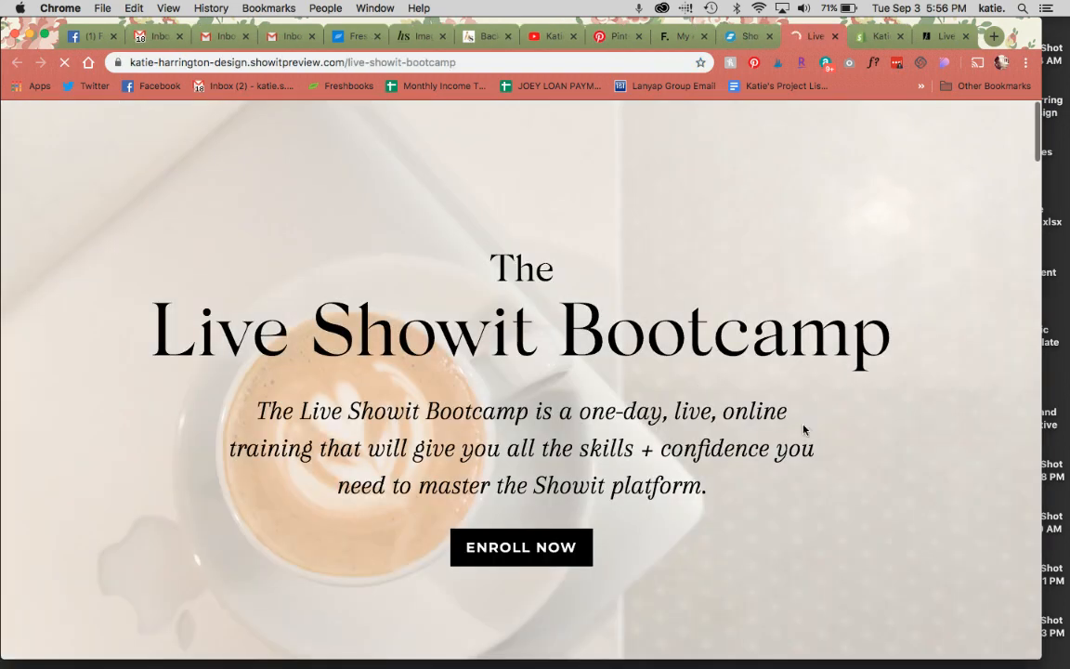
{"action": "scroll", "scroll_direction": "down", "scroll_amount": 3}
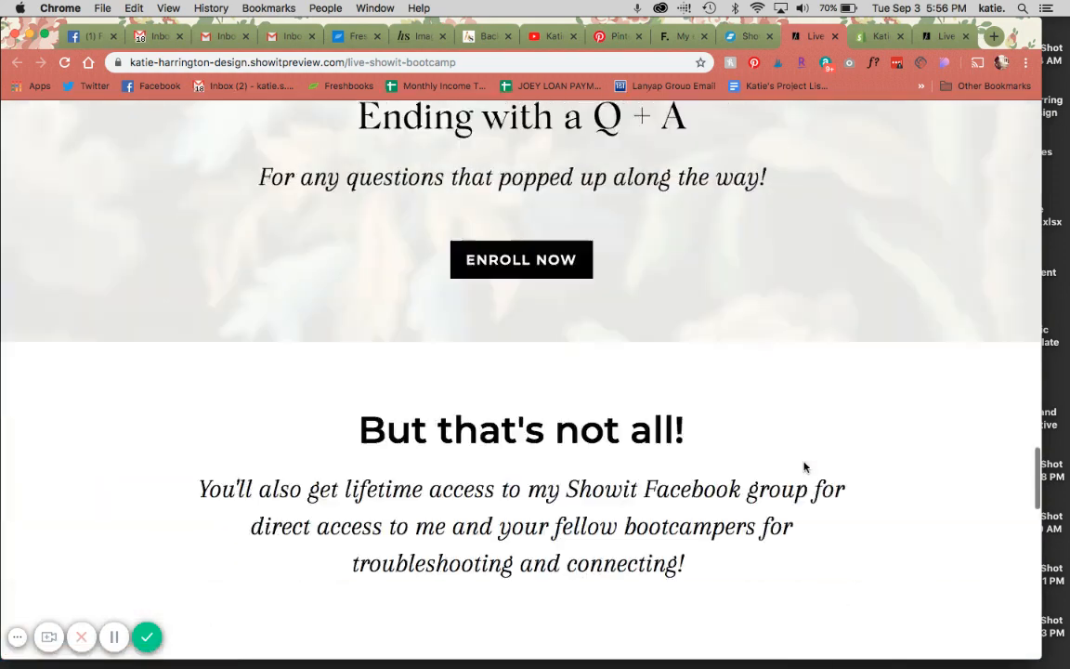
{"action": "scroll", "scroll_direction": "down", "scroll_amount": 3}
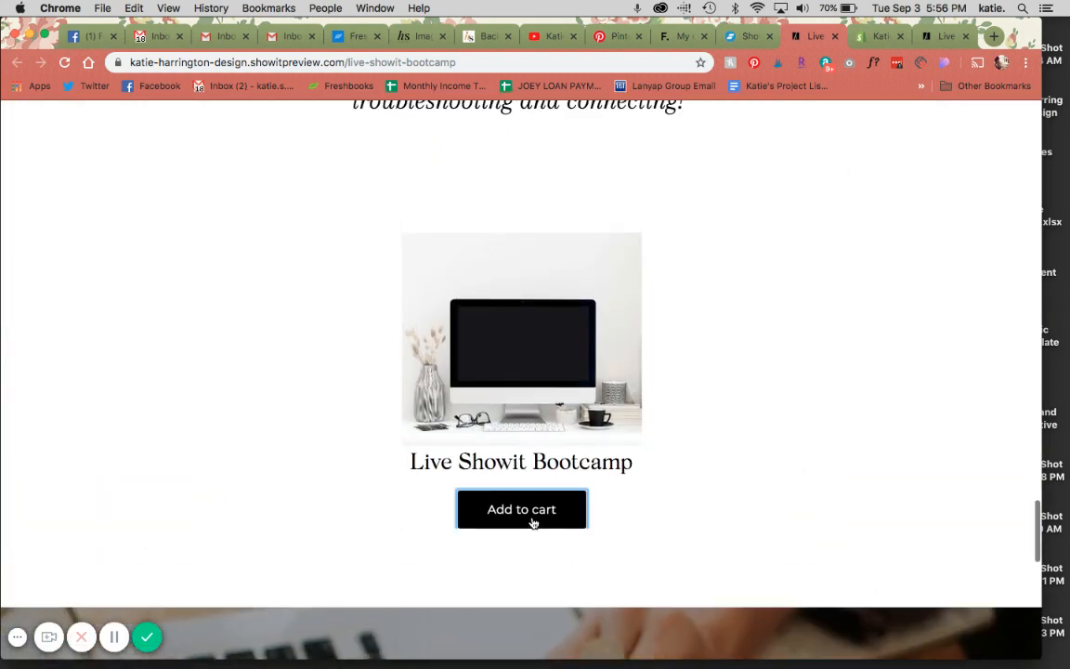
{"action": "left_click", "coordinate": [520, 509]}
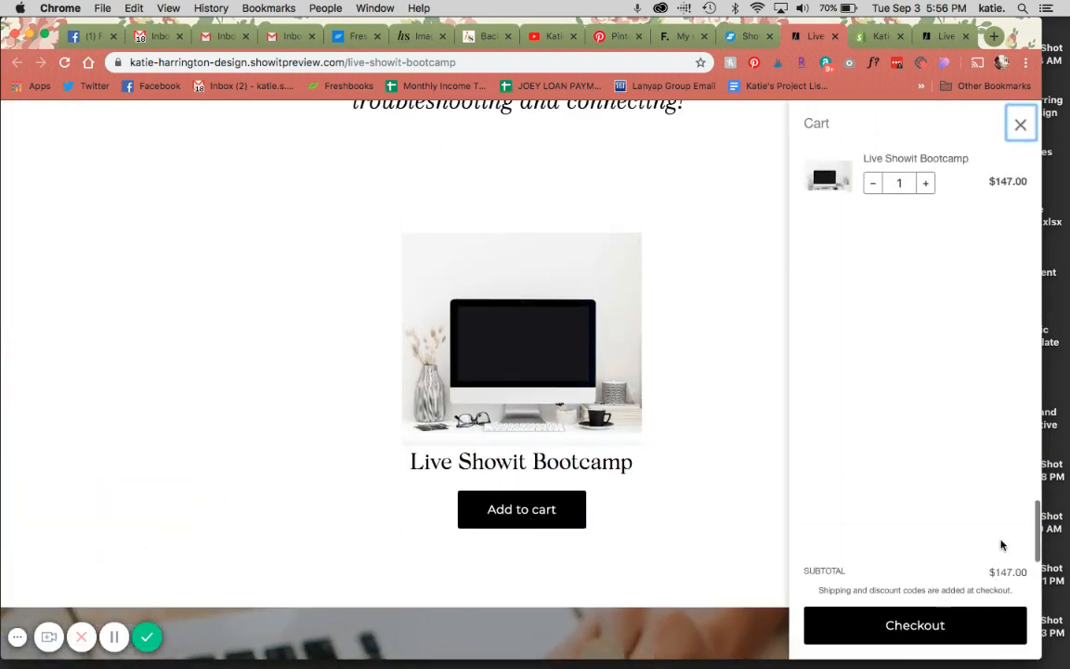
{"action": "left_click", "coordinate": [914, 624]}
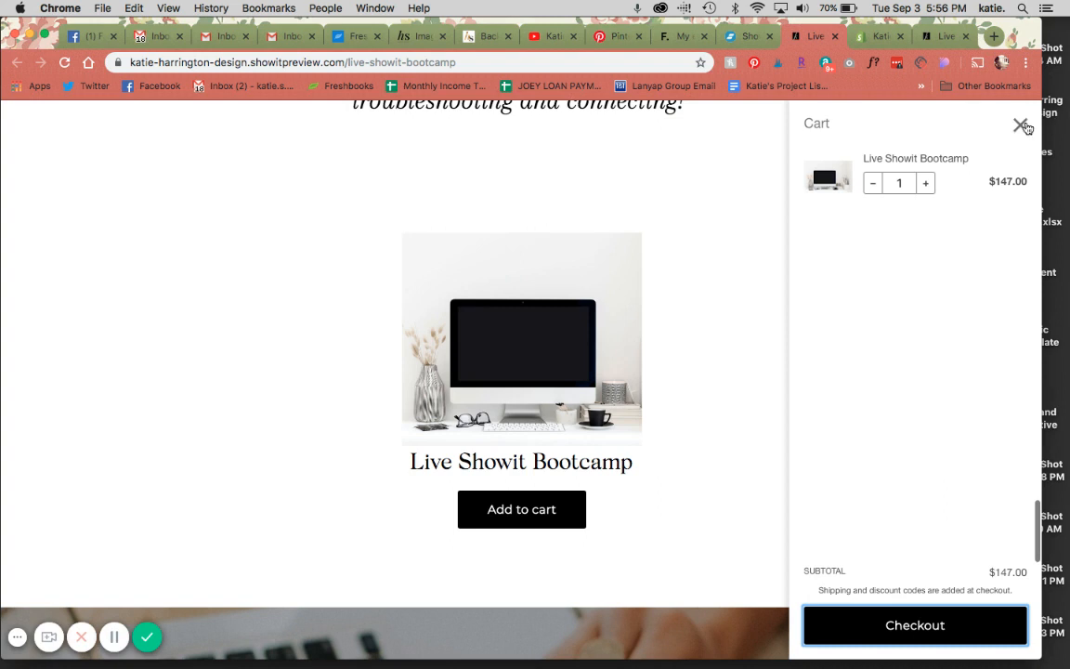
{"action": "left_click", "coordinate": [1023, 127]}
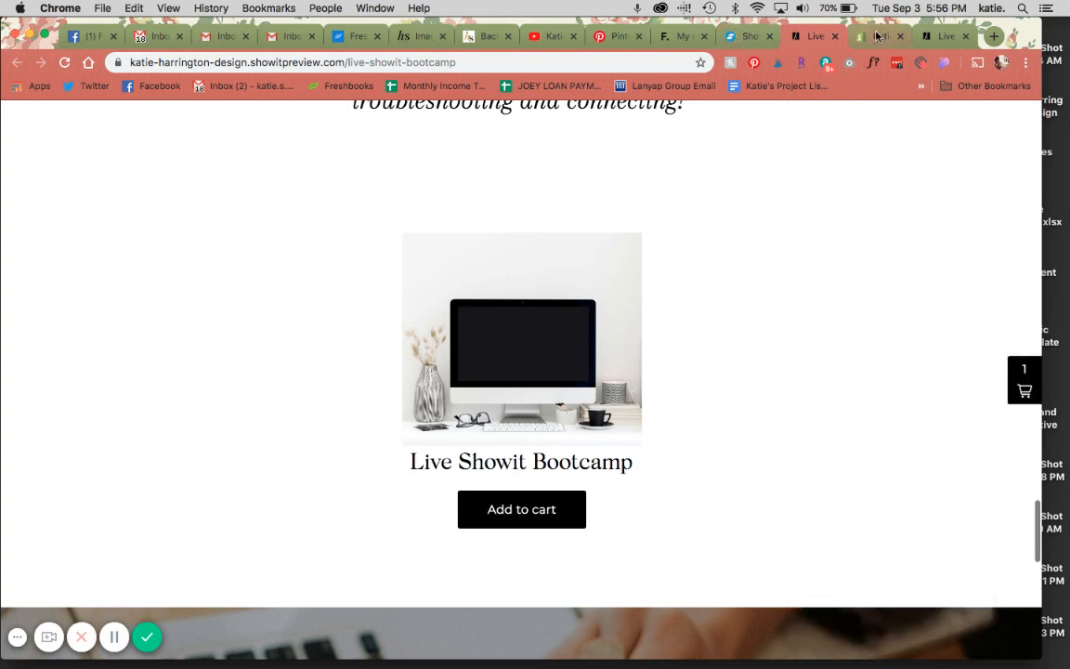
Step: Back in the buy button layout settings, retype the button text as ADD TO CART
{"action": "left_click", "coordinate": [877, 37]}
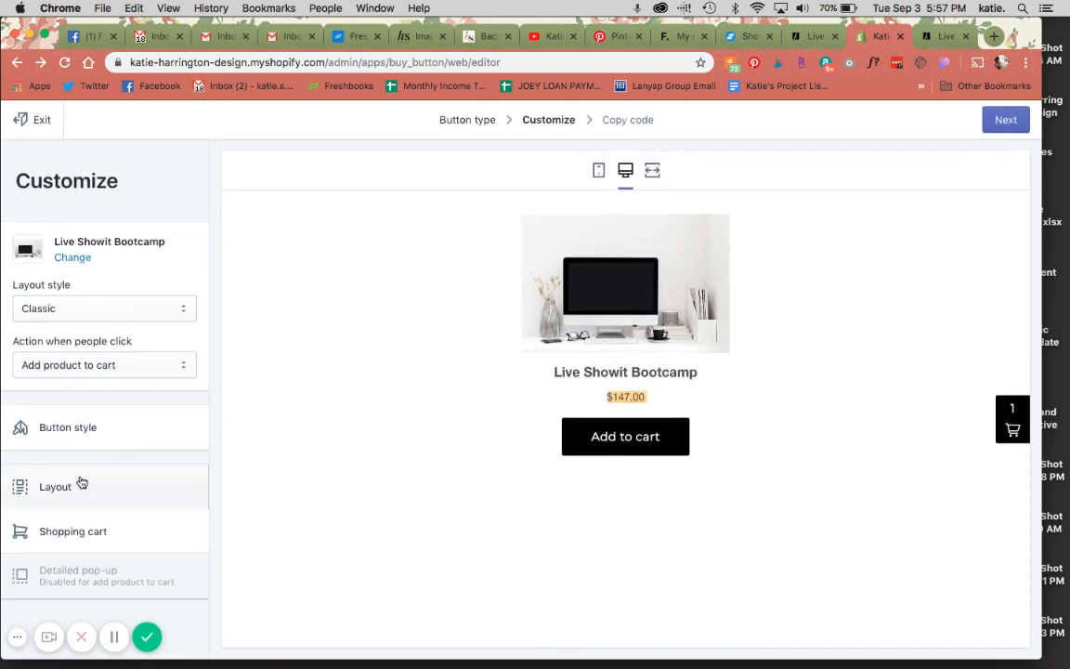
{"action": "left_click", "coordinate": [56, 487]}
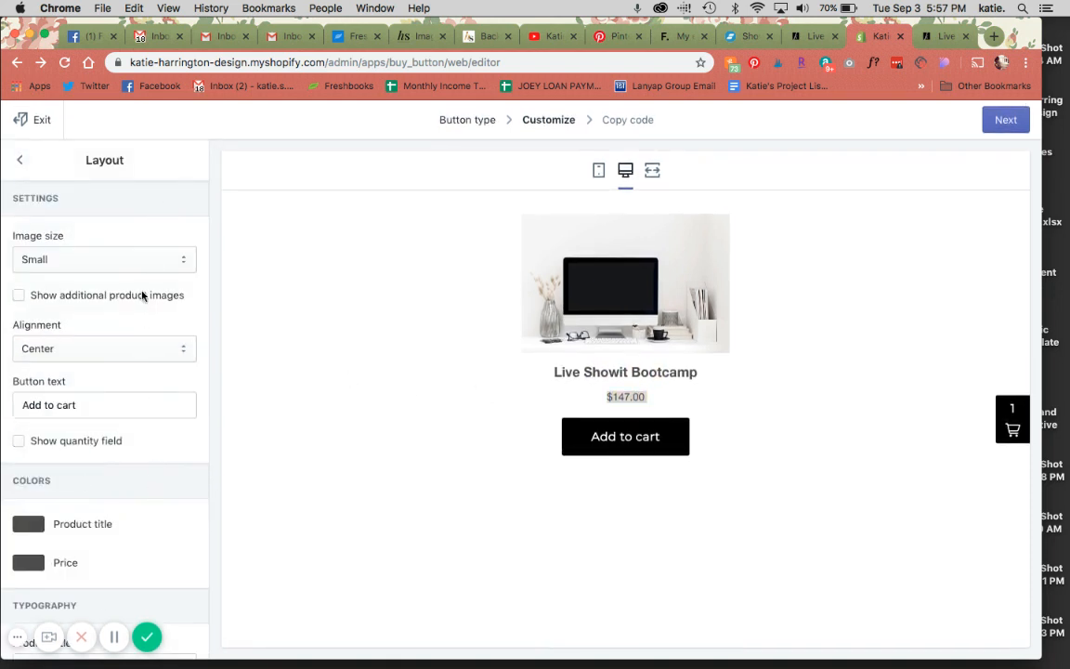
{"action": "left_click", "coordinate": [104, 260]}
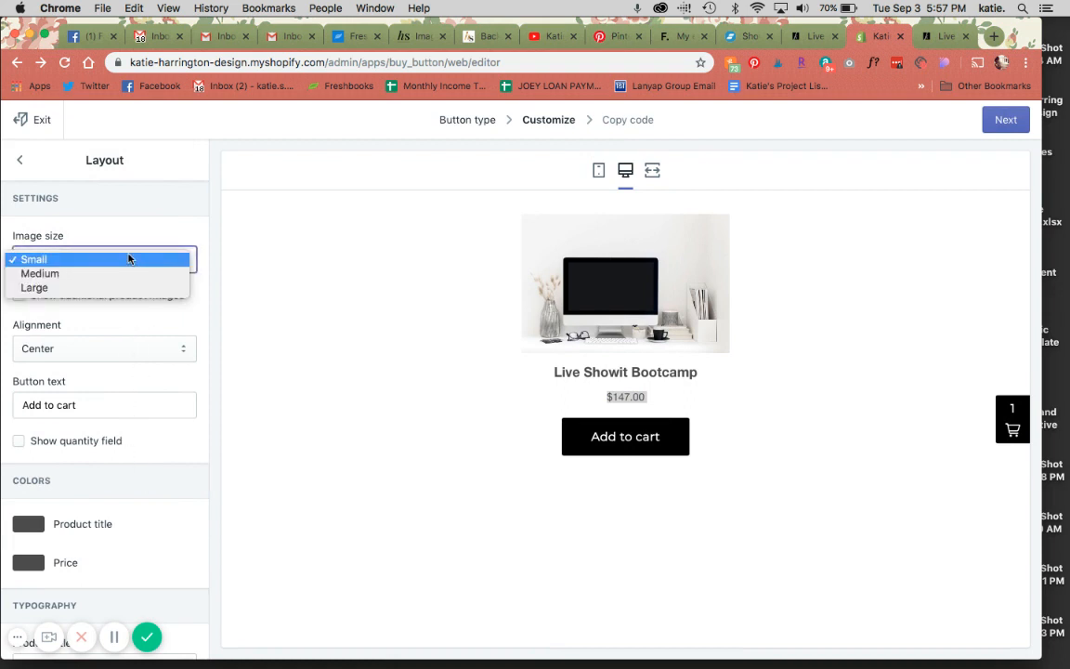
{"action": "left_click", "coordinate": [33, 260]}
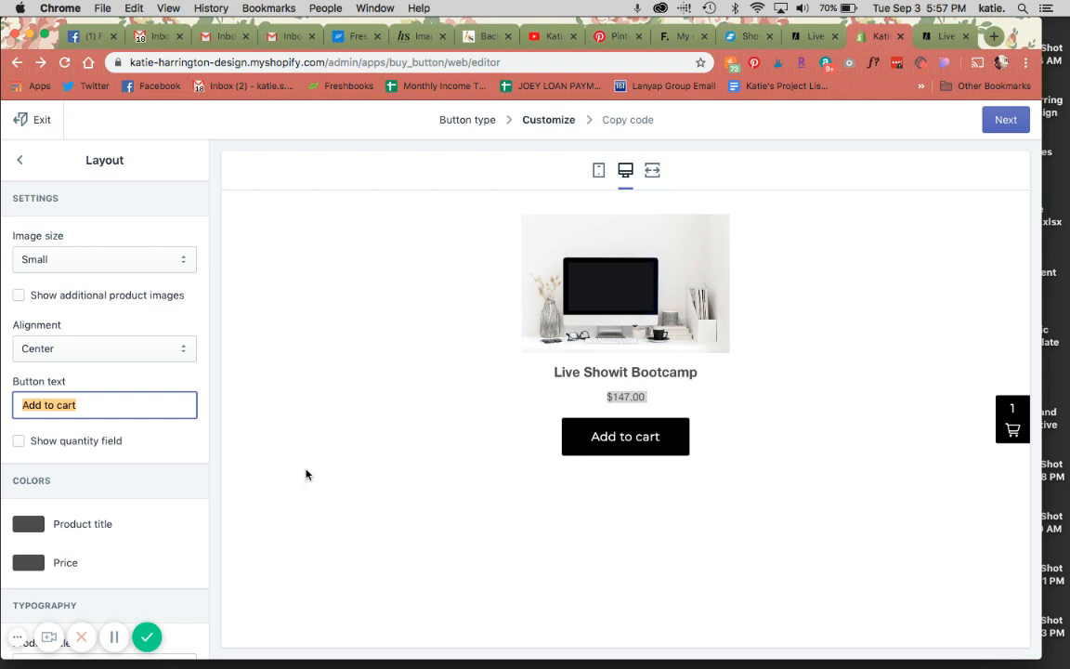
{"action": "type", "text": "ADD TO CART"}
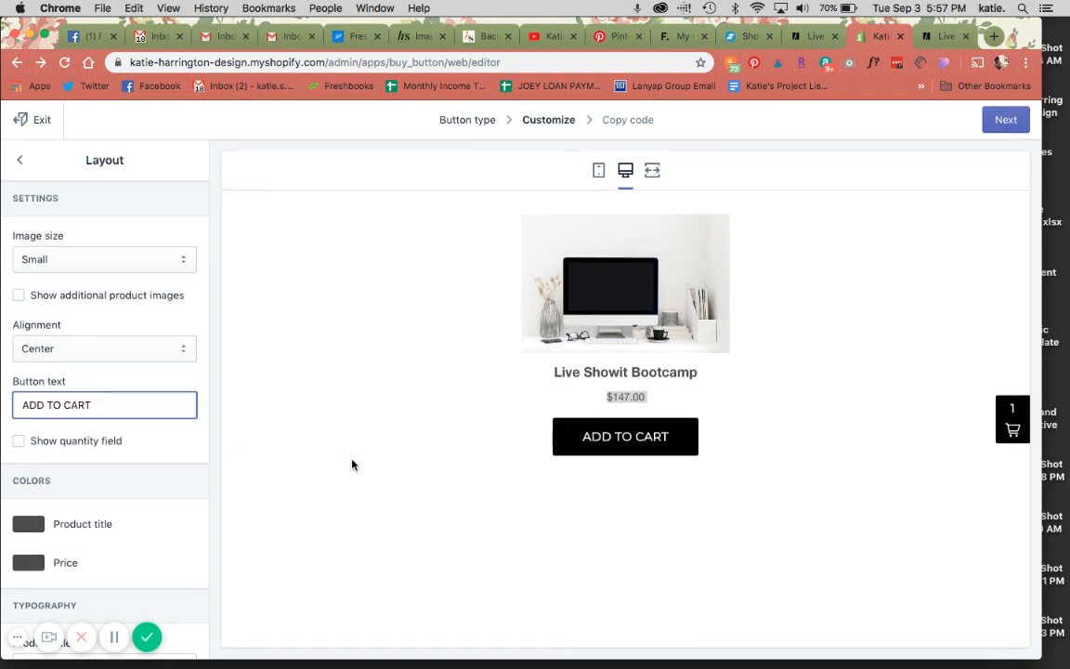
Step: Set the product title font to Montserrat Bold and the price font to Open Sans
{"action": "scroll", "scroll_direction": "down", "scroll_amount": 3}
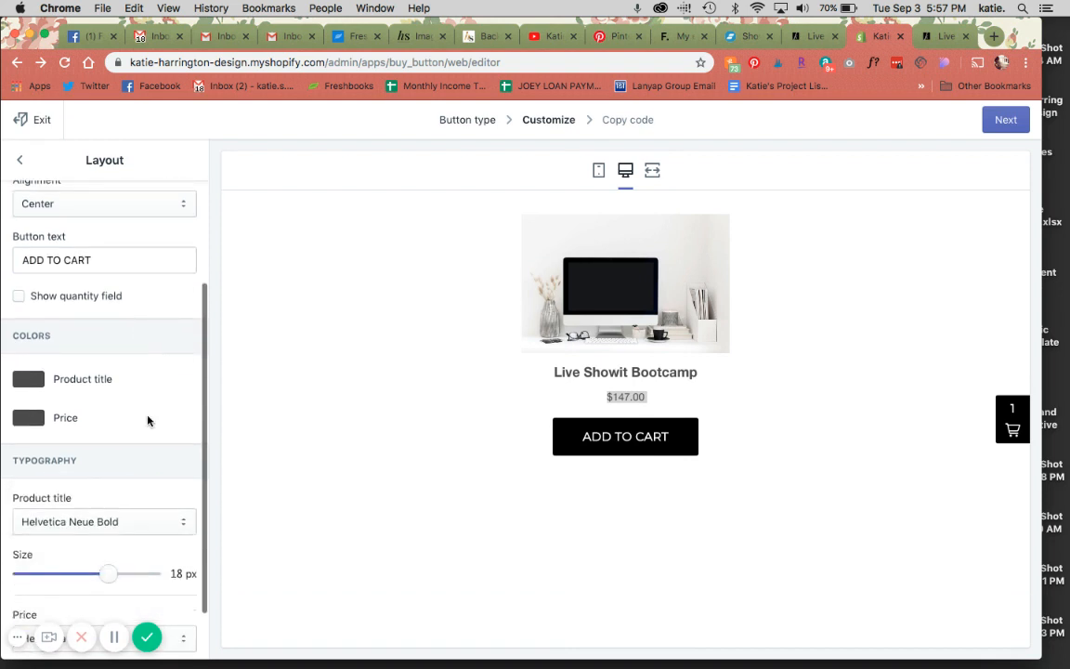
{"action": "left_click", "coordinate": [102, 520]}
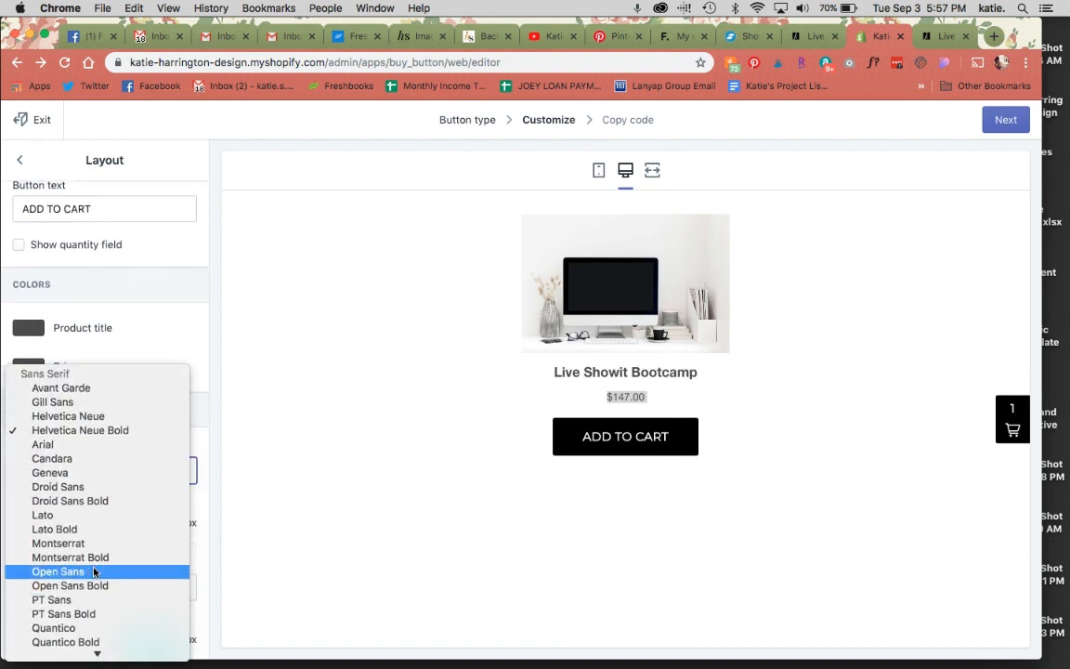
{"action": "left_click", "coordinate": [71, 557]}
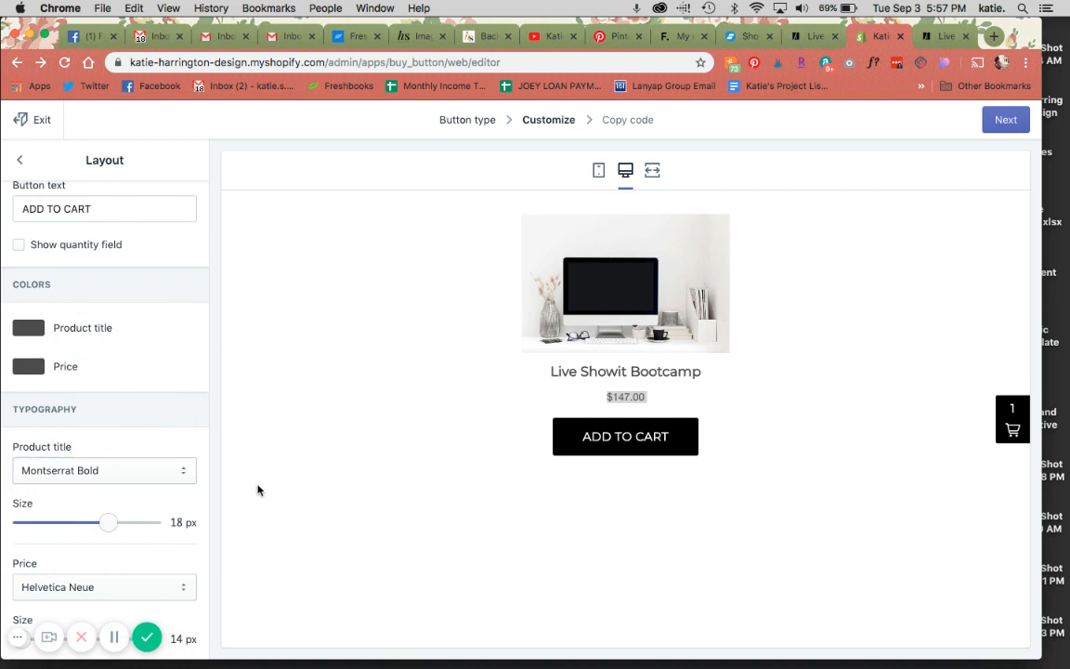
{"action": "scroll", "scroll_direction": "down", "scroll_amount": 3}
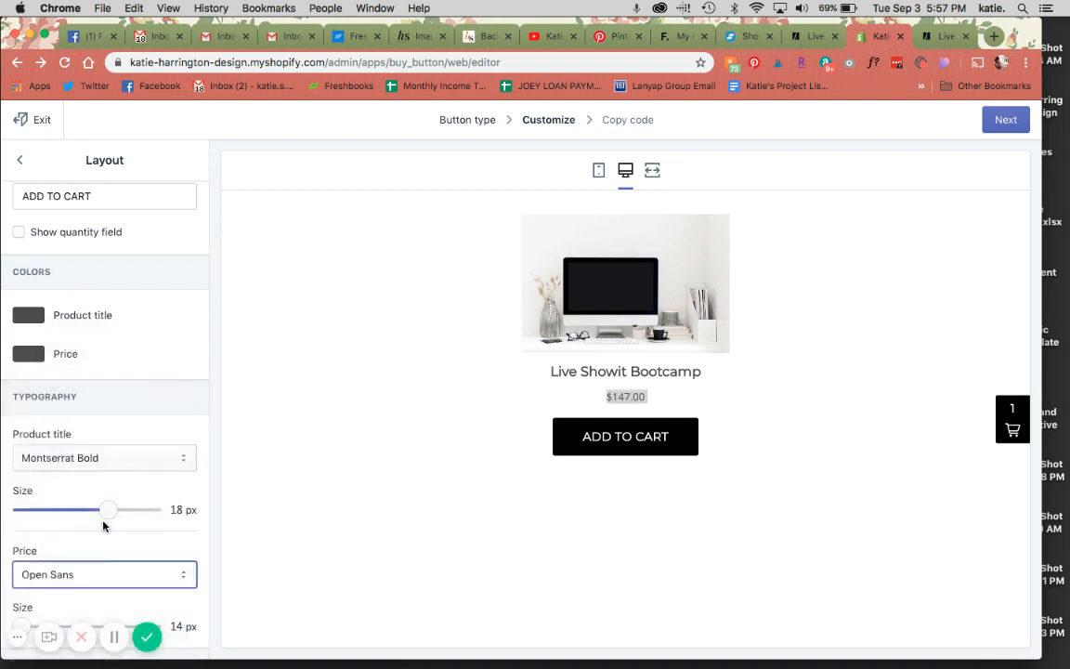
{"action": "left_click", "coordinate": [104, 573]}
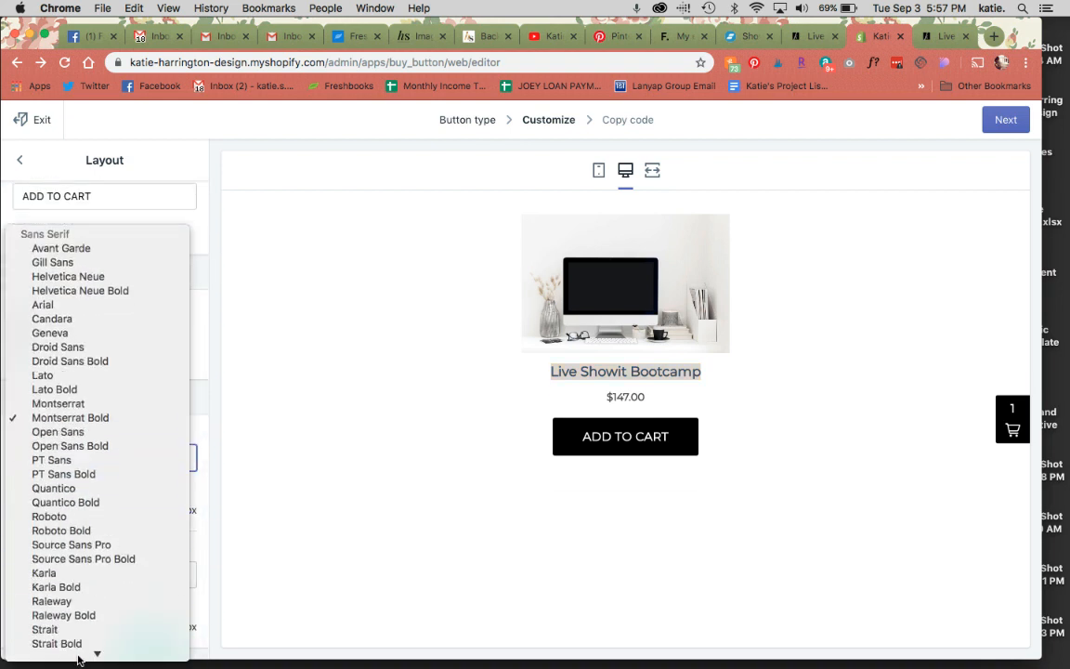
{"action": "scroll", "scroll_direction": "down", "scroll_amount": 3}
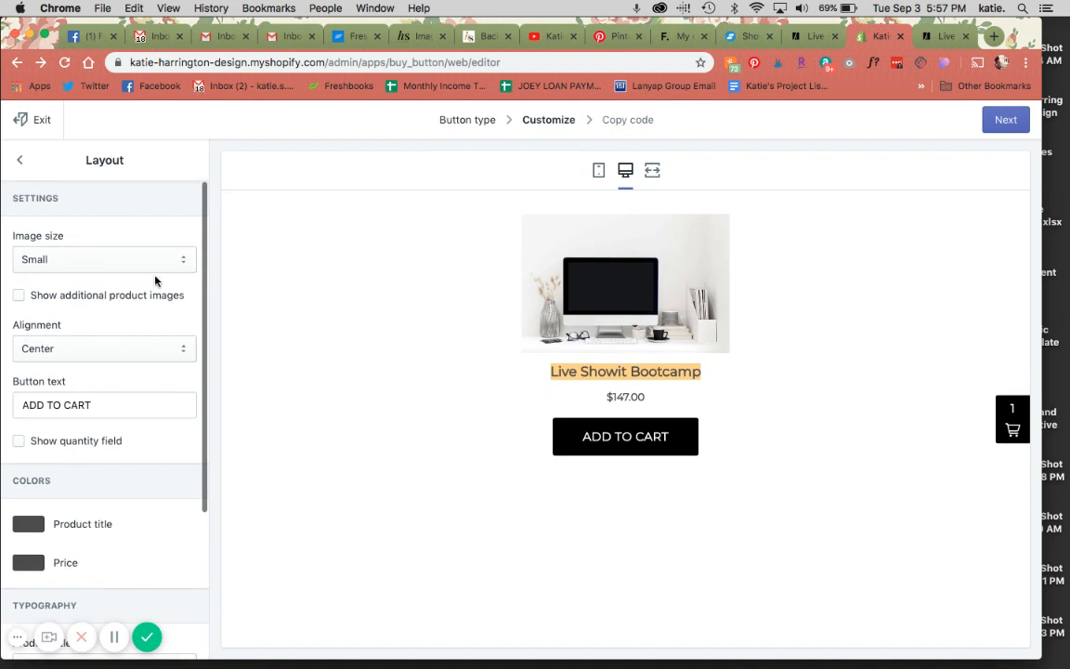
Step: Test Add to cart in the preview, raise the quantity to two, then close the cart
{"action": "left_click", "coordinate": [624, 436]}
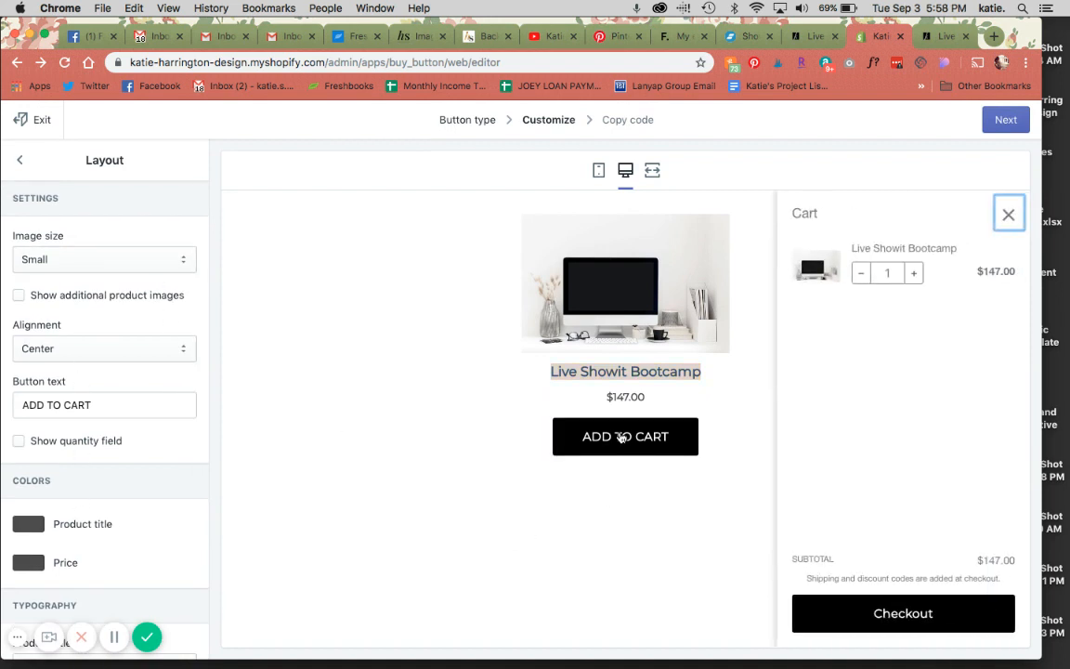
{"action": "left_click", "coordinate": [913, 271]}
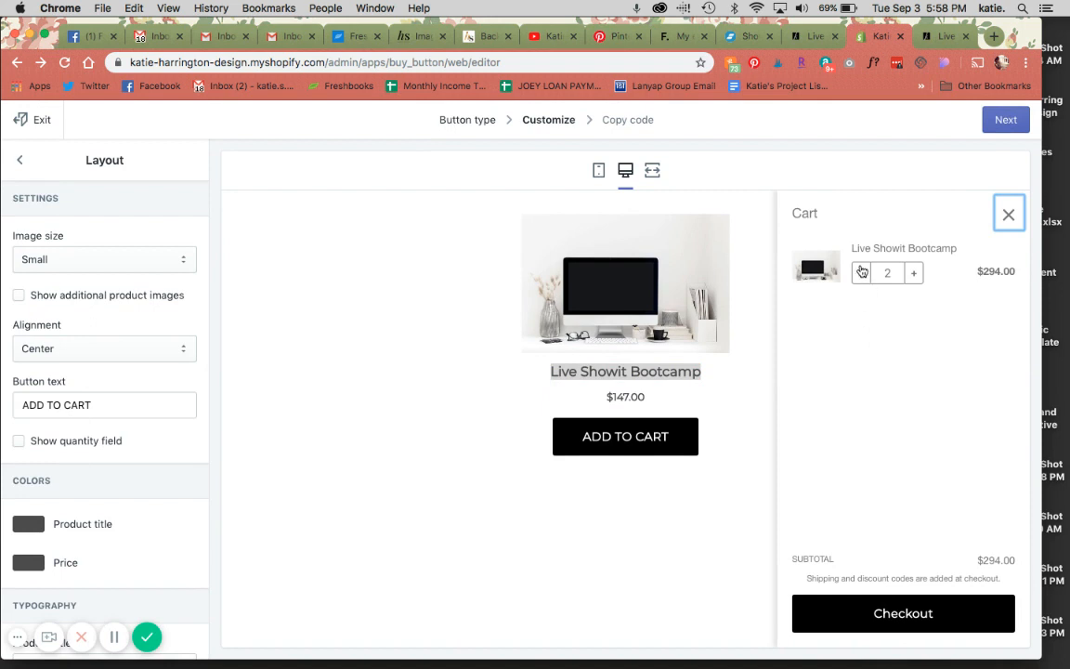
{"action": "left_click", "coordinate": [1009, 213]}
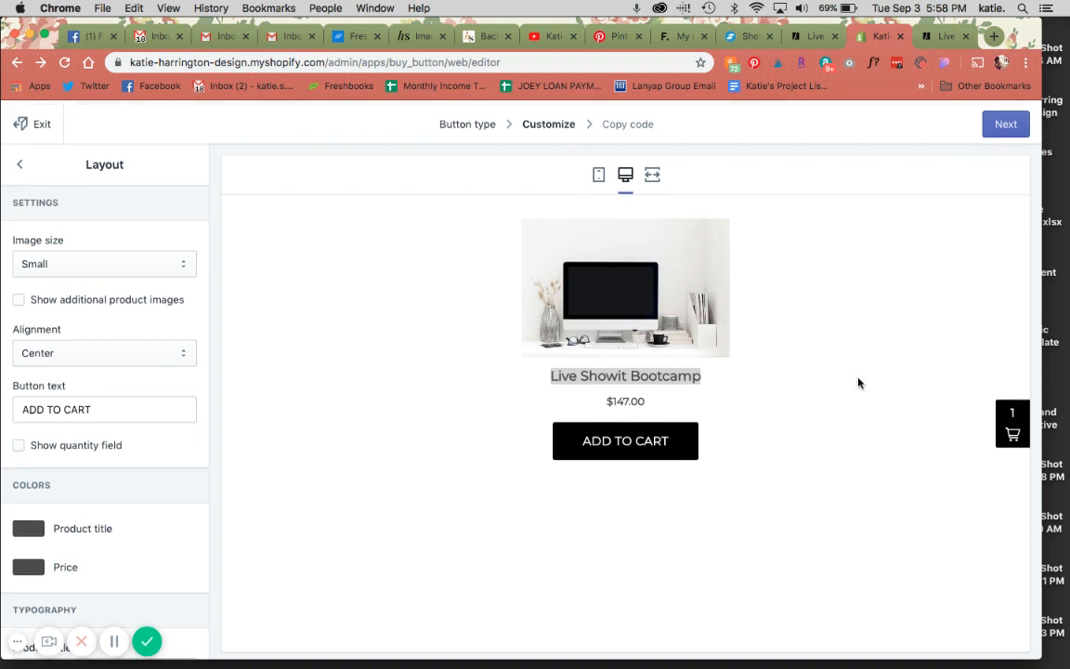
Step: Leave the Showit preview, add an Embed Code element with the classic buy button code and save it
{"action": "left_click", "coordinate": [1004, 123]}
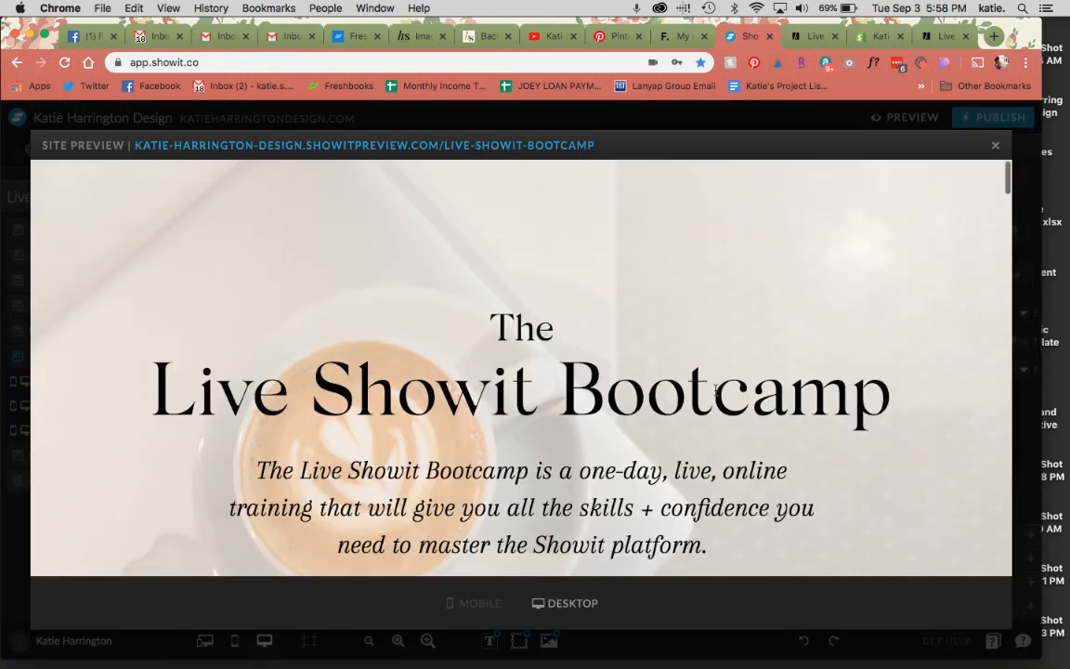
{"action": "left_click", "coordinate": [995, 145]}
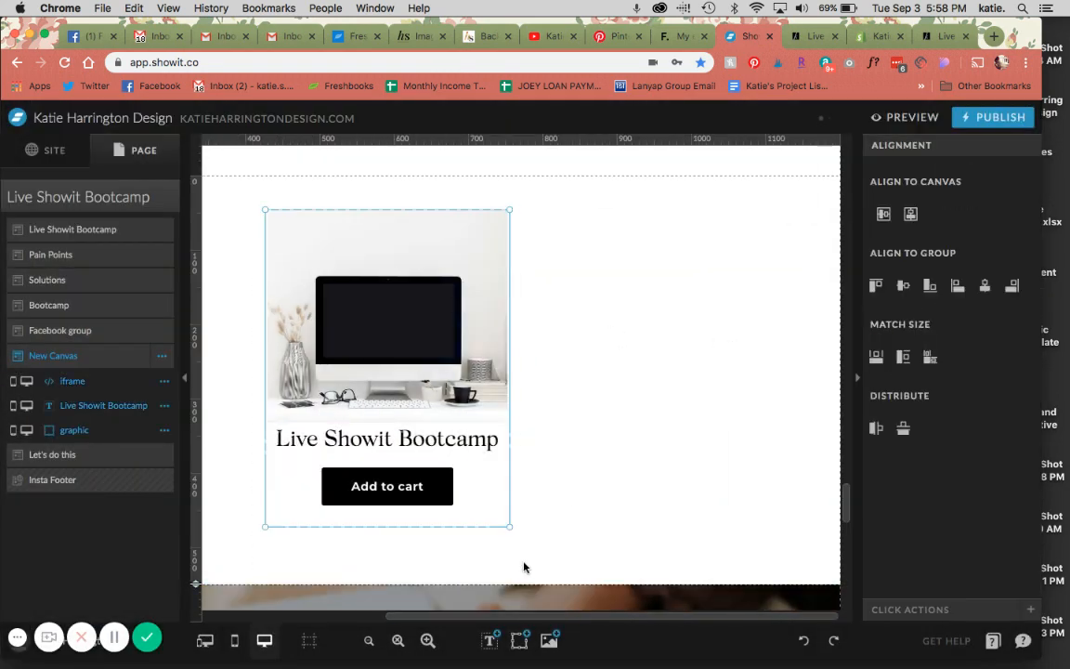
{"action": "left_click", "coordinate": [518, 639]}
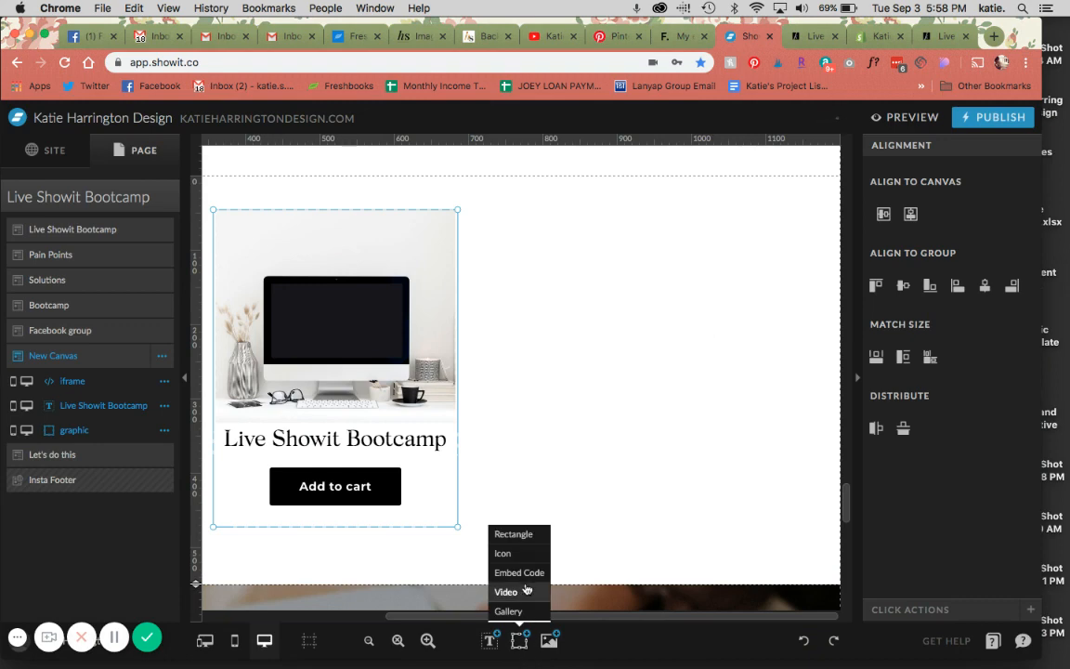
{"action": "left_click", "coordinate": [520, 572]}
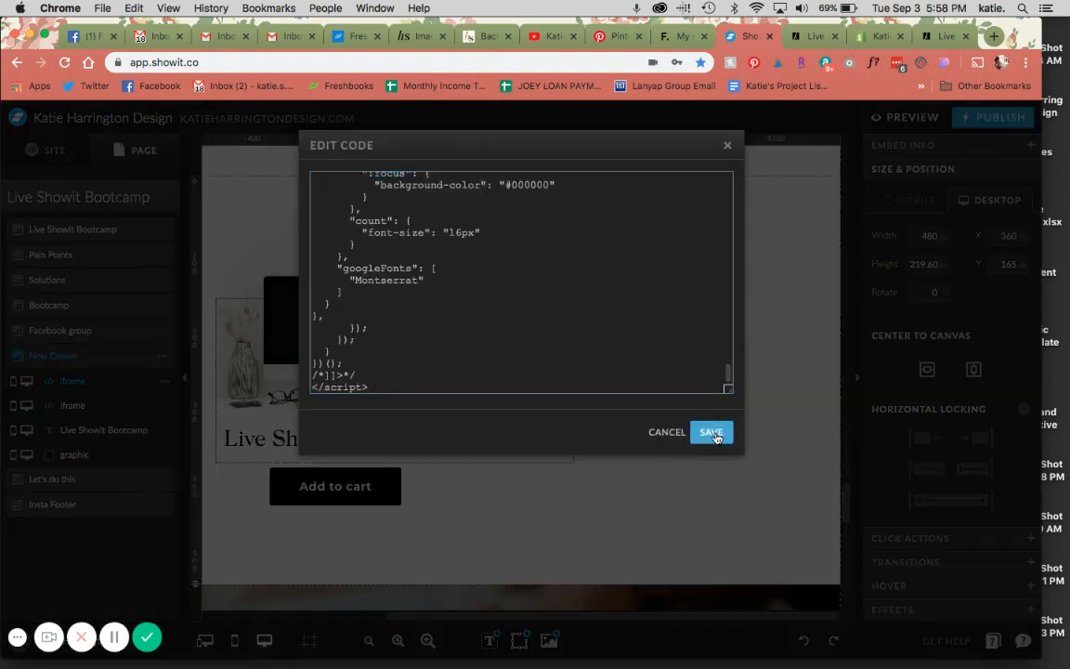
{"action": "left_click", "coordinate": [710, 430]}
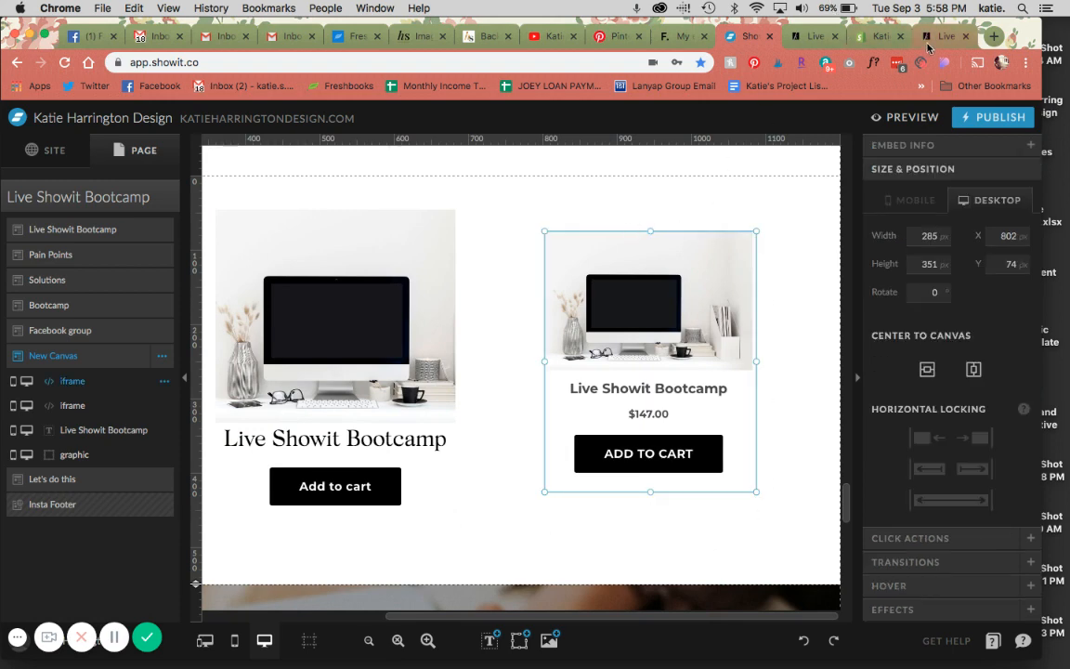
{"action": "mouse_move", "coordinate": [369, 639]}
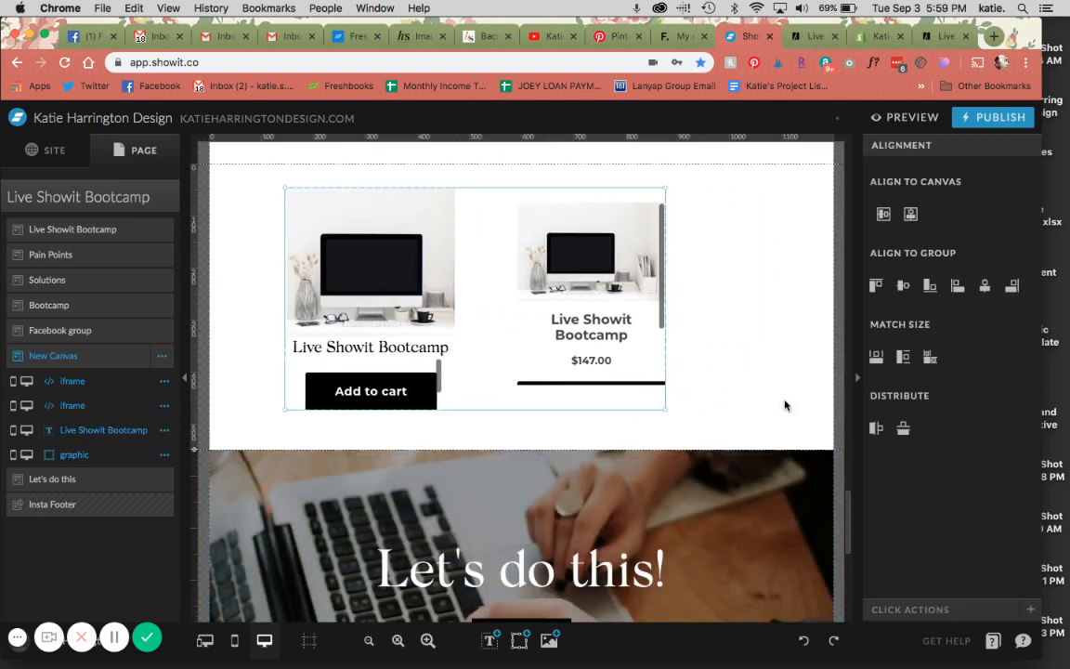
Step: Set the buy button layout style to Full view and proceed to its embed code
{"action": "left_click", "coordinate": [880, 37]}
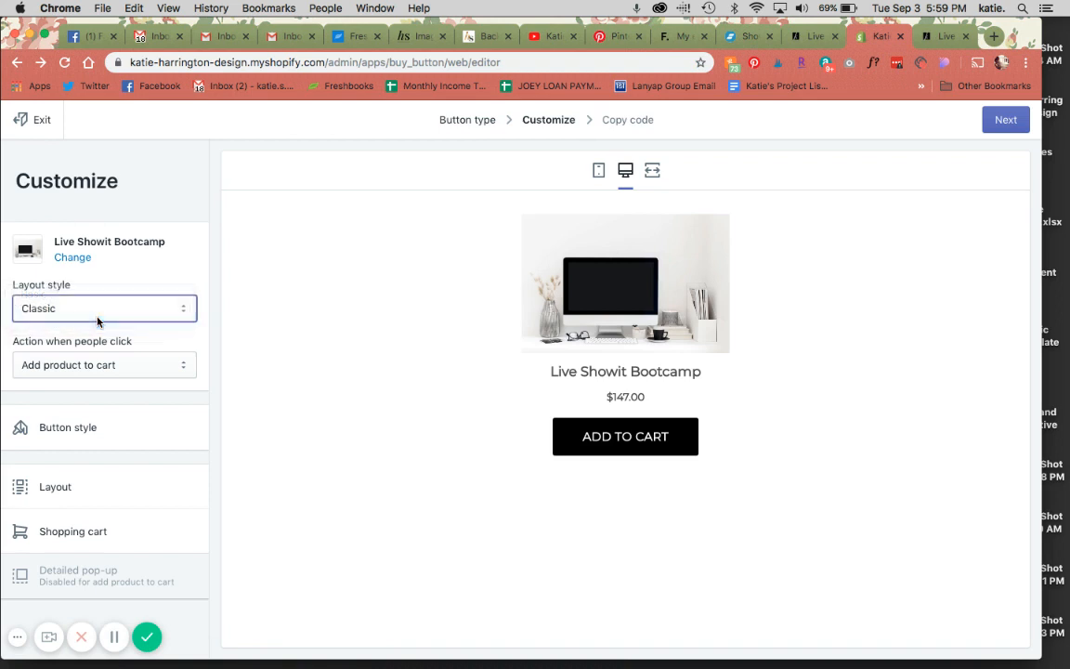
{"action": "left_click", "coordinate": [104, 309]}
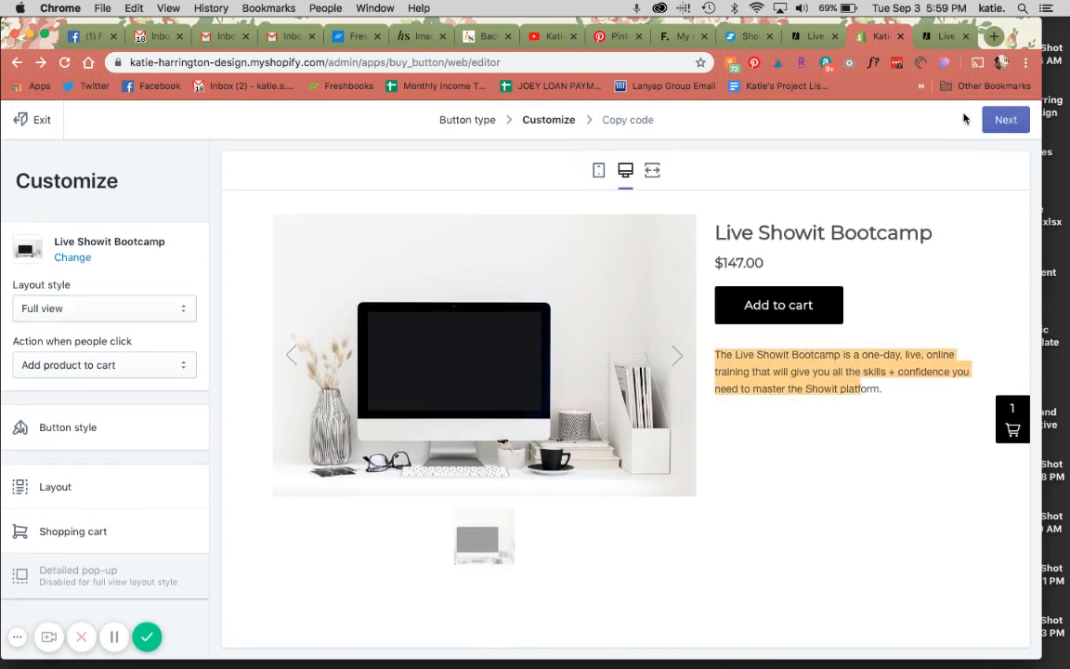
{"action": "left_click", "coordinate": [1005, 119]}
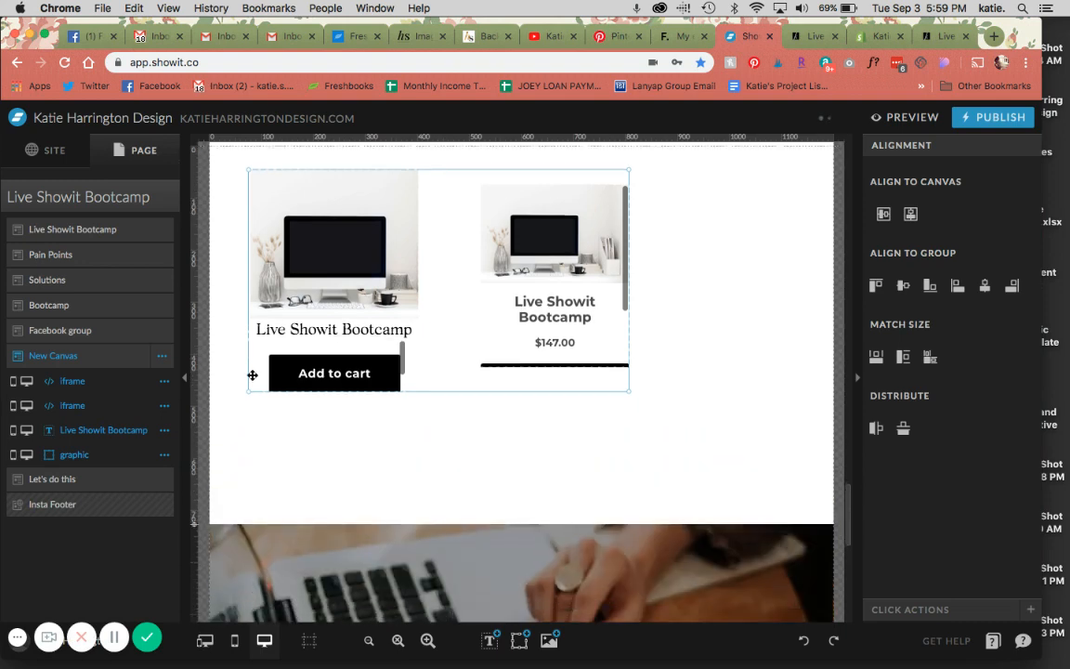
Step: Add a third embed code element with the full-view button and position it on the canvas
{"action": "scroll", "scroll_direction": "down", "scroll_amount": 3}
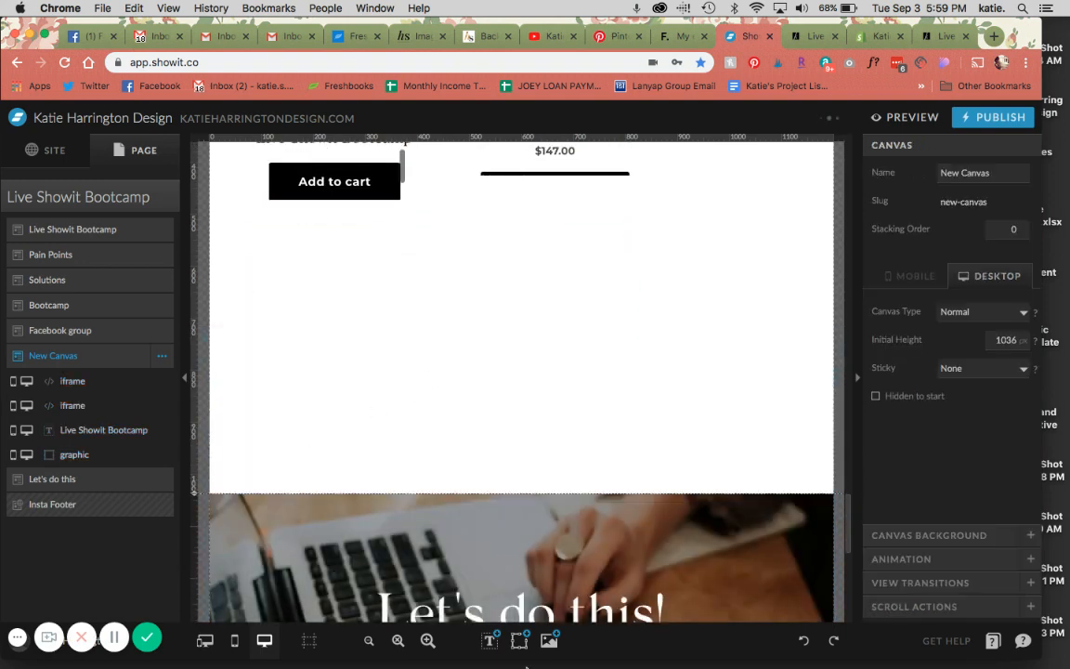
{"action": "left_click", "coordinate": [73, 380]}
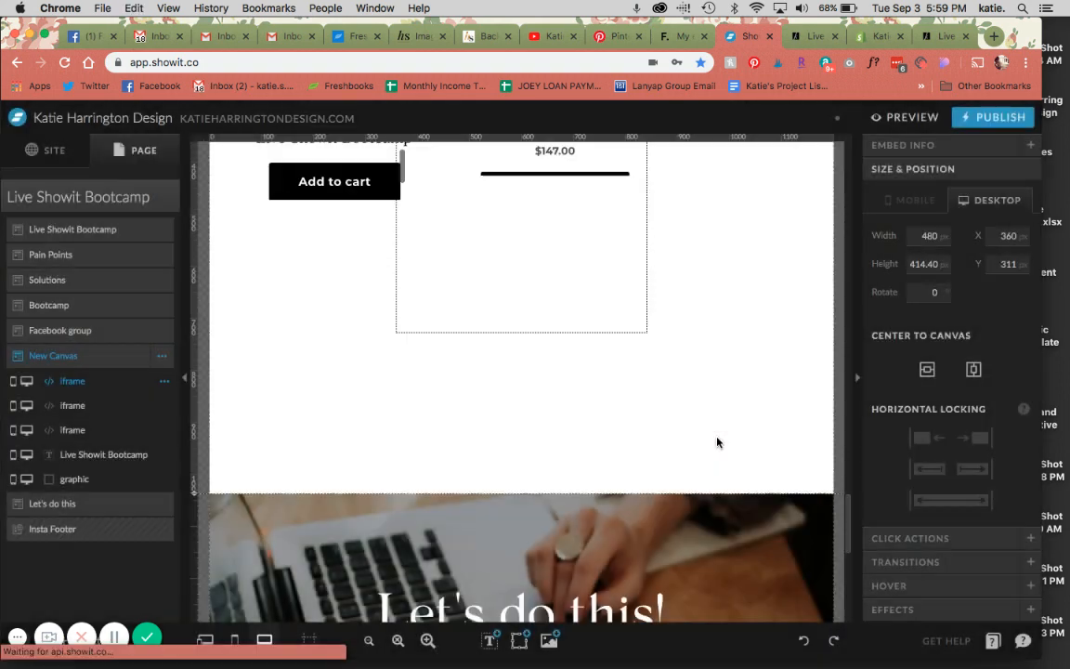
{"action": "left_click_drag", "start_coordinate": [520, 237], "coordinate": [589, 319]}
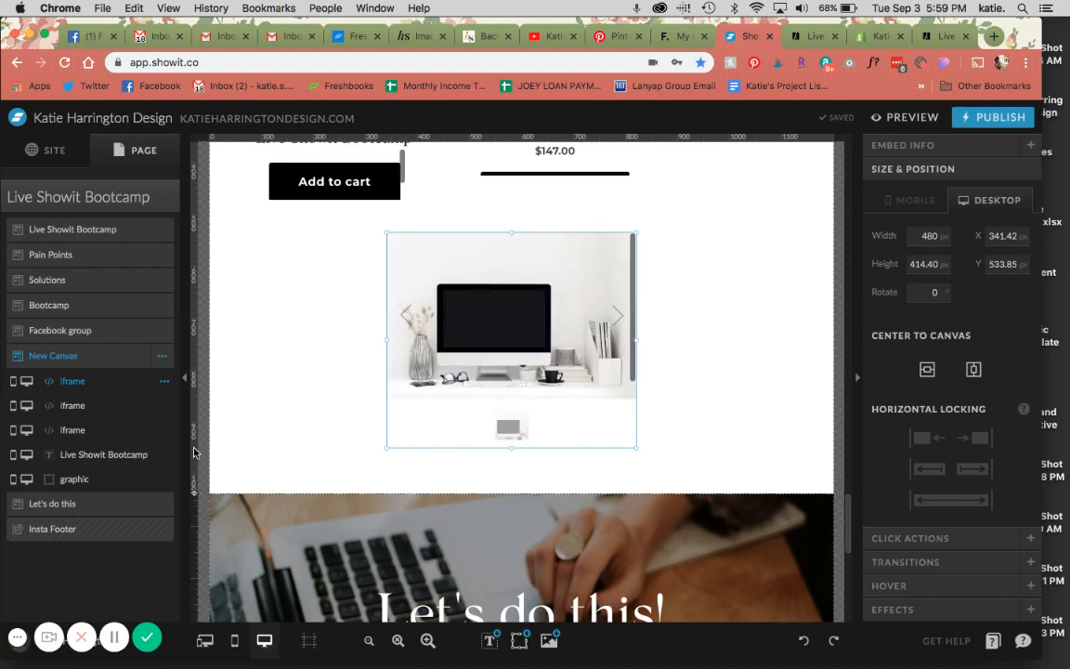
{"action": "left_click_drag", "start_coordinate": [511, 342], "coordinate": [505, 361]}
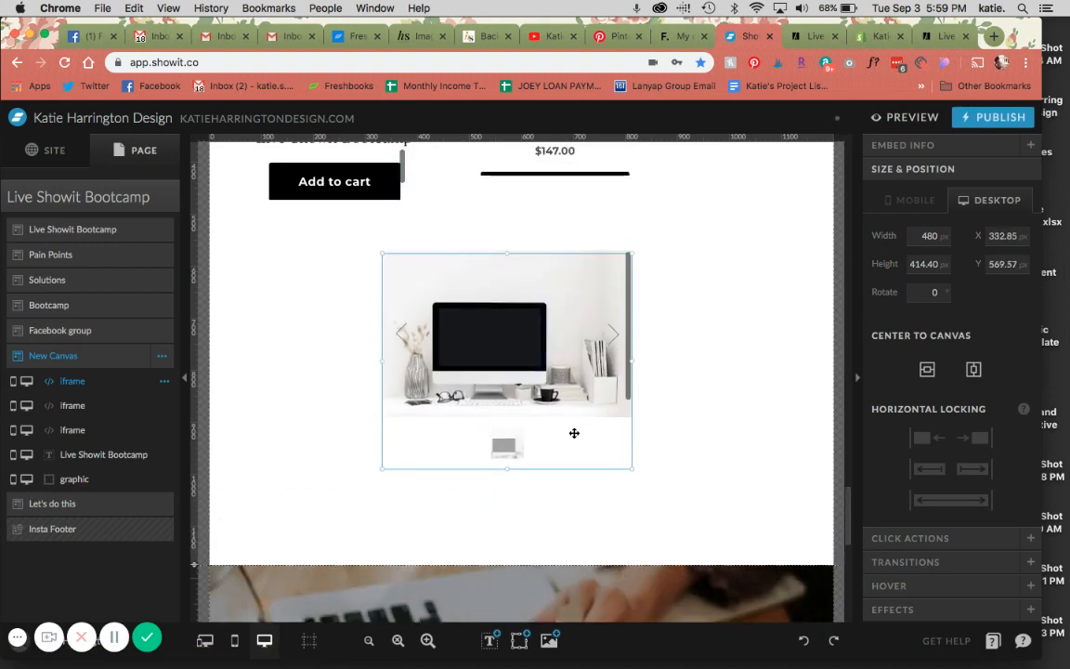
{"action": "left_click_drag", "start_coordinate": [632, 472], "coordinate": [732, 529]}
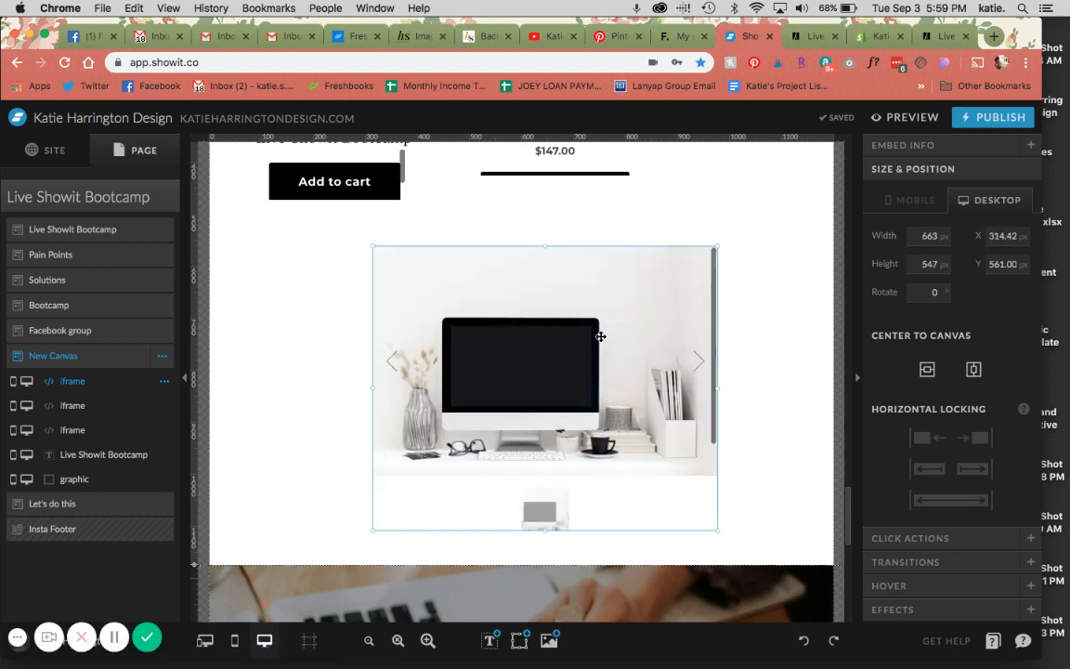
Step: Enlarge the embed until the image sits beside the title, $147.00 price, Add to cart and description
{"action": "scroll", "scroll_direction": "down", "scroll_amount": 3}
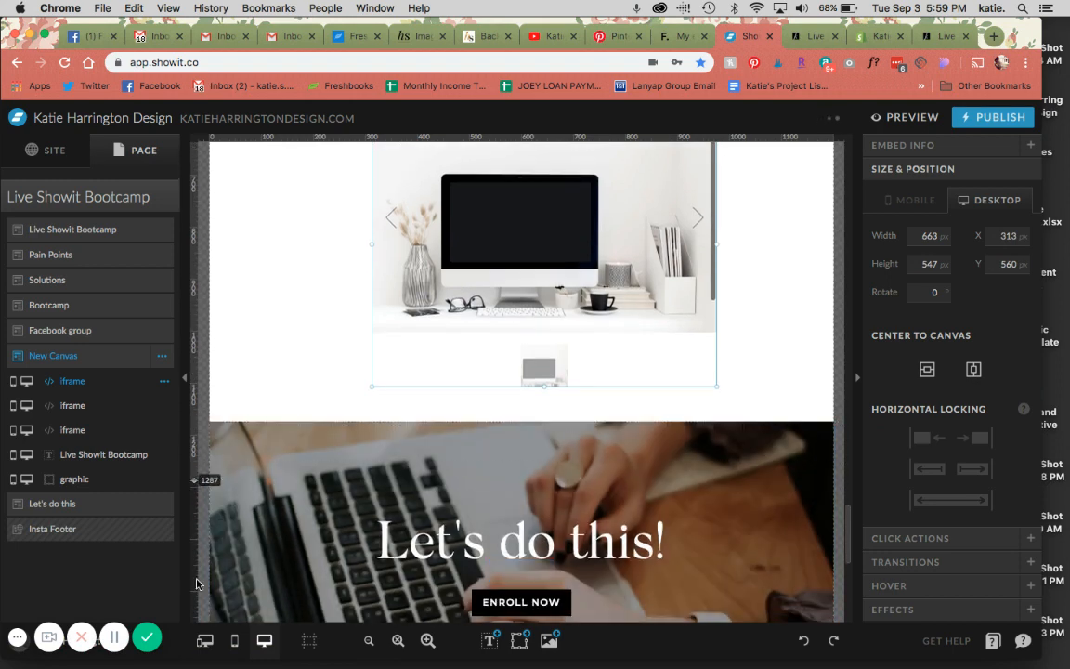
{"action": "left_click_drag", "start_coordinate": [544, 390], "coordinate": [545, 505]}
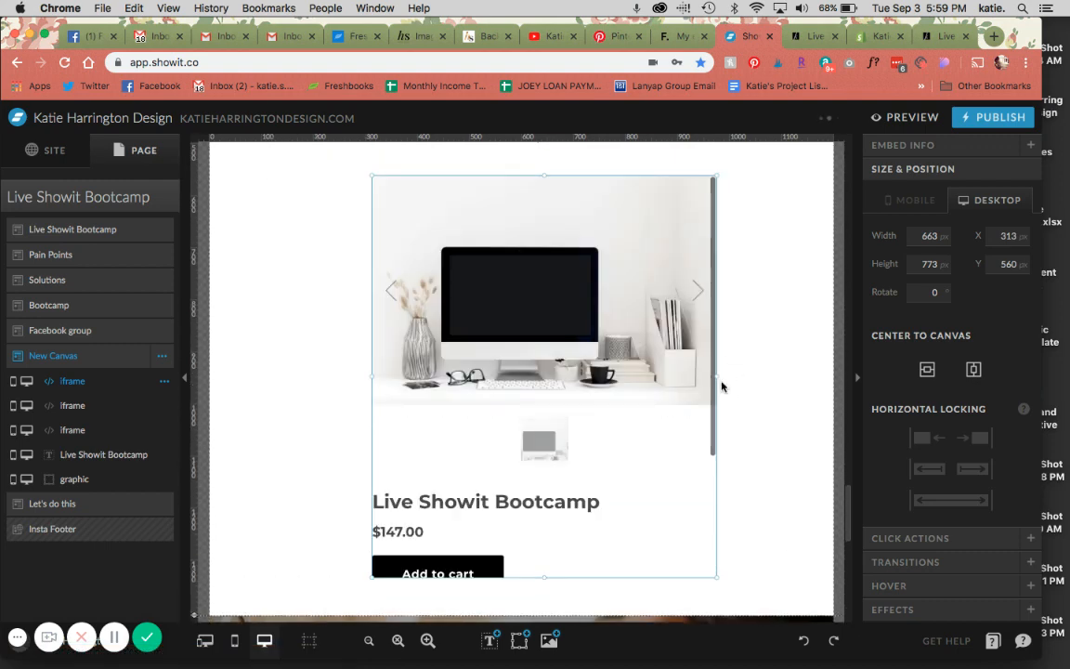
{"action": "left_click_drag", "start_coordinate": [715, 375], "coordinate": [807, 375]}
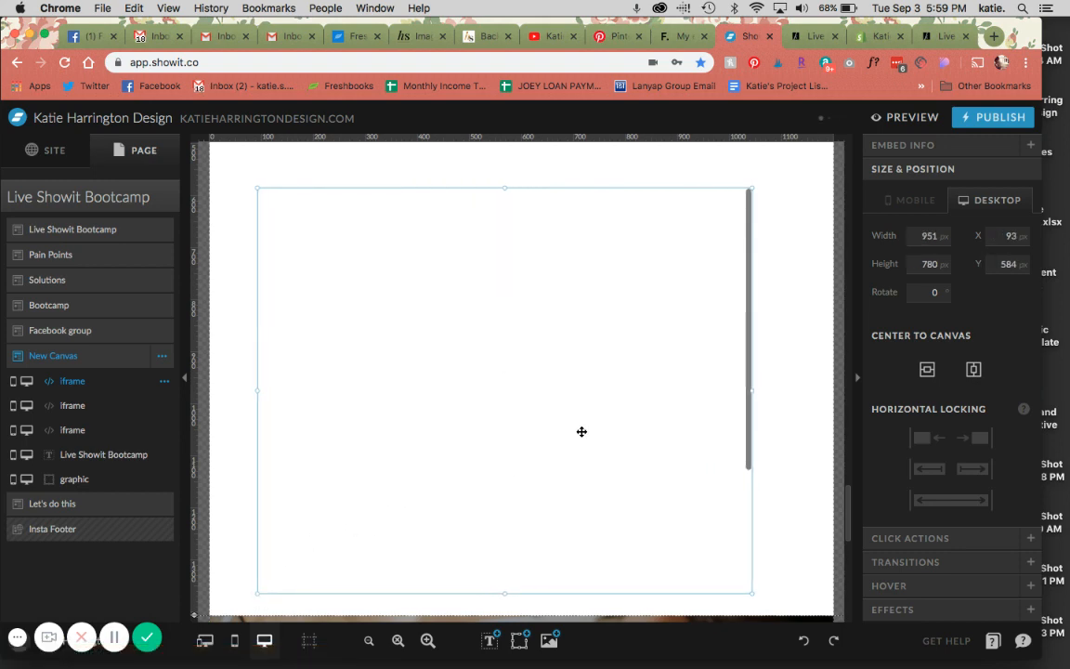
{"action": "left_click_drag", "start_coordinate": [750, 187], "coordinate": [789, 156]}
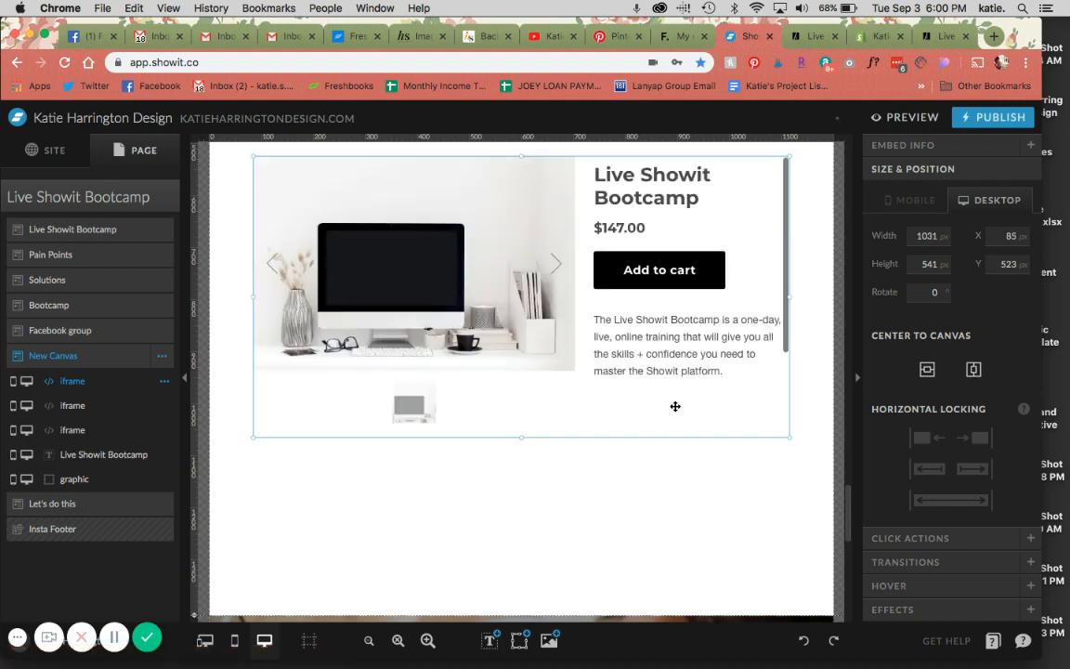
{"action": "scroll", "scroll_direction": "down", "scroll_amount": 3}
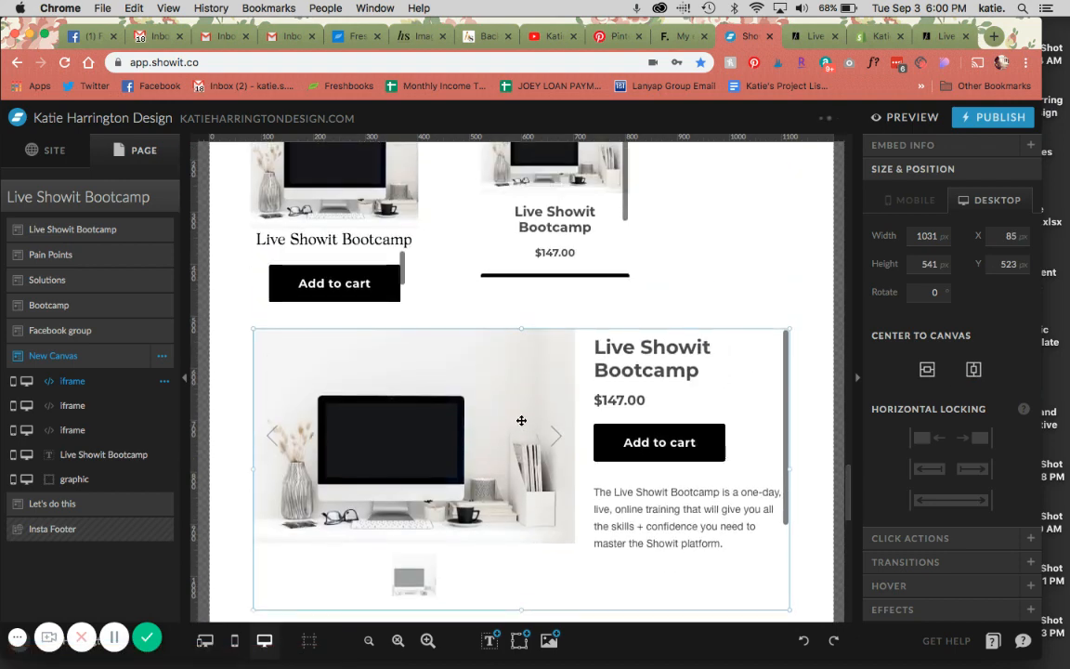
{"action": "scroll", "scroll_direction": "down", "scroll_amount": 3}
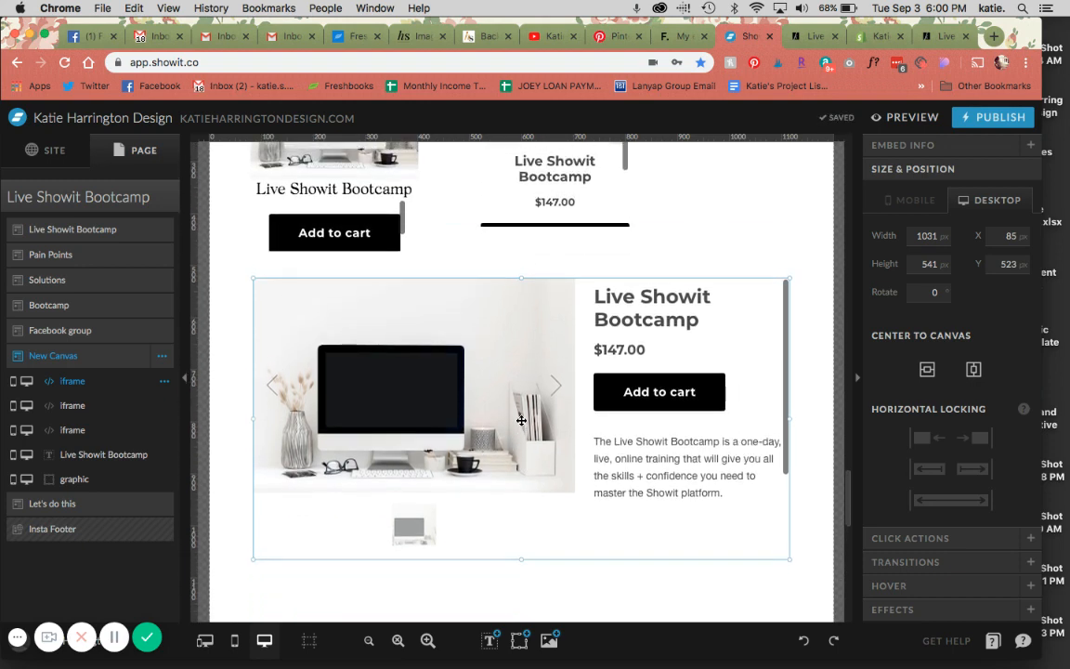
{"action": "mouse_move", "coordinate": [715, 498]}
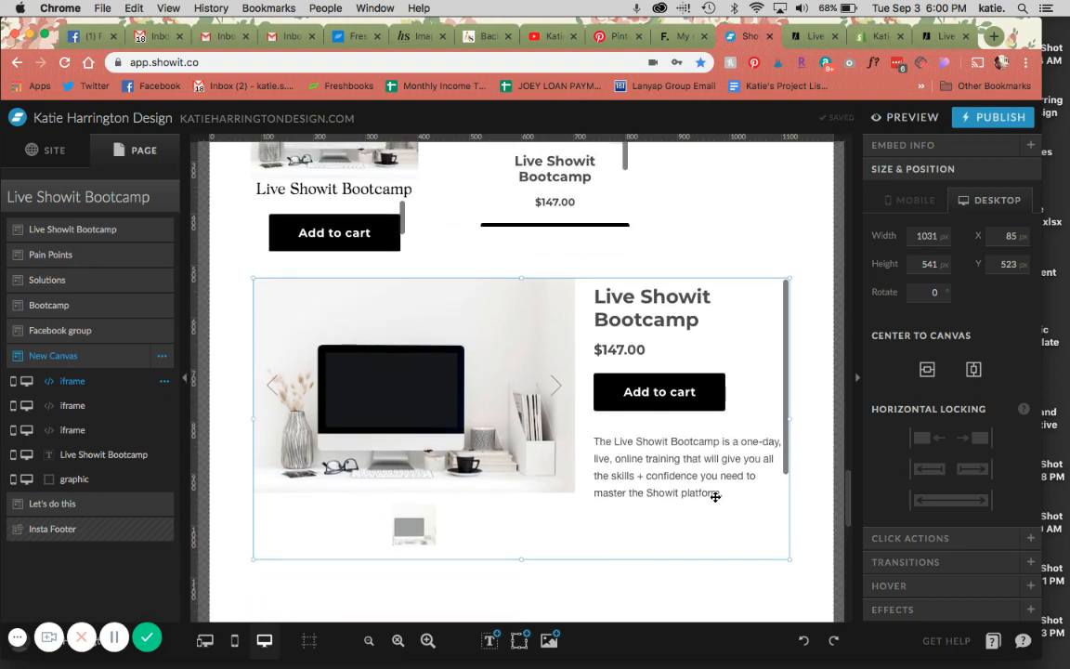
{"action": "scroll", "scroll_direction": "down", "scroll_amount": 3}
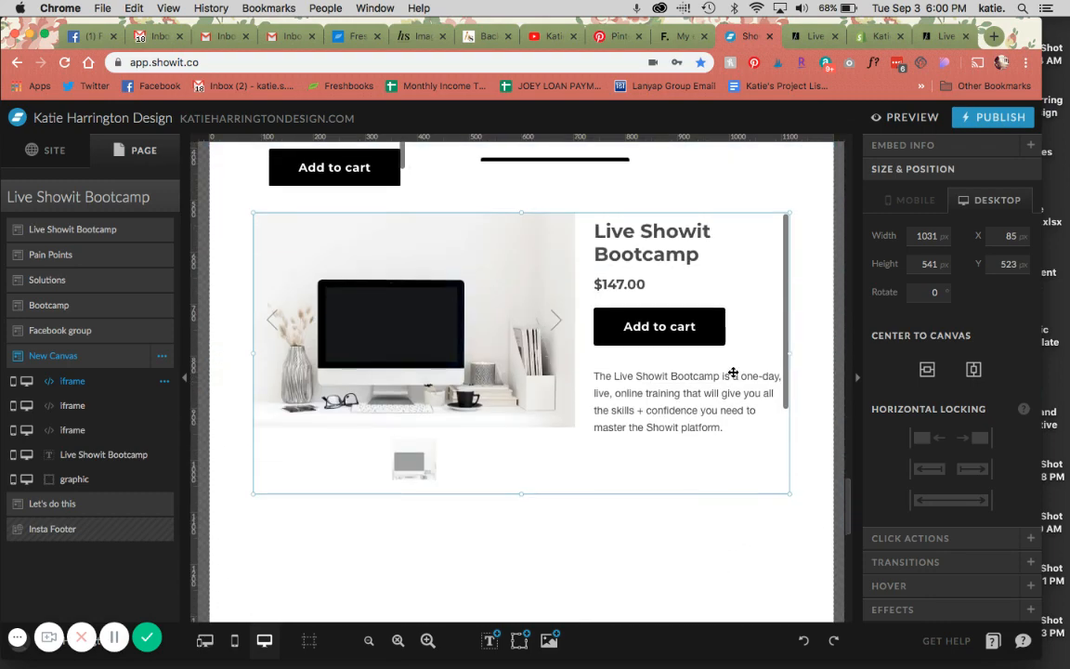
Step: Preview the live sales page and scroll to check all three Live Showit Bootcamp buy buttons
{"action": "left_click", "coordinate": [910, 117]}
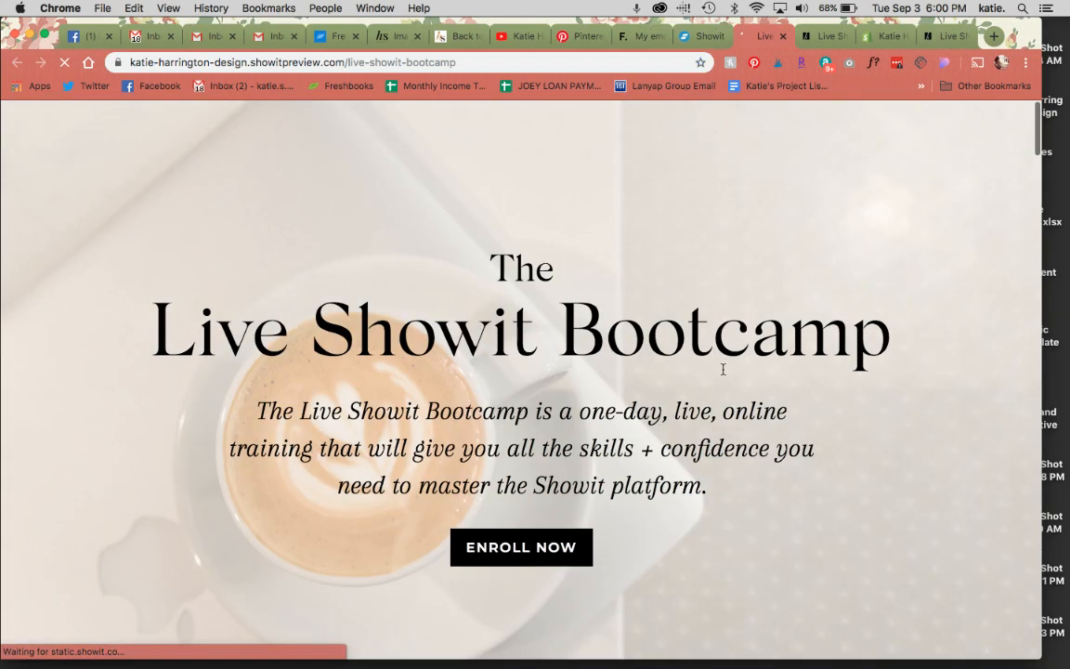
{"action": "scroll", "scroll_direction": "down", "scroll_amount": 3}
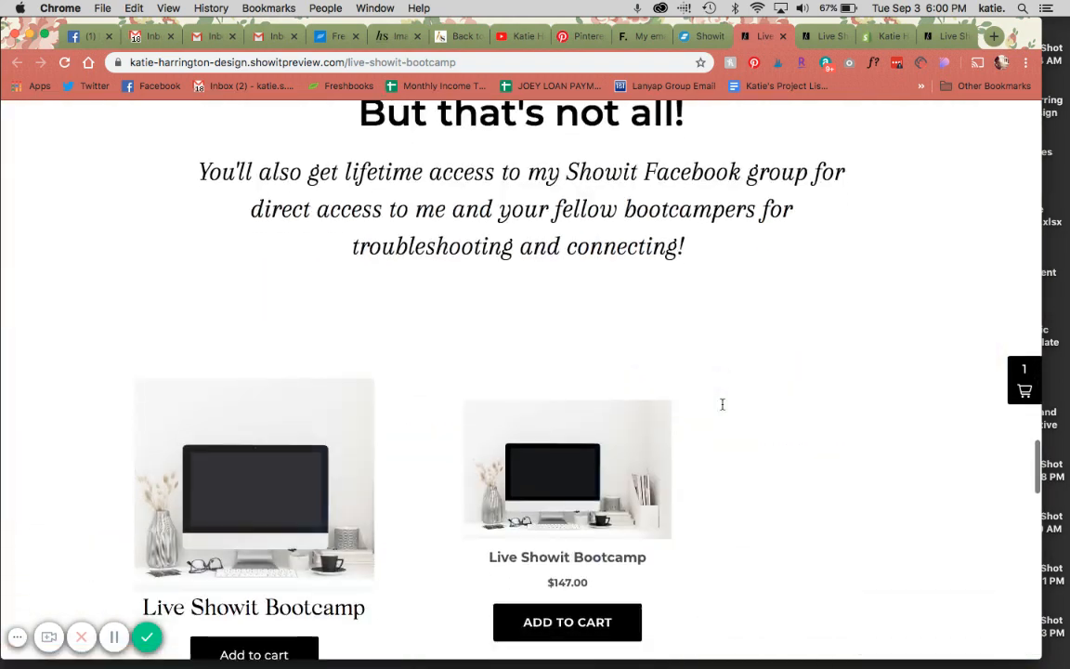
{"action": "scroll", "scroll_direction": "down", "scroll_amount": 3}
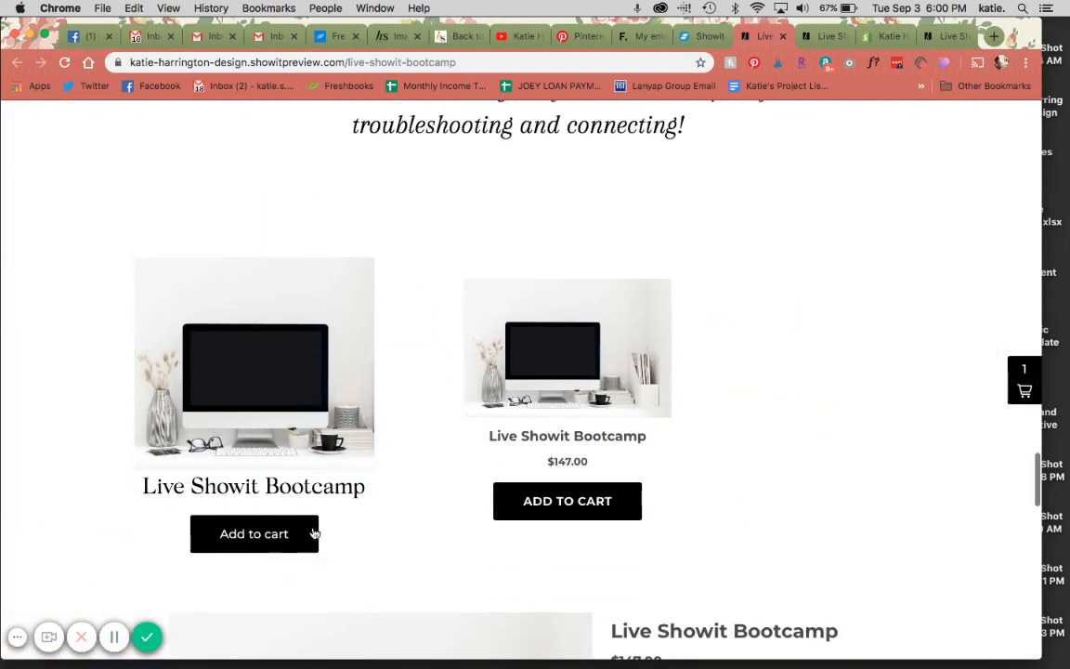
{"action": "mouse_move", "coordinate": [560, 271]}
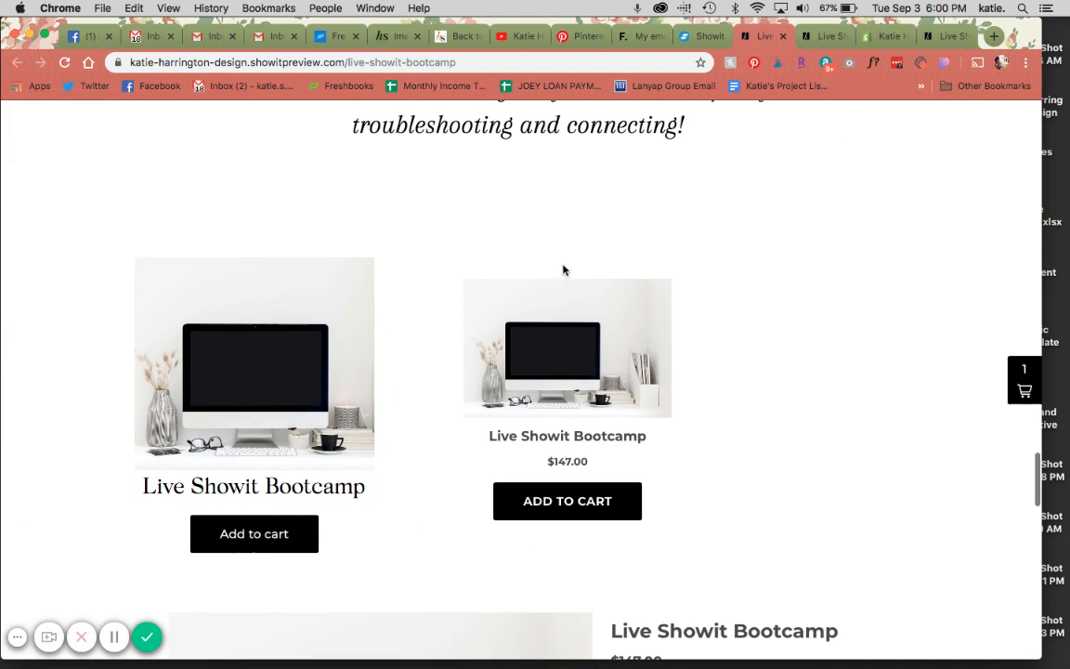
{"action": "mouse_move", "coordinate": [613, 323]}
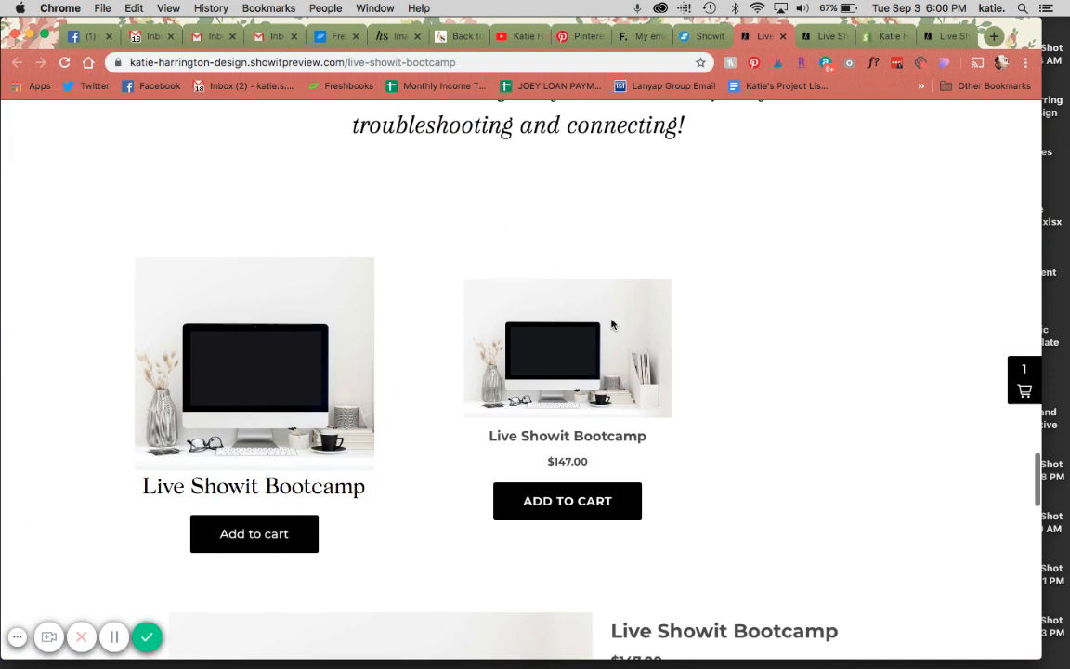
{"action": "mouse_move", "coordinate": [595, 434]}
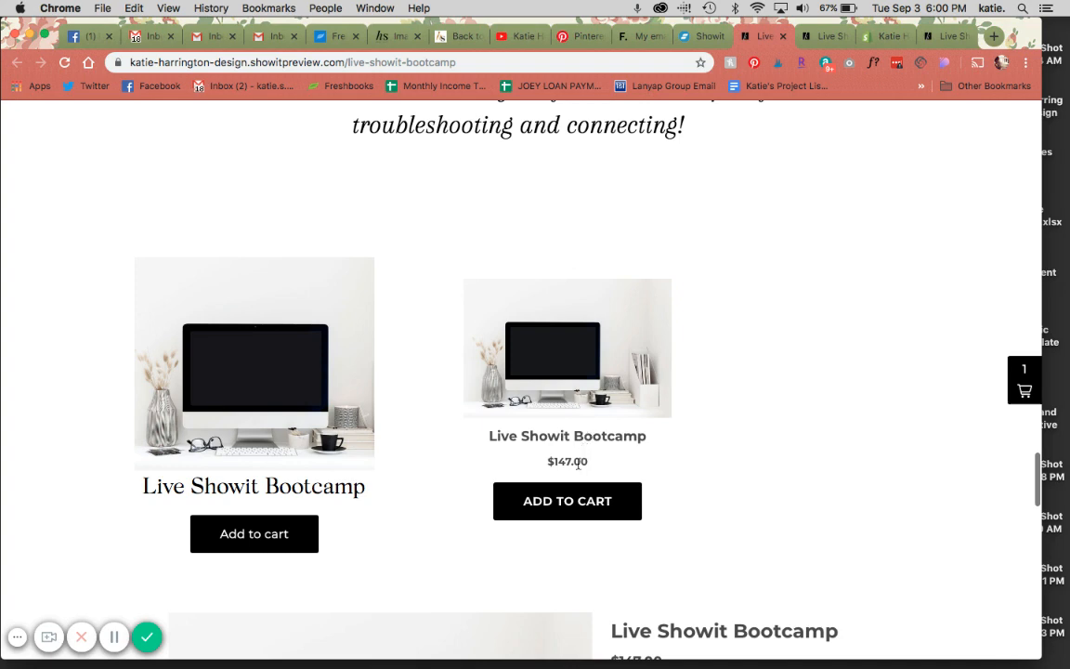
{"action": "scroll", "scroll_direction": "down", "scroll_amount": 3}
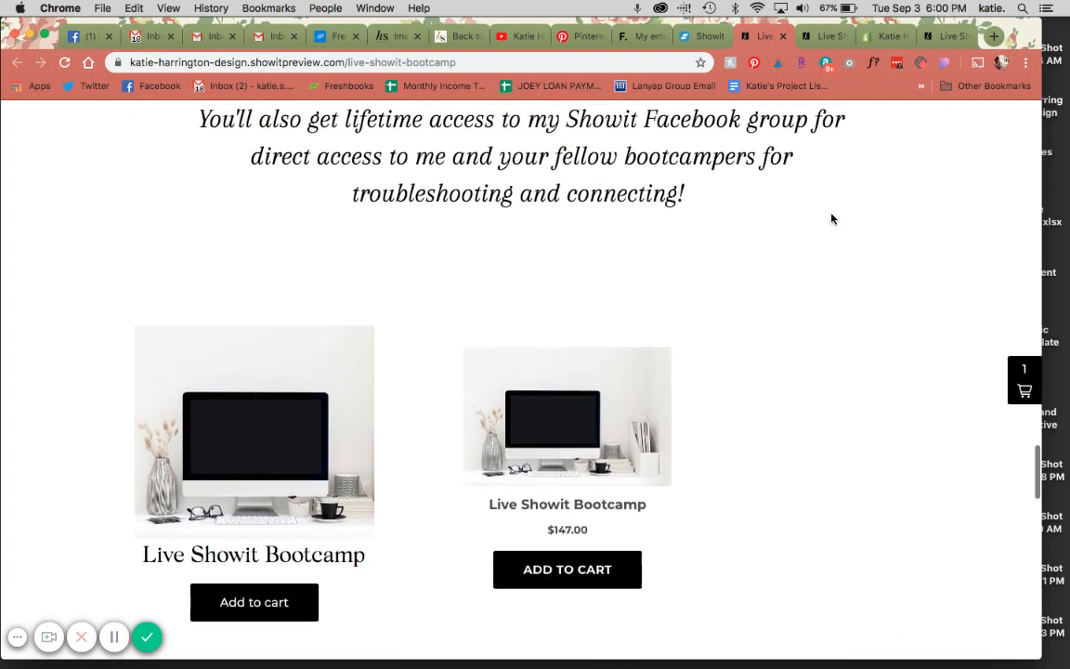
{"action": "scroll", "scroll_direction": "down", "scroll_amount": 3}
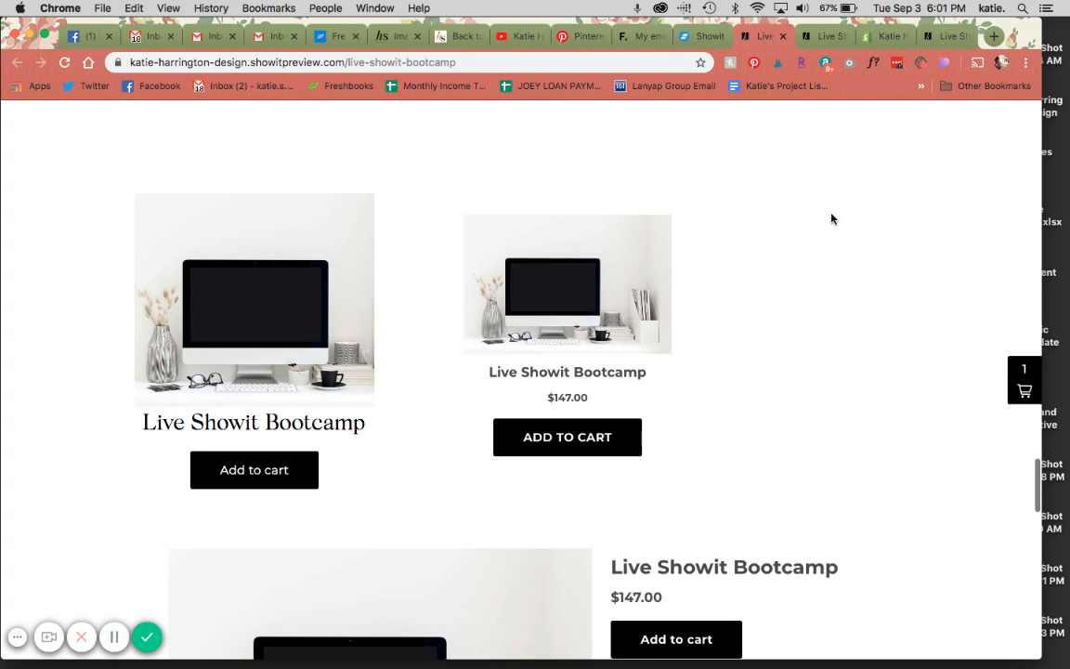
{"action": "mouse_move", "coordinate": [858, 171]}
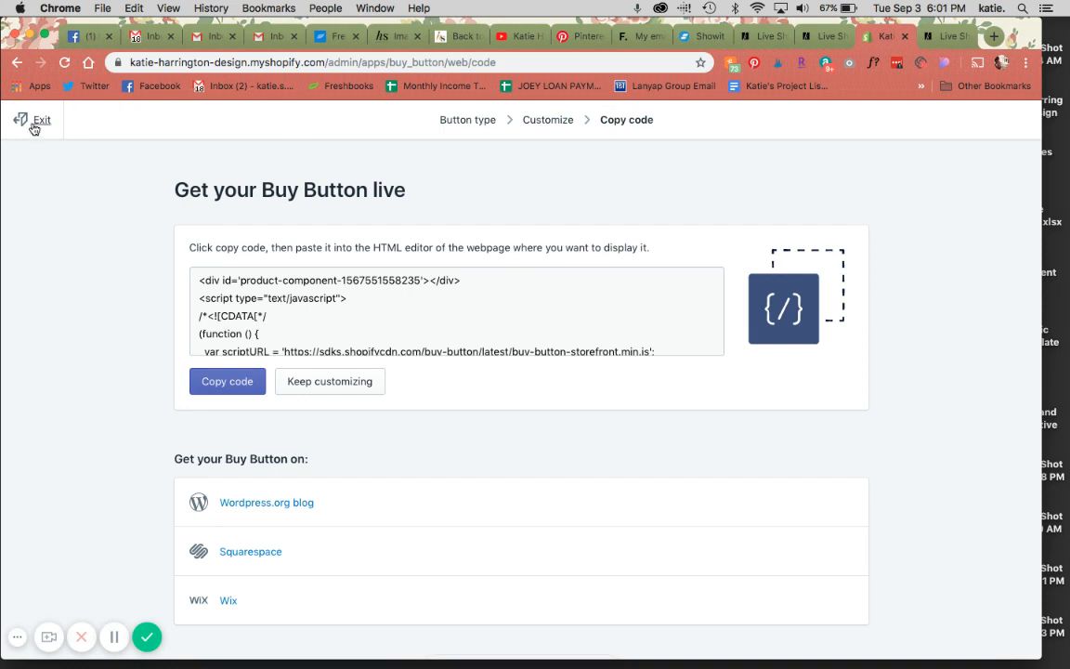
Step: Exit the Shopify code screen, return to the site preview and scroll toward the footer
{"action": "left_click", "coordinate": [33, 119]}
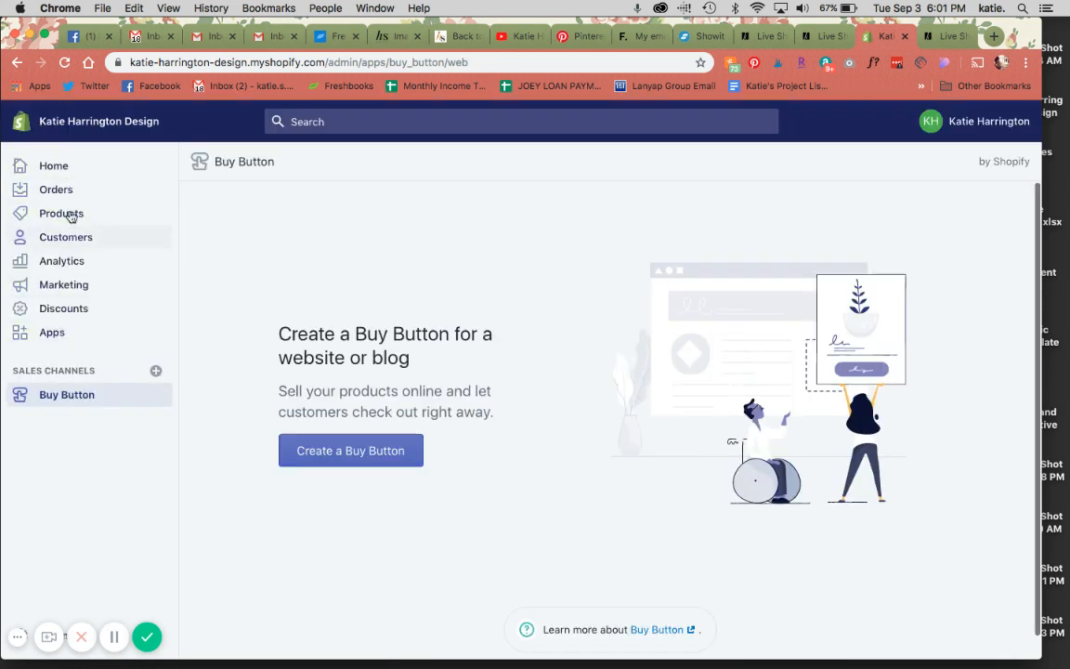
{"action": "mouse_move", "coordinate": [635, 248]}
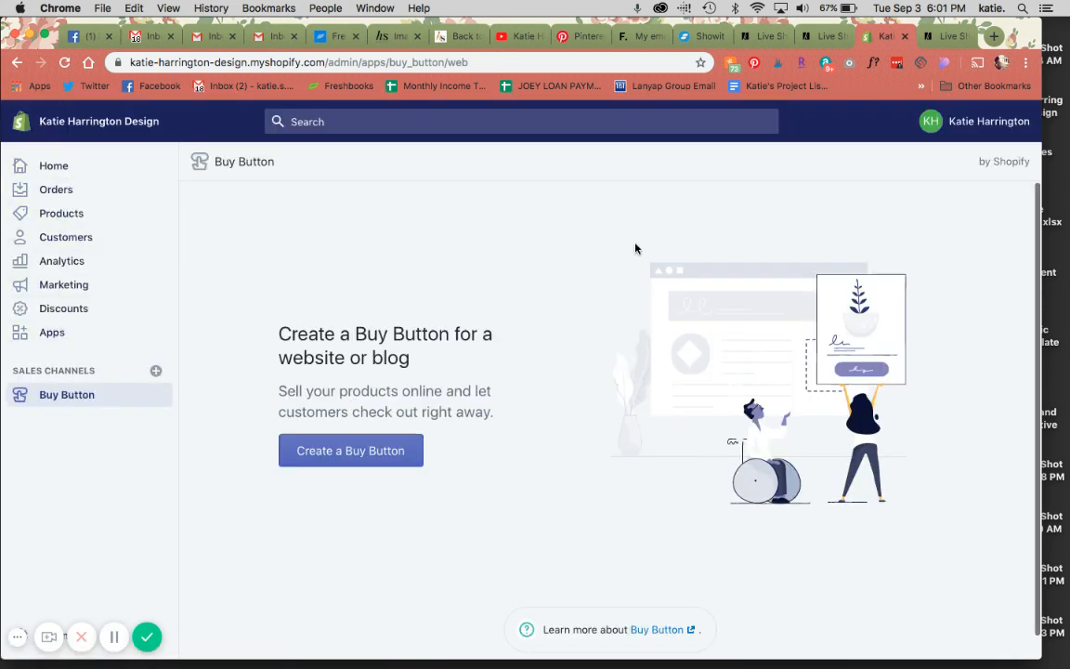
{"action": "mouse_move", "coordinate": [858, 362]}
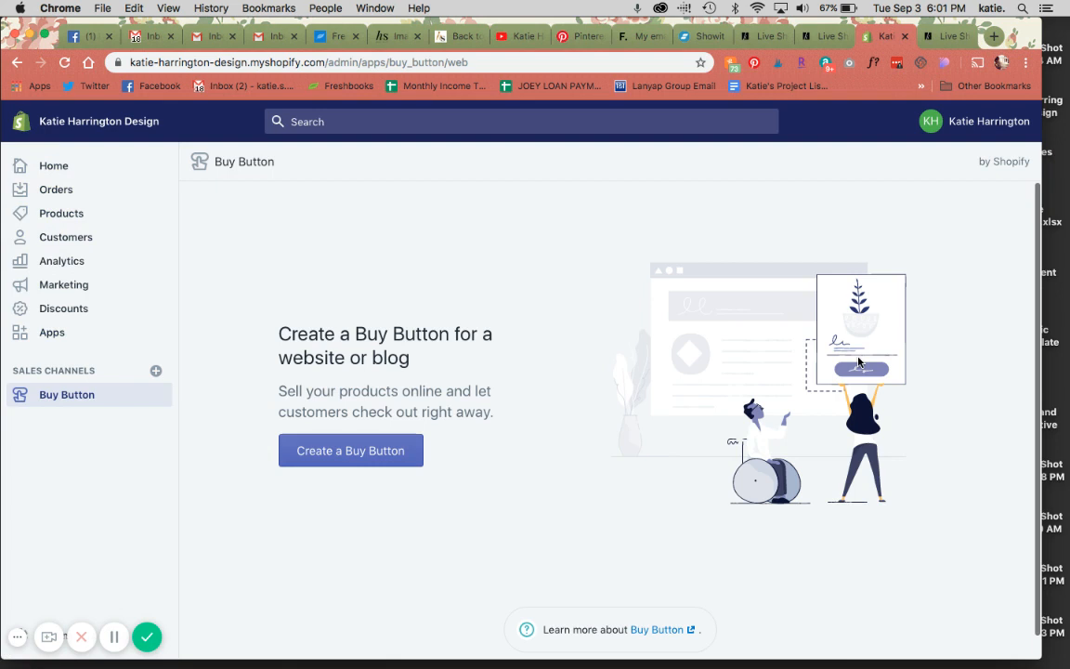
{"action": "left_click", "coordinate": [825, 37]}
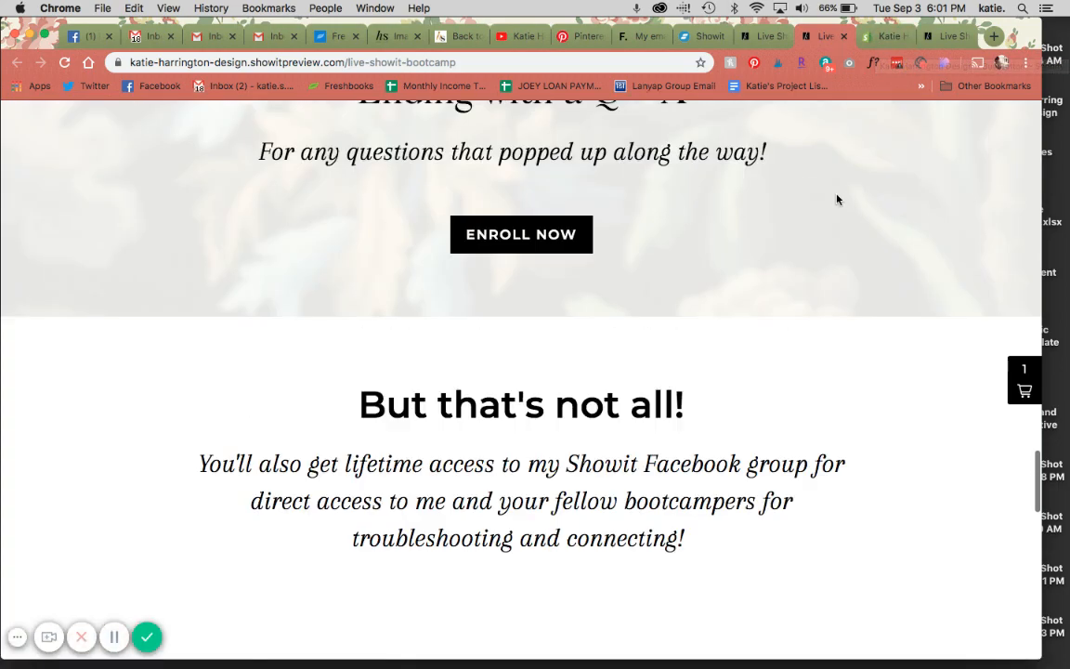
{"action": "scroll", "scroll_direction": "down", "scroll_amount": 3}
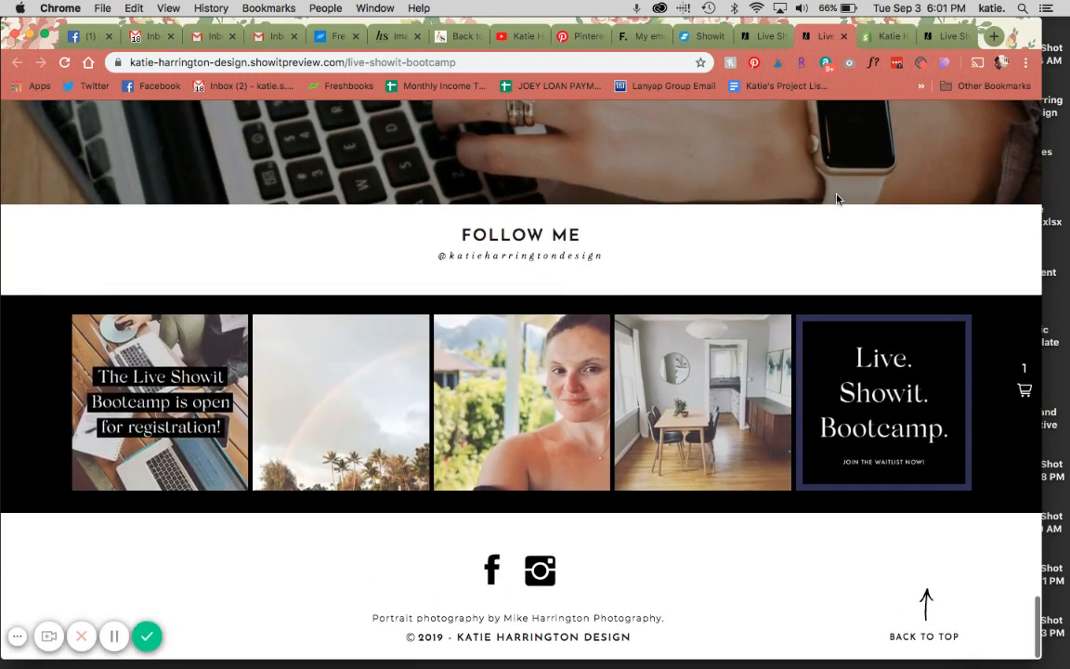